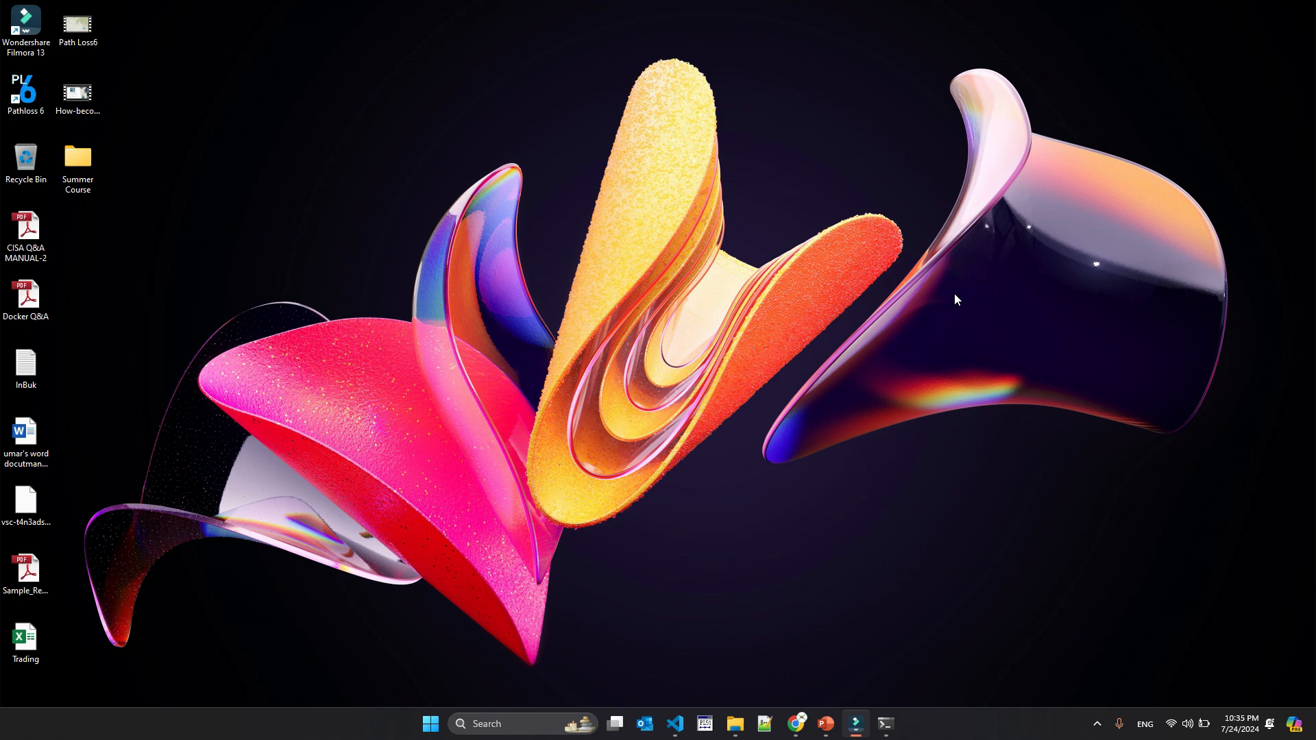
mouse_move(966, 295)
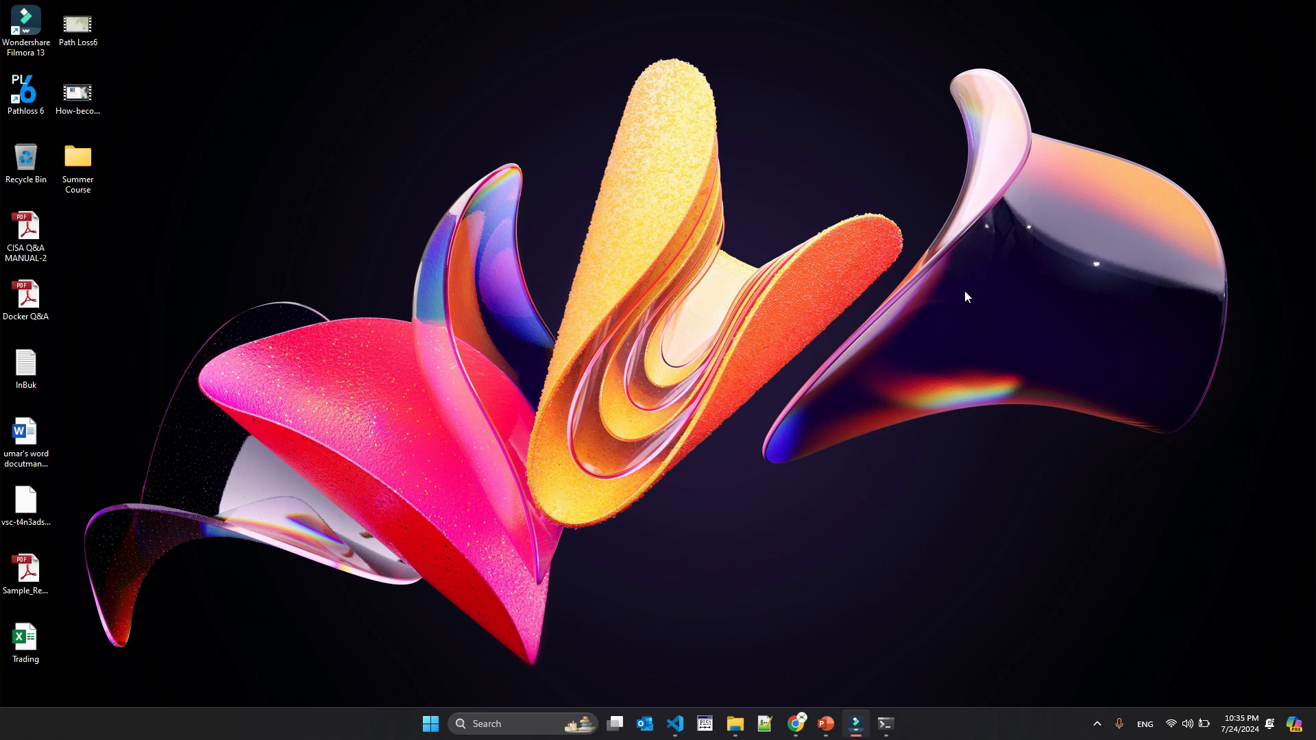
mouse_move(1188, 304)
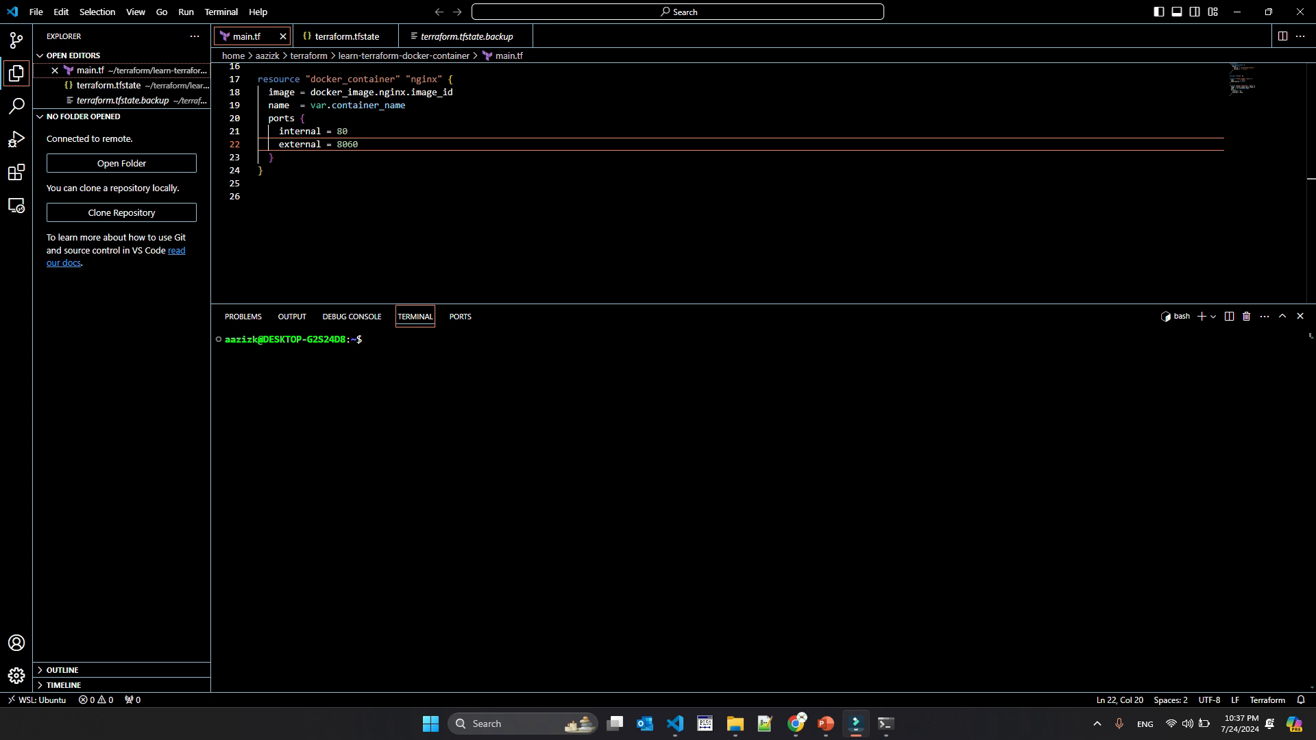
click(430, 724)
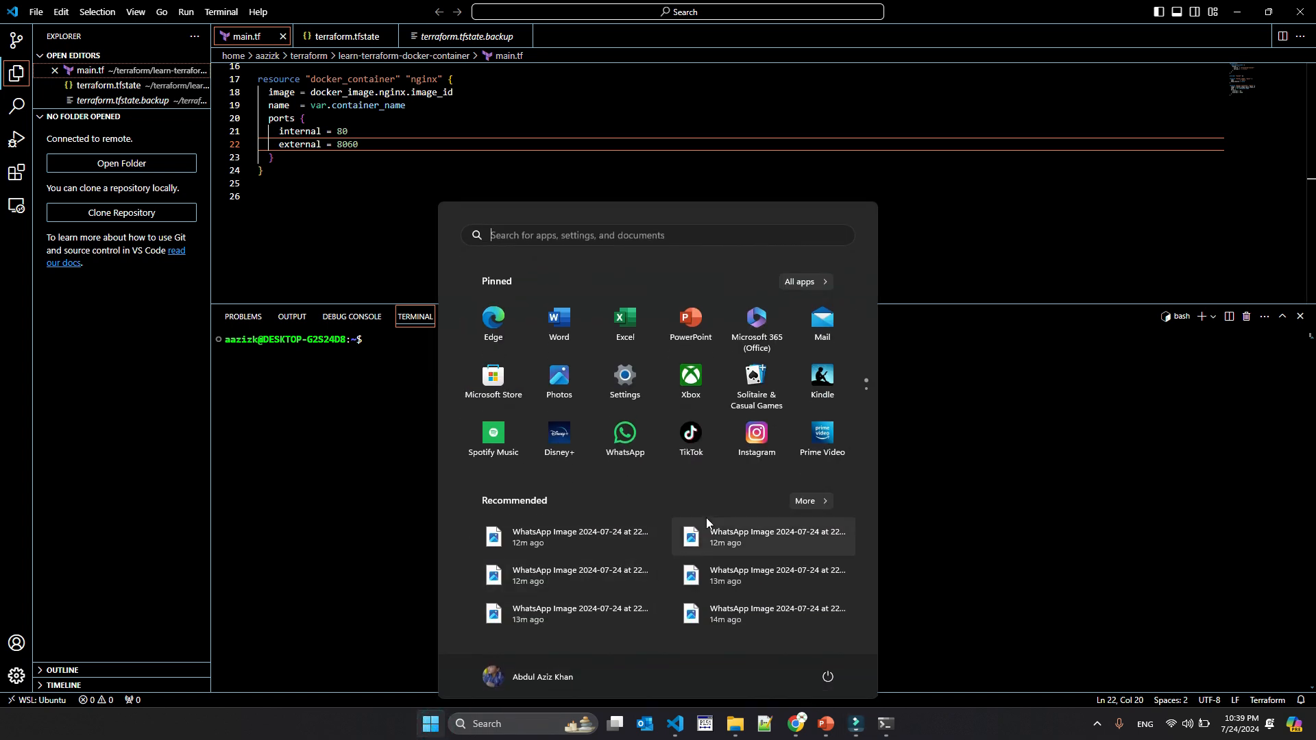
mouse_move(711, 505)
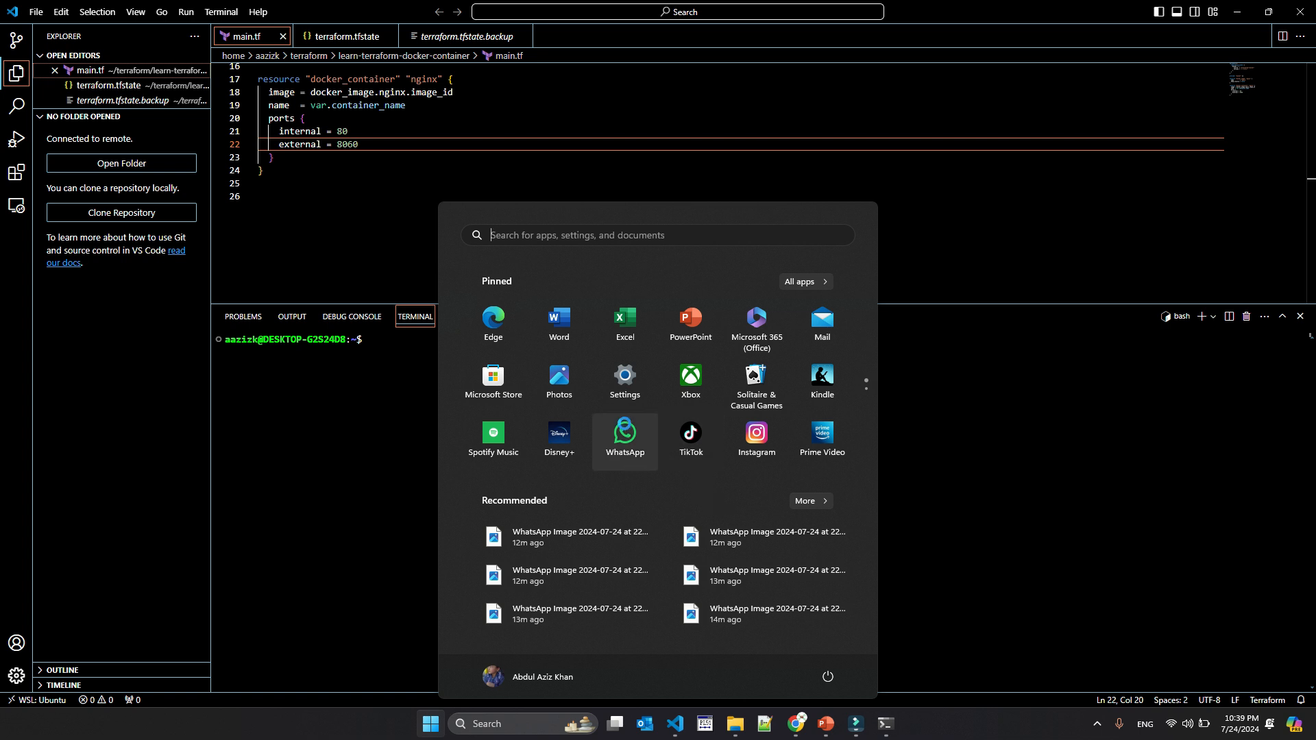
- Search 'oracle' and launch Oracle VM VirtualBox Manager showing the saved kali-linux-2023.4 machine
text(or)
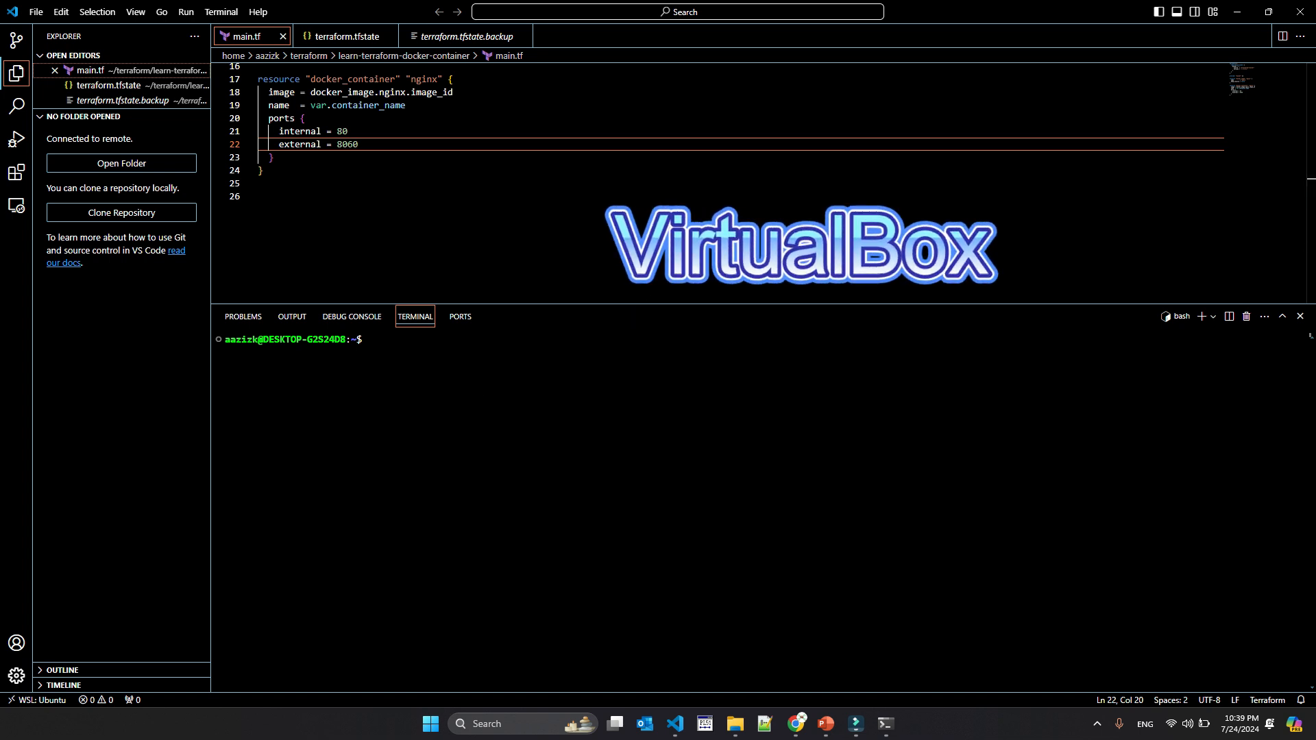
click(899, 724)
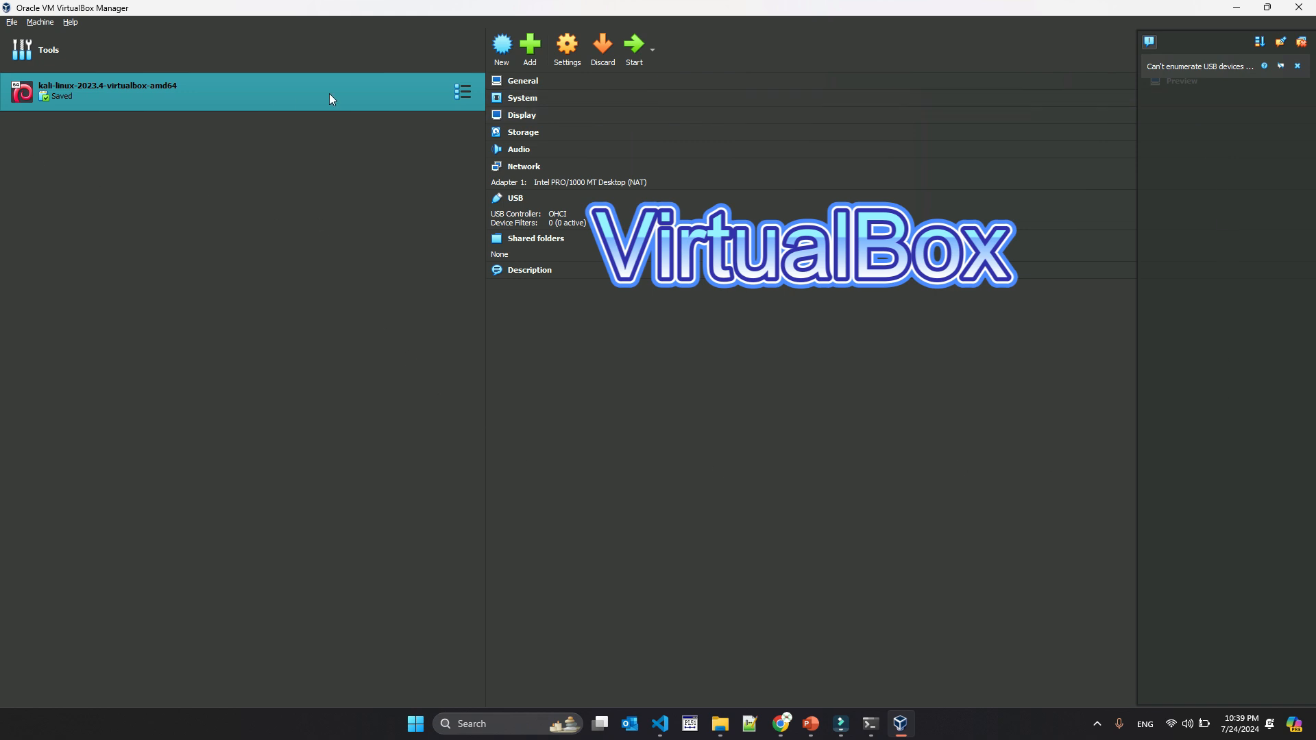
mouse_move(31, 104)
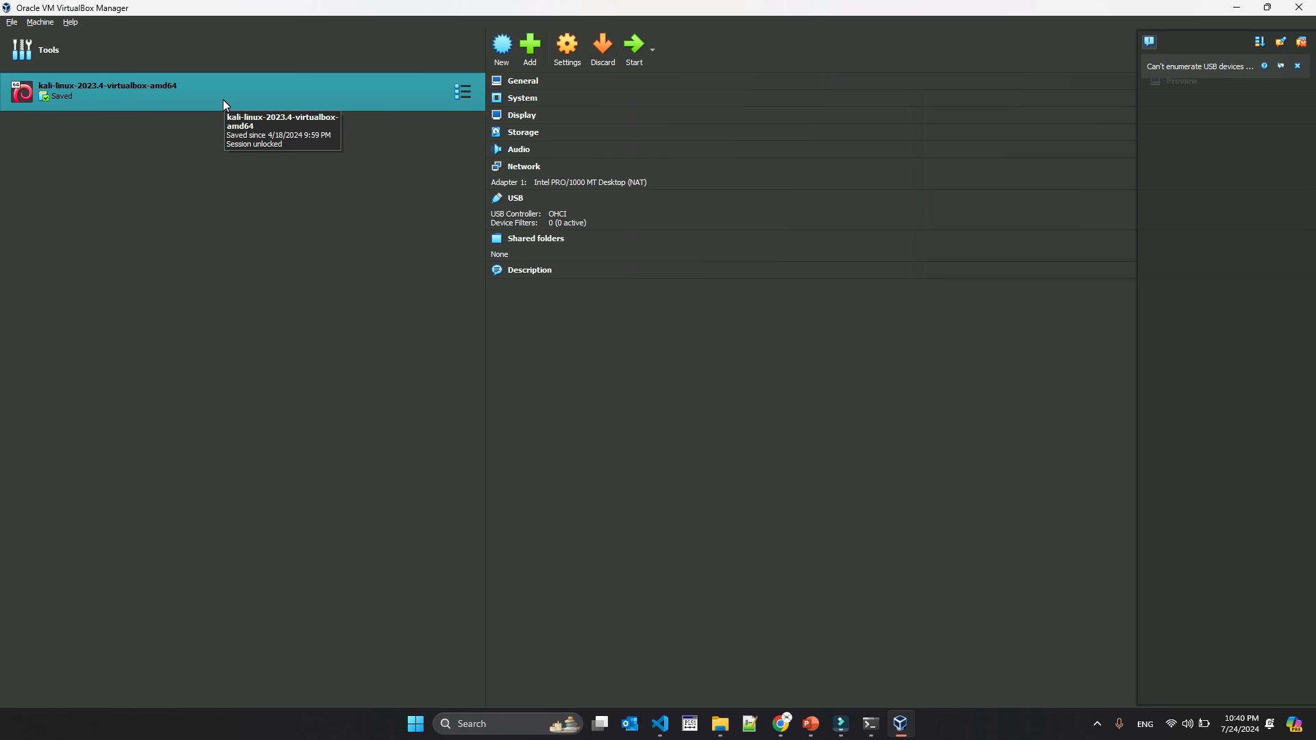
mouse_move(1215, 63)
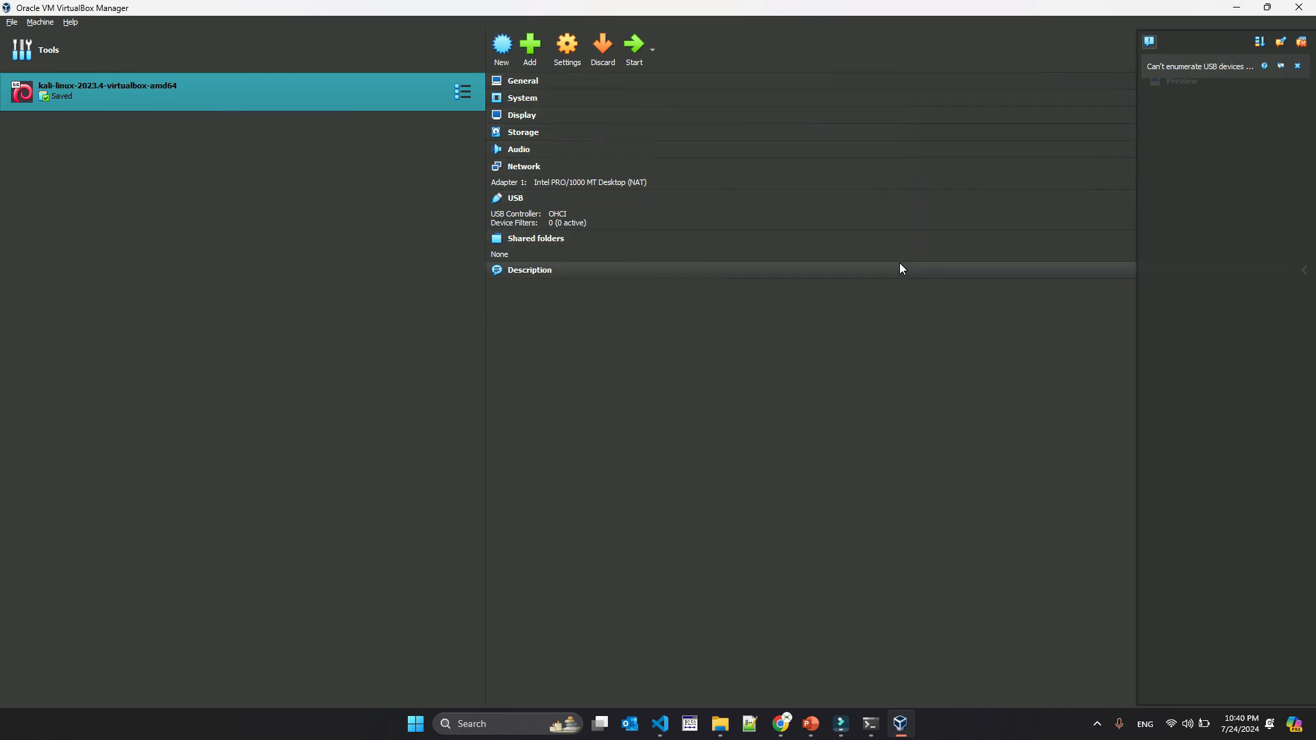
mouse_move(968, 192)
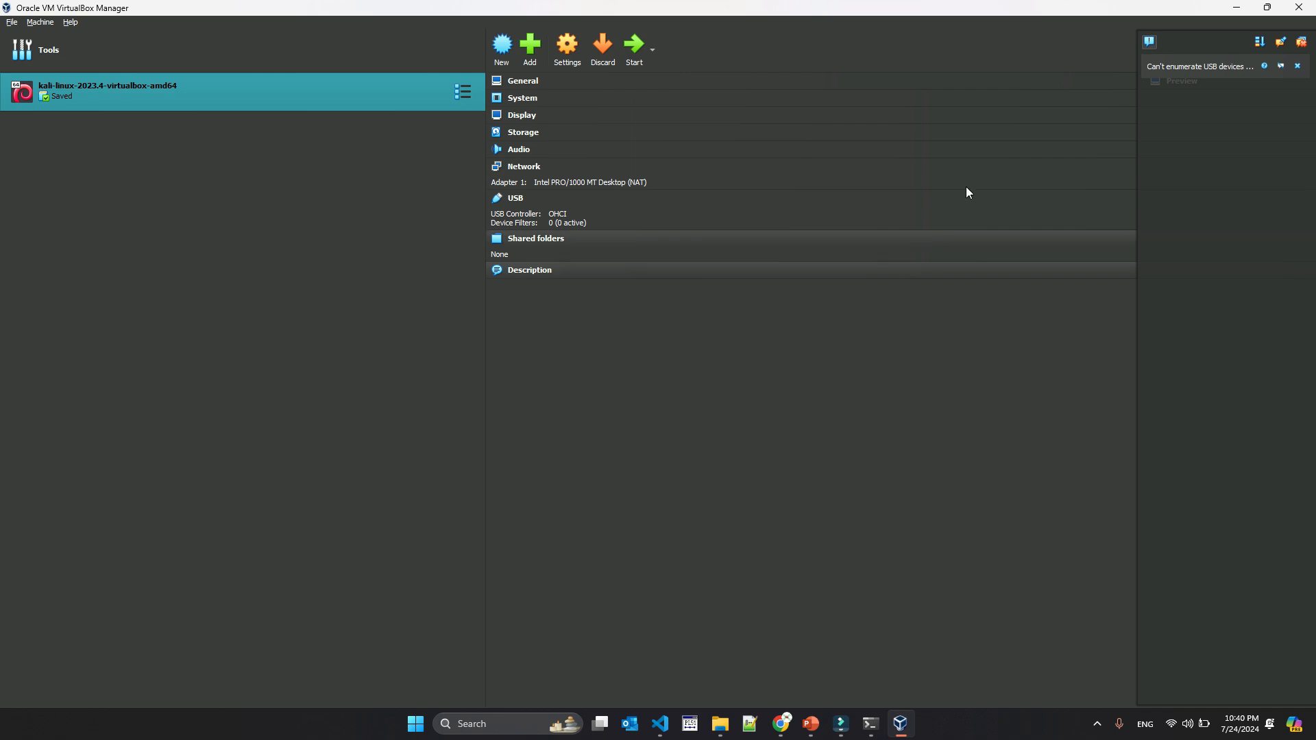
mouse_move(389, 122)
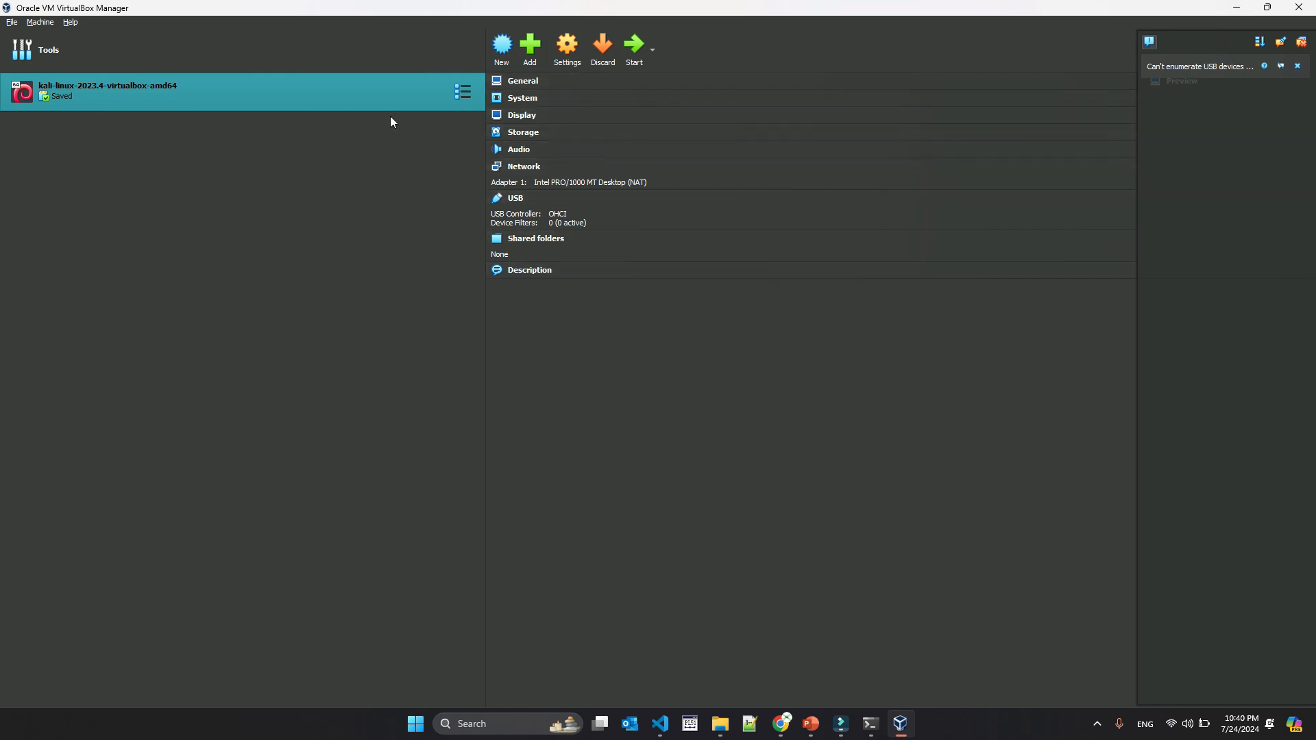
mouse_move(288, 308)
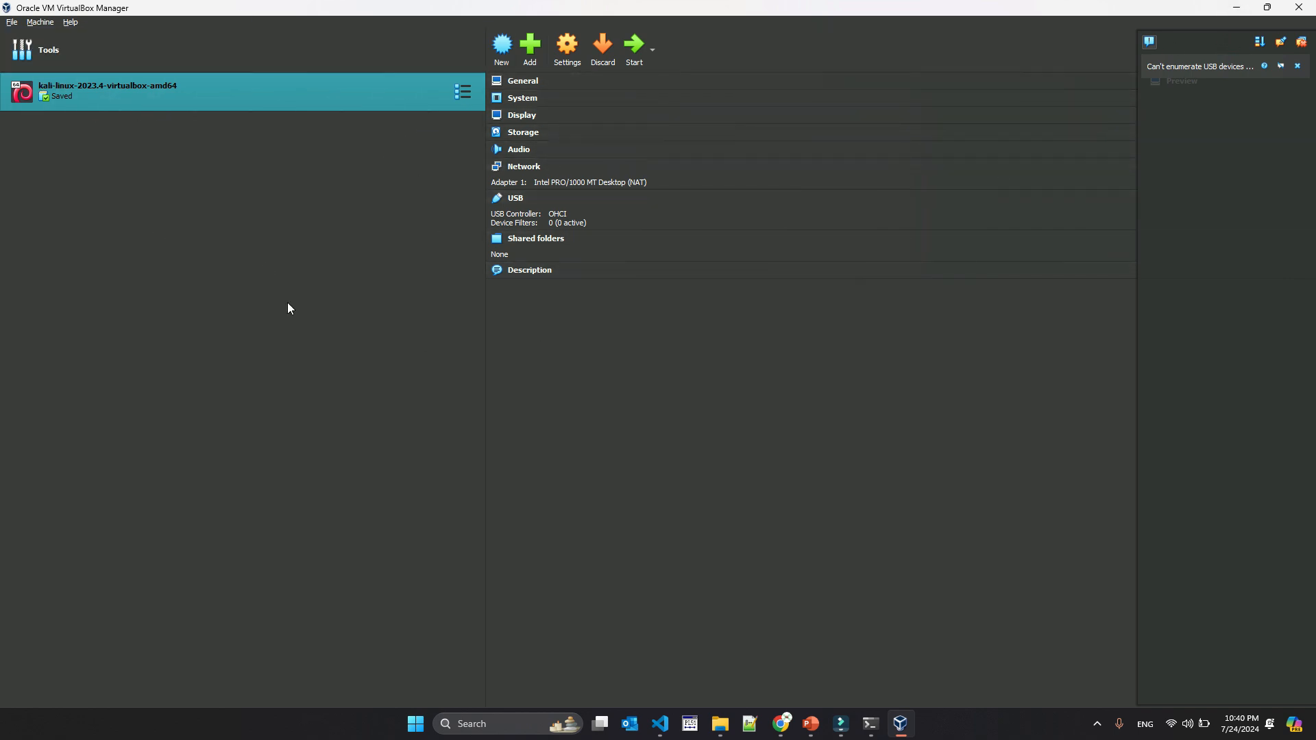
mouse_move(1204, 152)
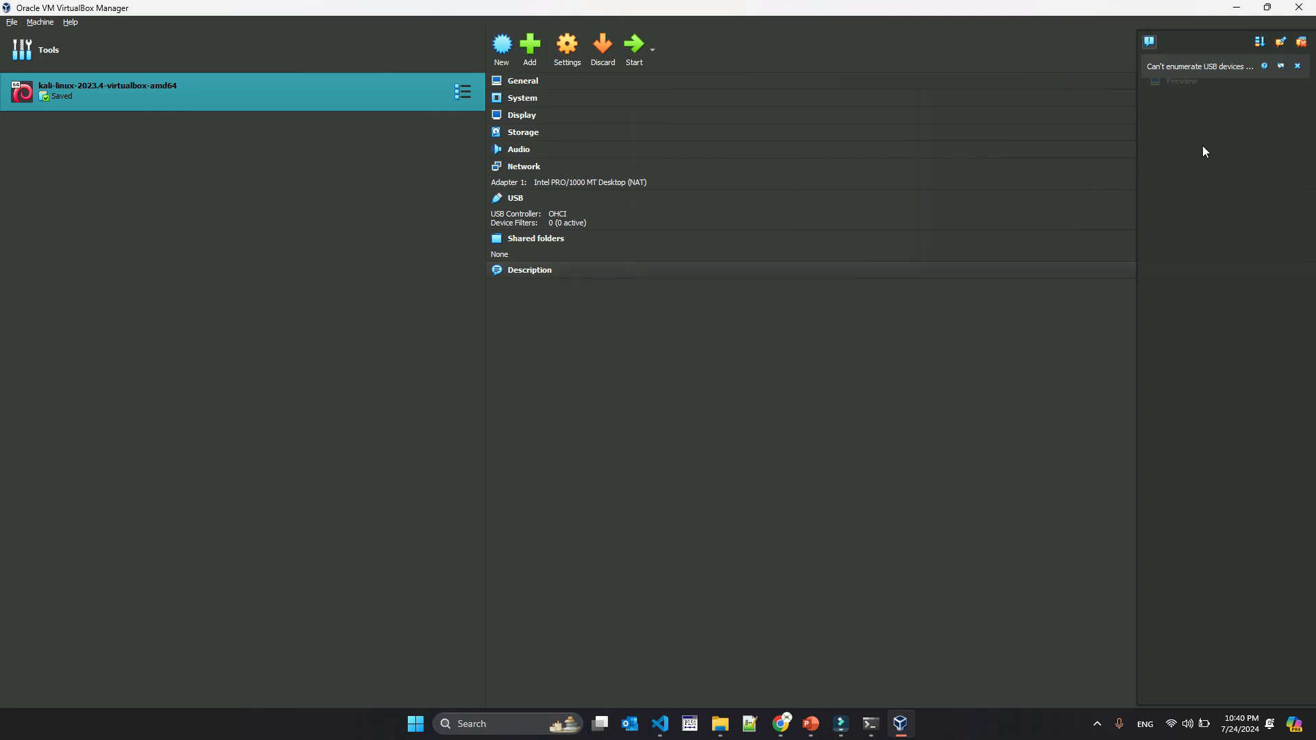
- Minimize and restore VirtualBox Manager from the taskbar, briefly revealing the desktop
click(839, 724)
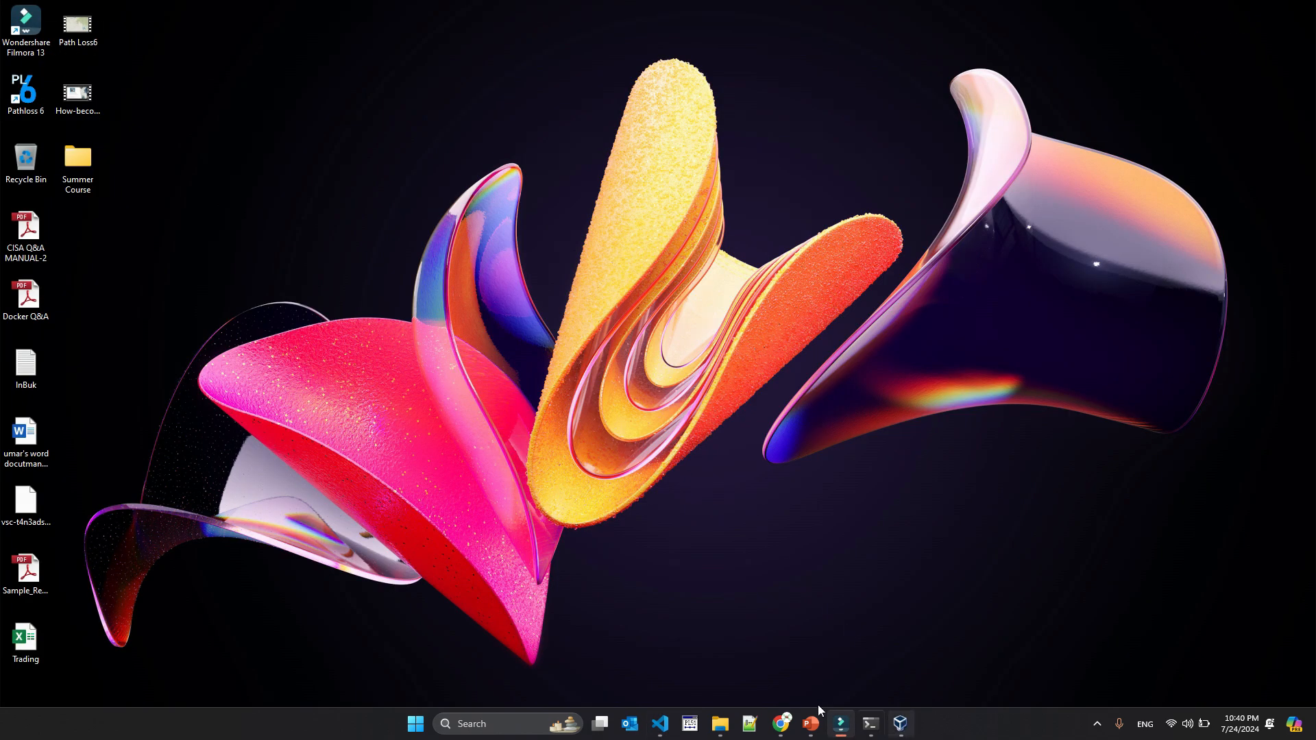
click(900, 724)
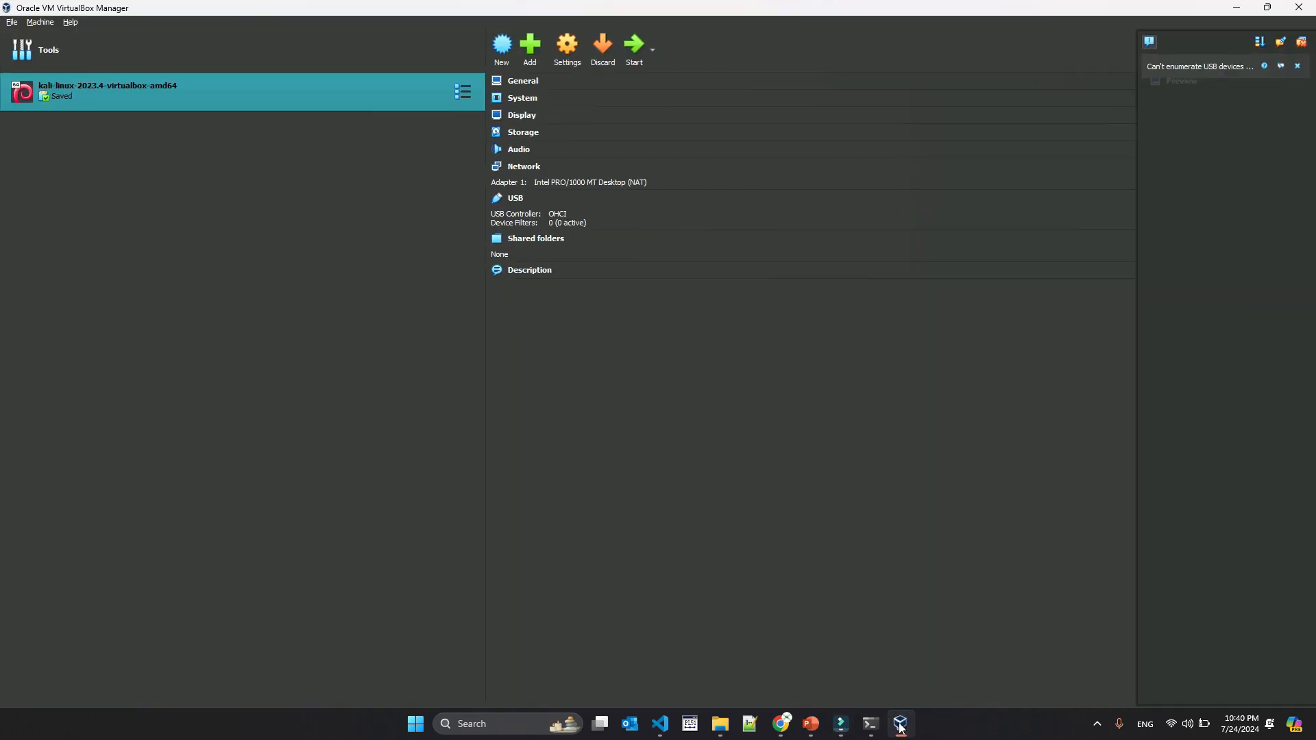
click(899, 724)
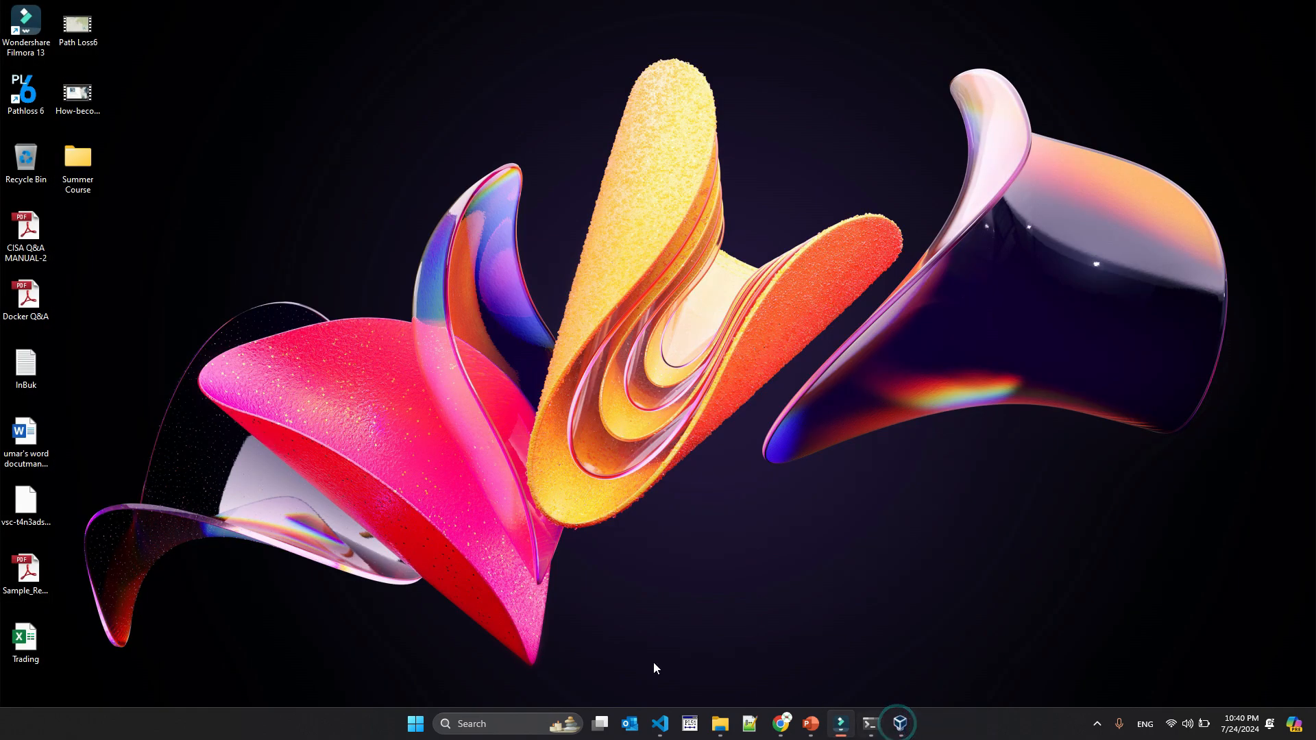
mouse_move(808, 724)
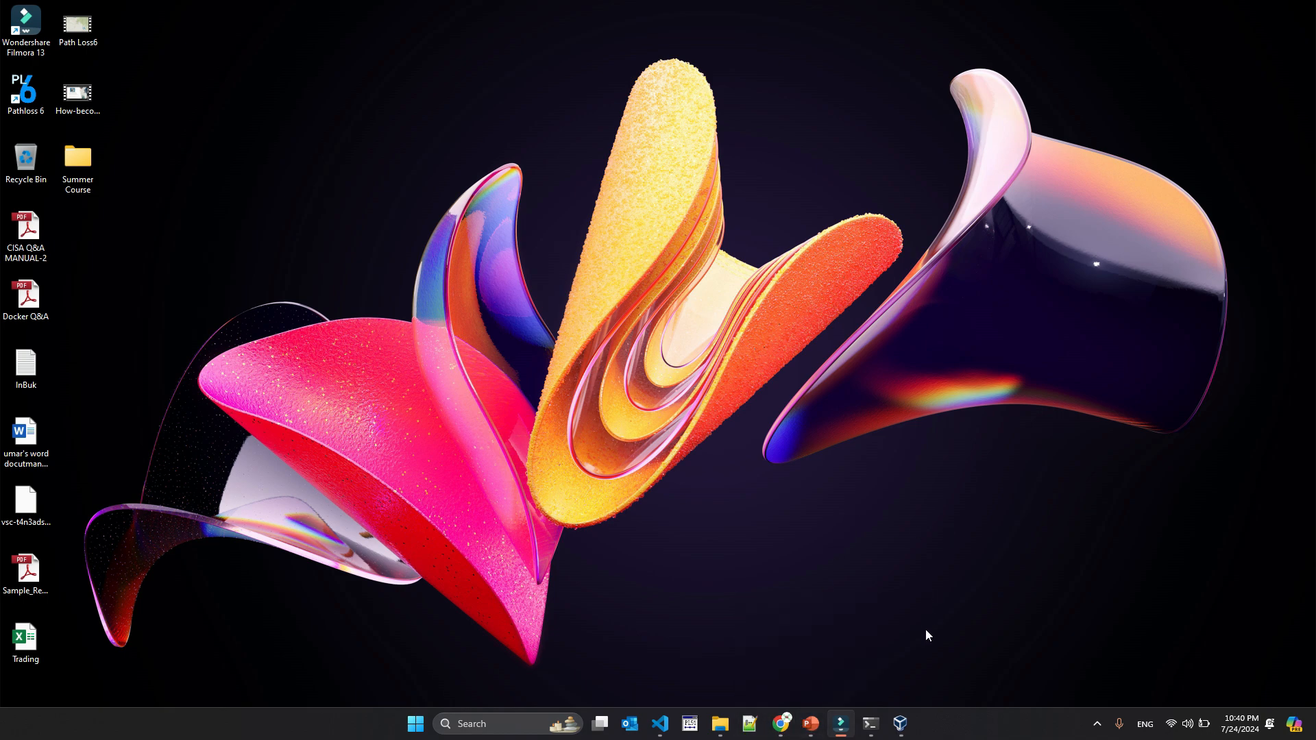
click(900, 724)
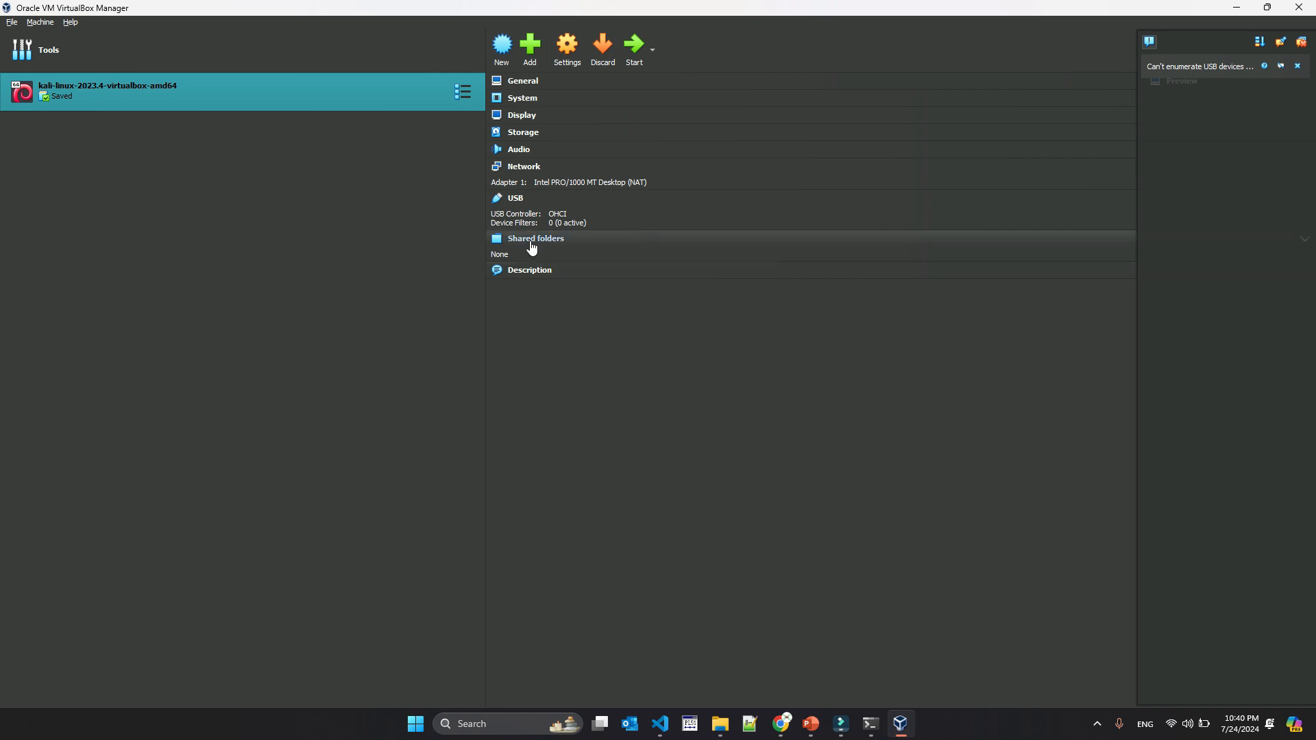
mouse_move(554, 381)
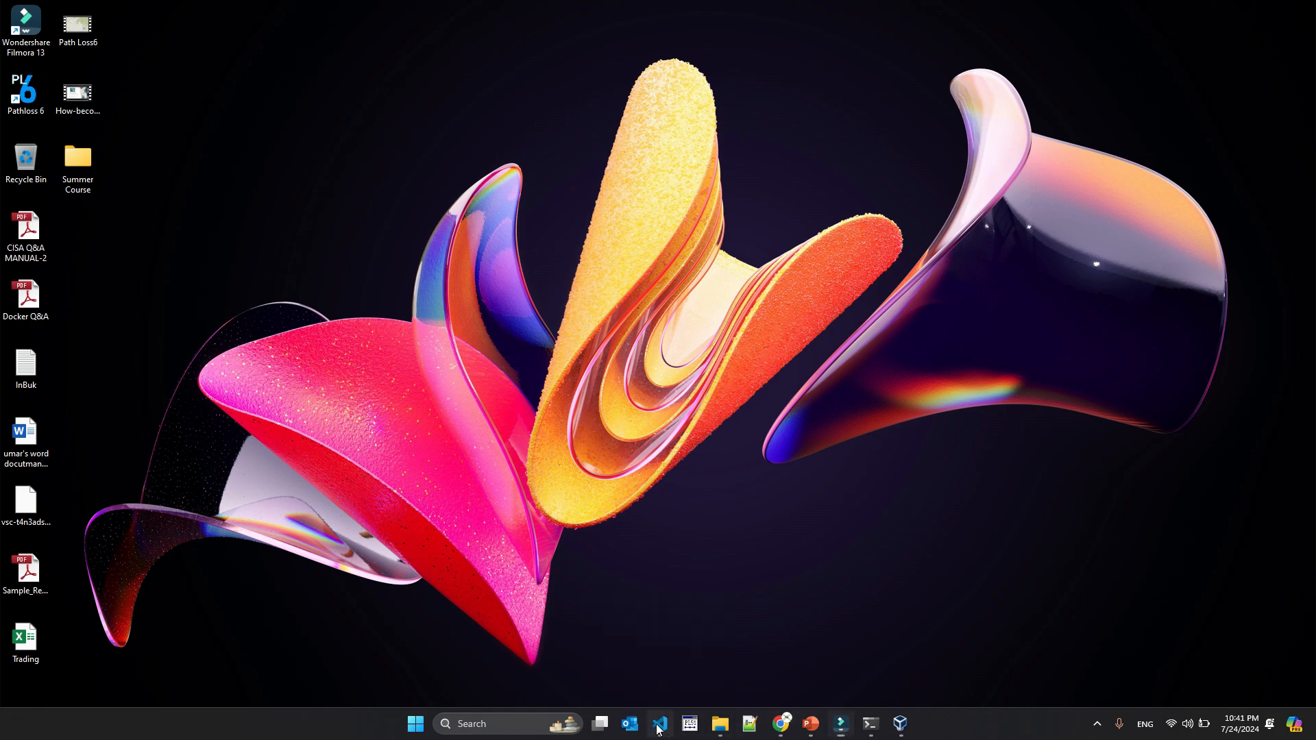
- Restore VS Code showing the 'WSL: Ubuntu' status indicator, then start opening Command Prompt
click(659, 724)
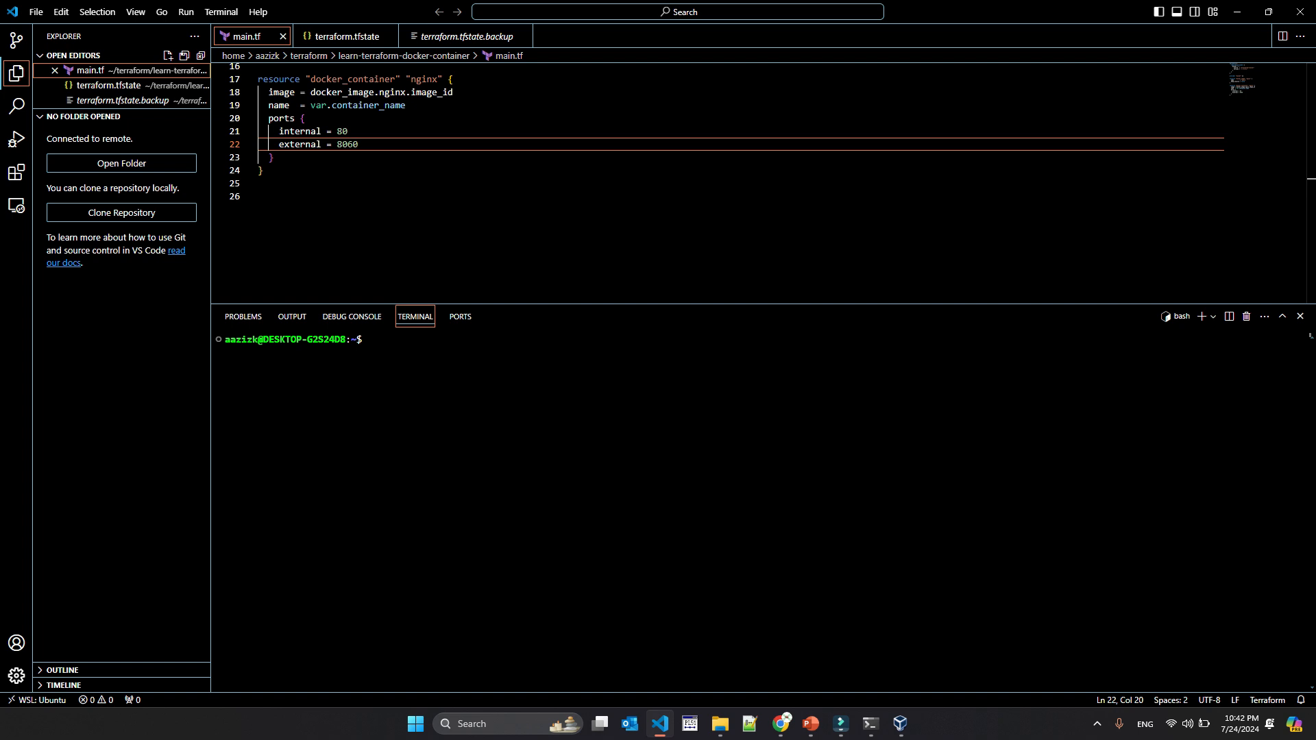
click(37, 700)
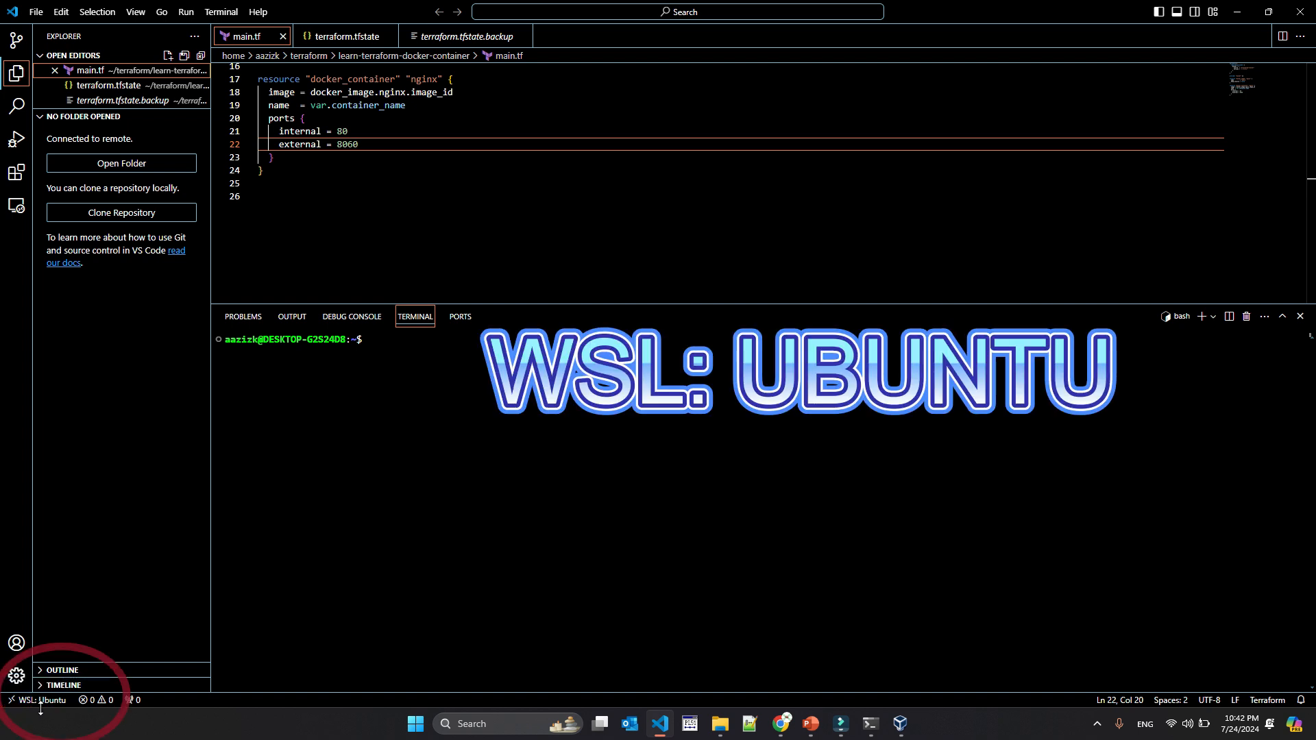
mouse_move(38, 700)
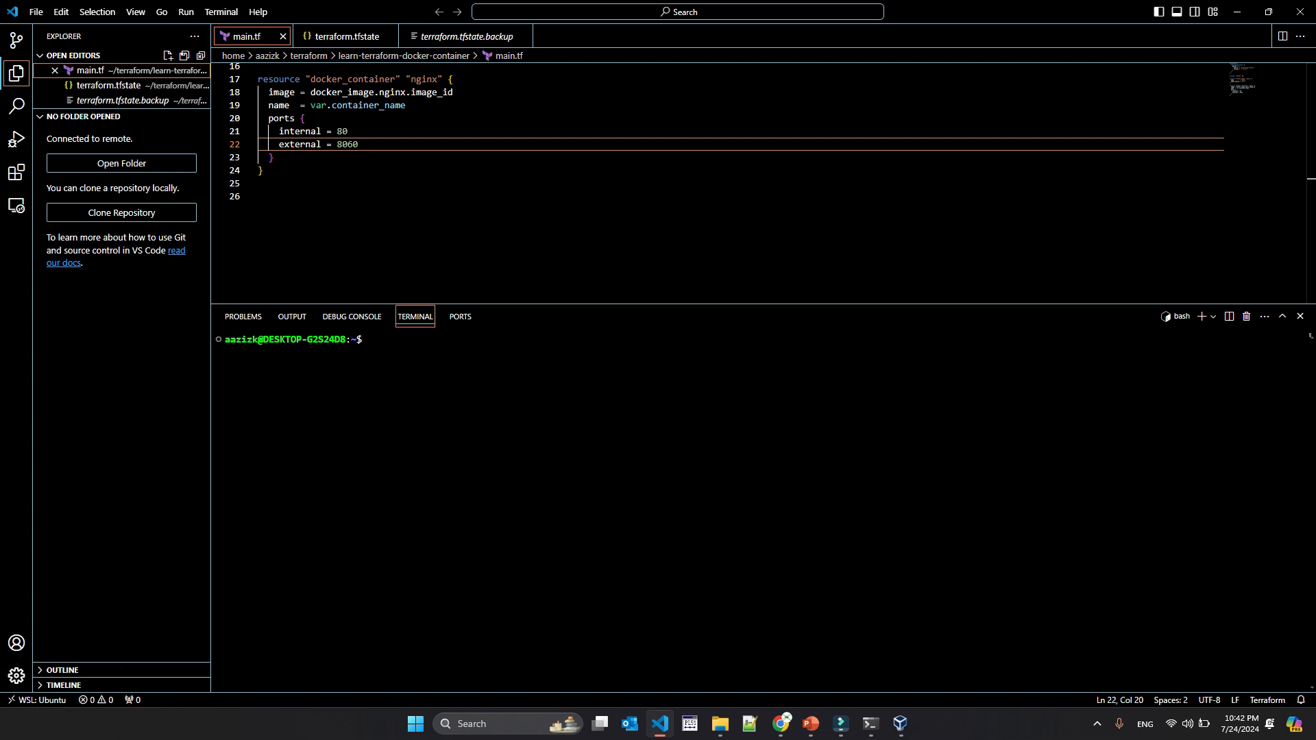
mouse_move(63, 710)
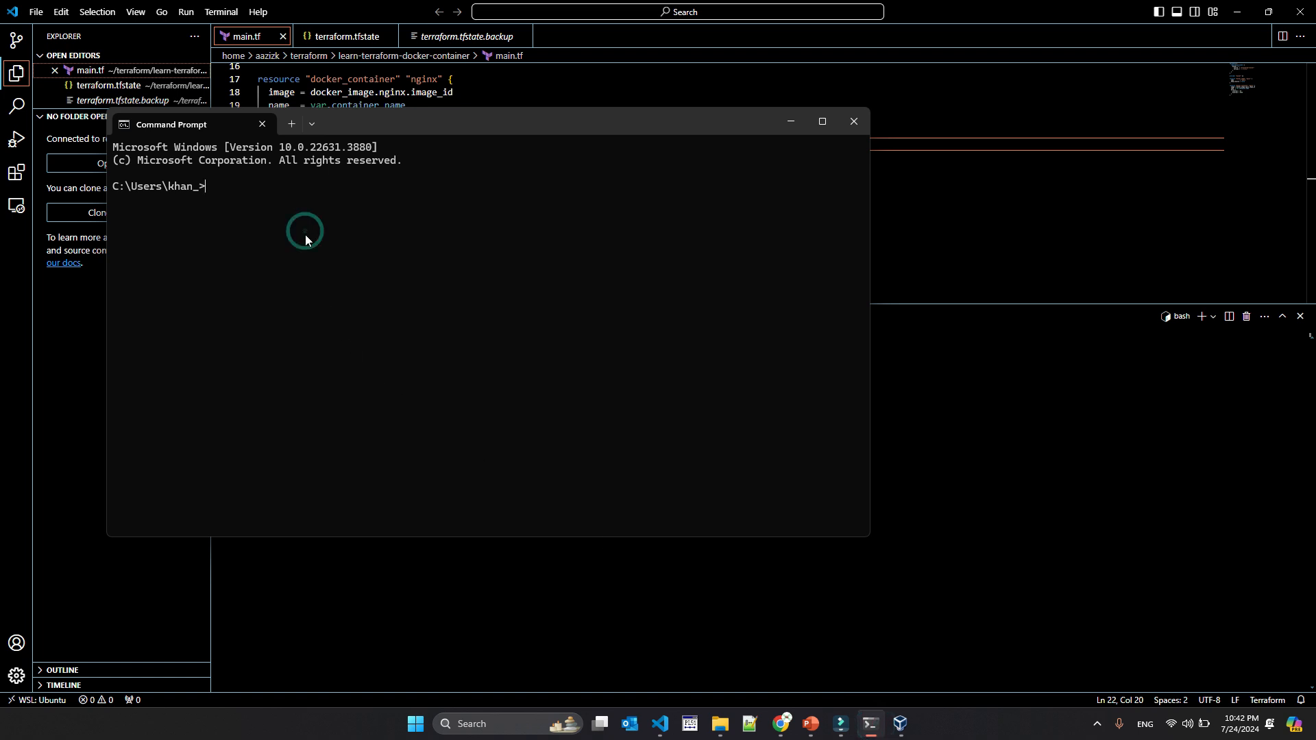
- Run wsl --install and wsl -l -v to confirm Ubuntu running under version 2, then clear the desktop
text(wsl)
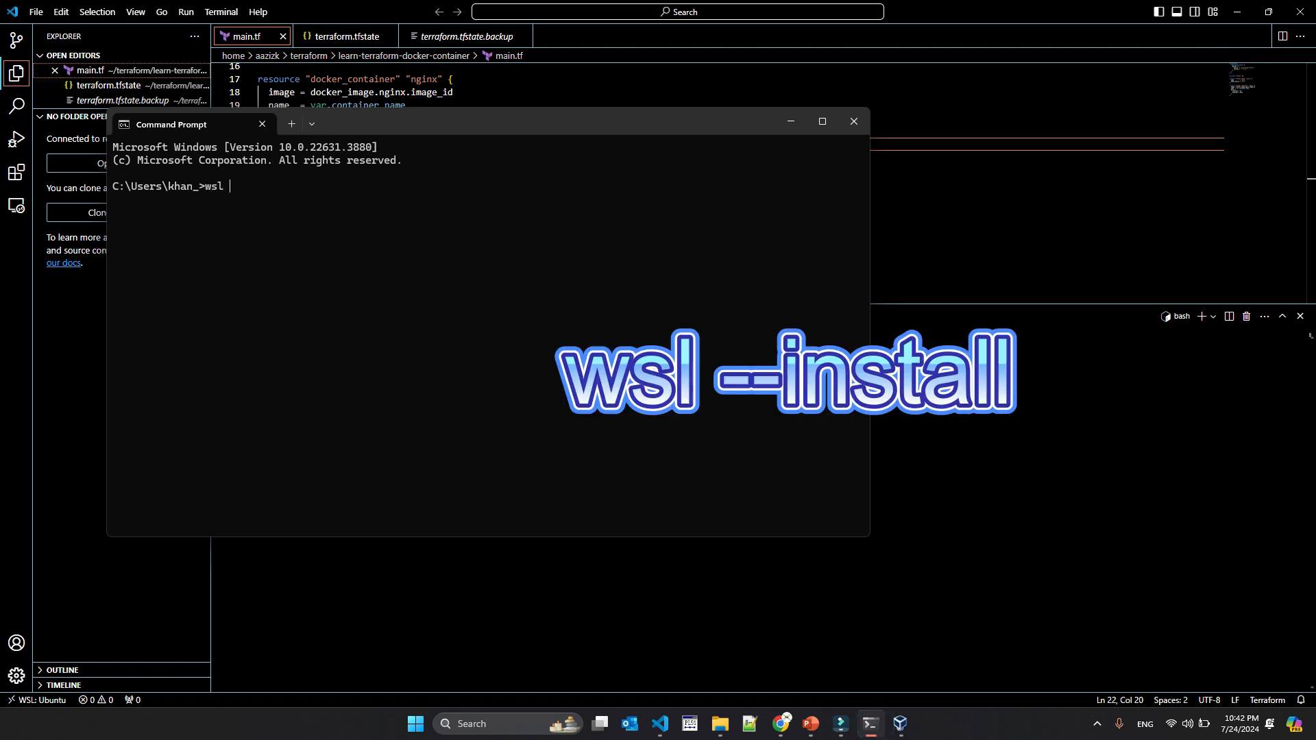
text(--install)
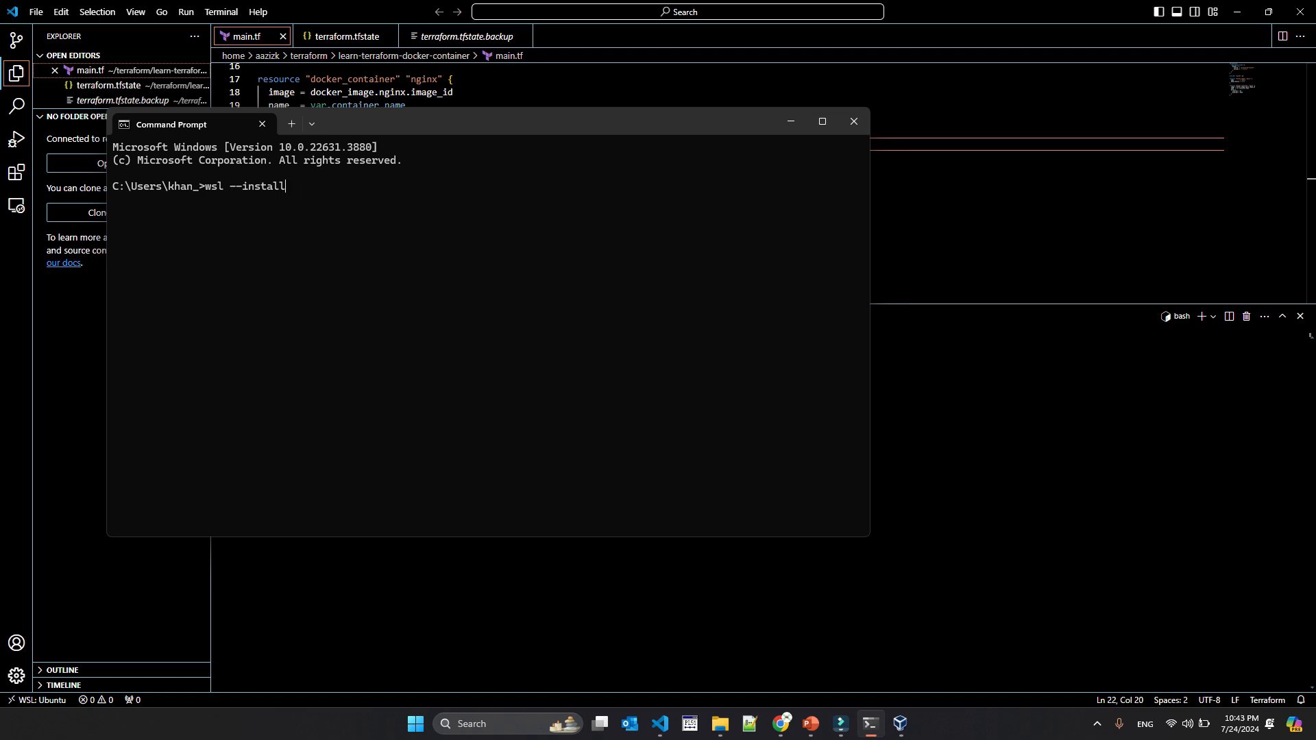
text(wsl -l -)
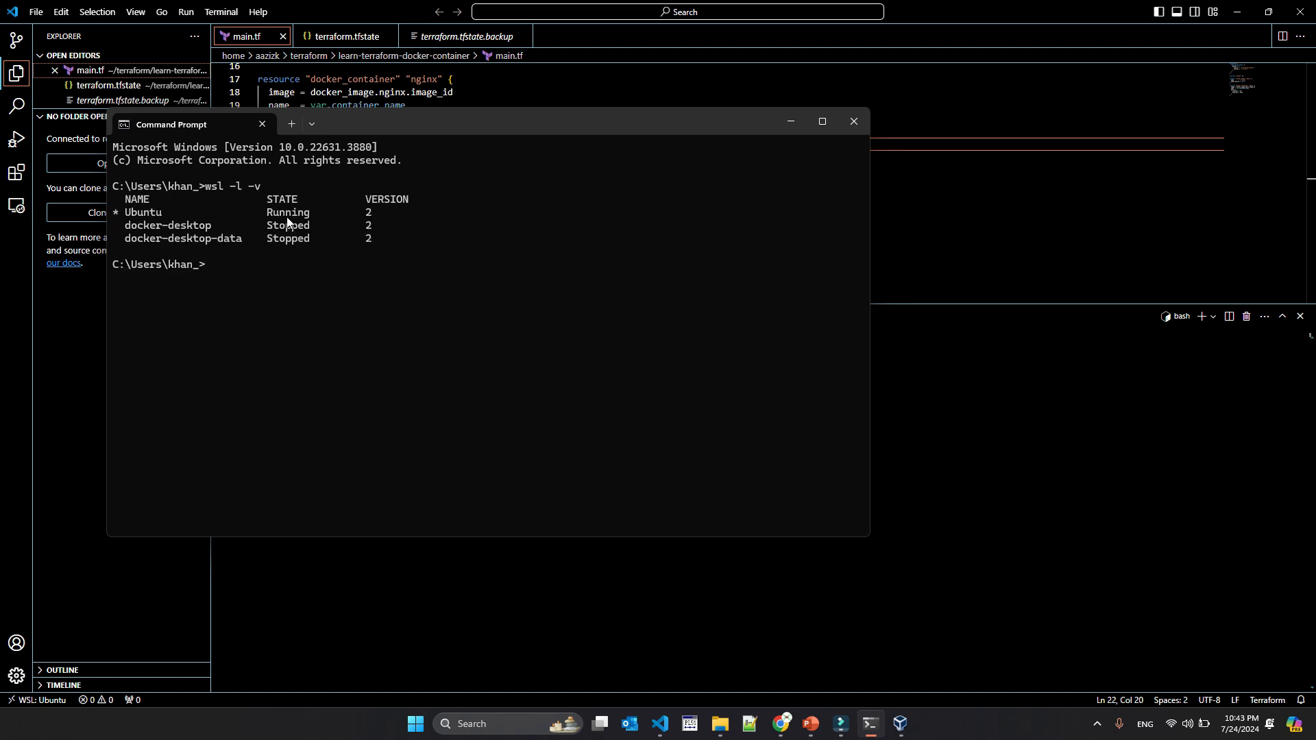
mouse_move(291, 213)
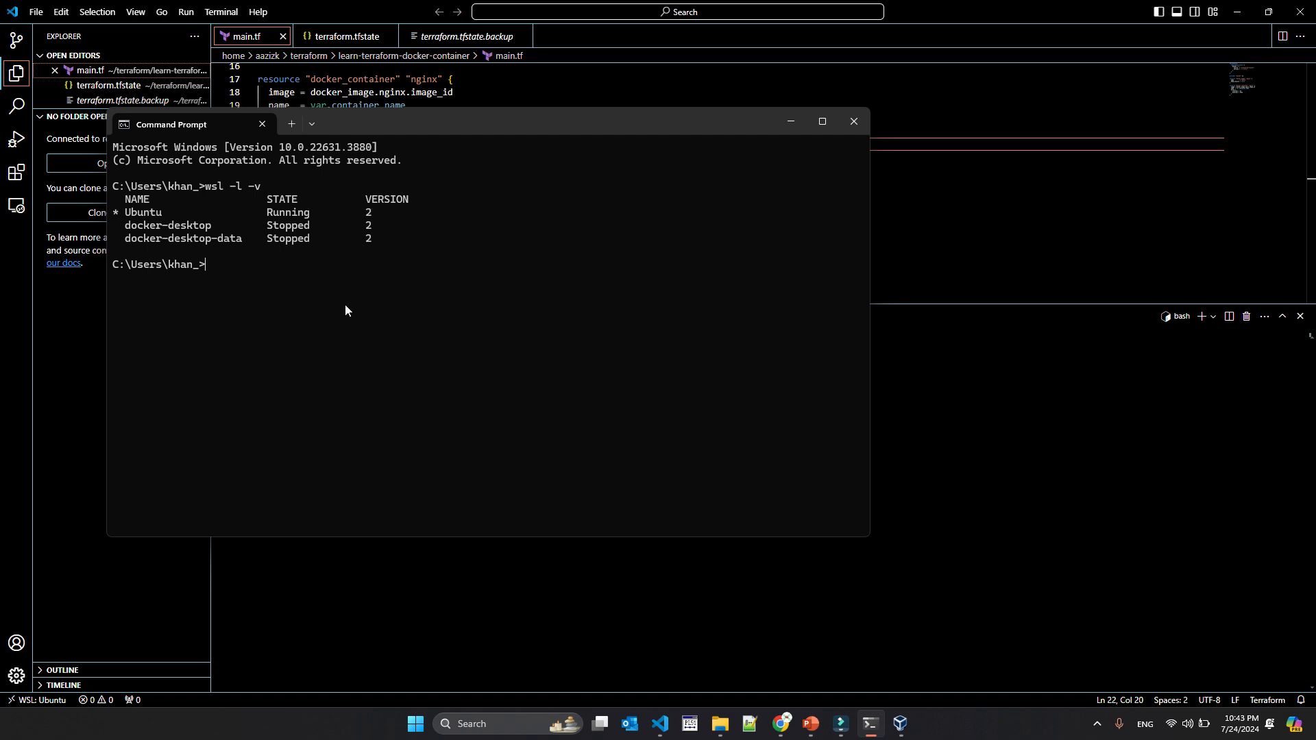
mouse_move(295, 309)
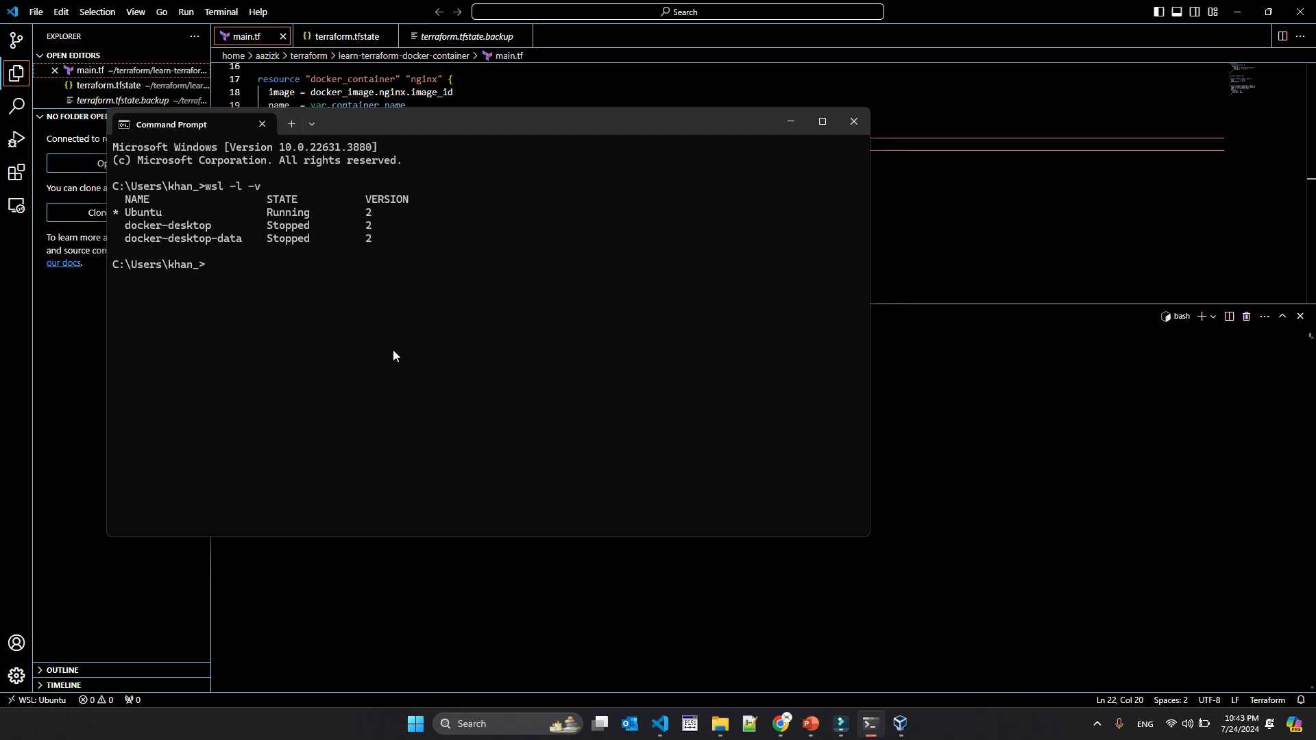
mouse_move(544, 374)
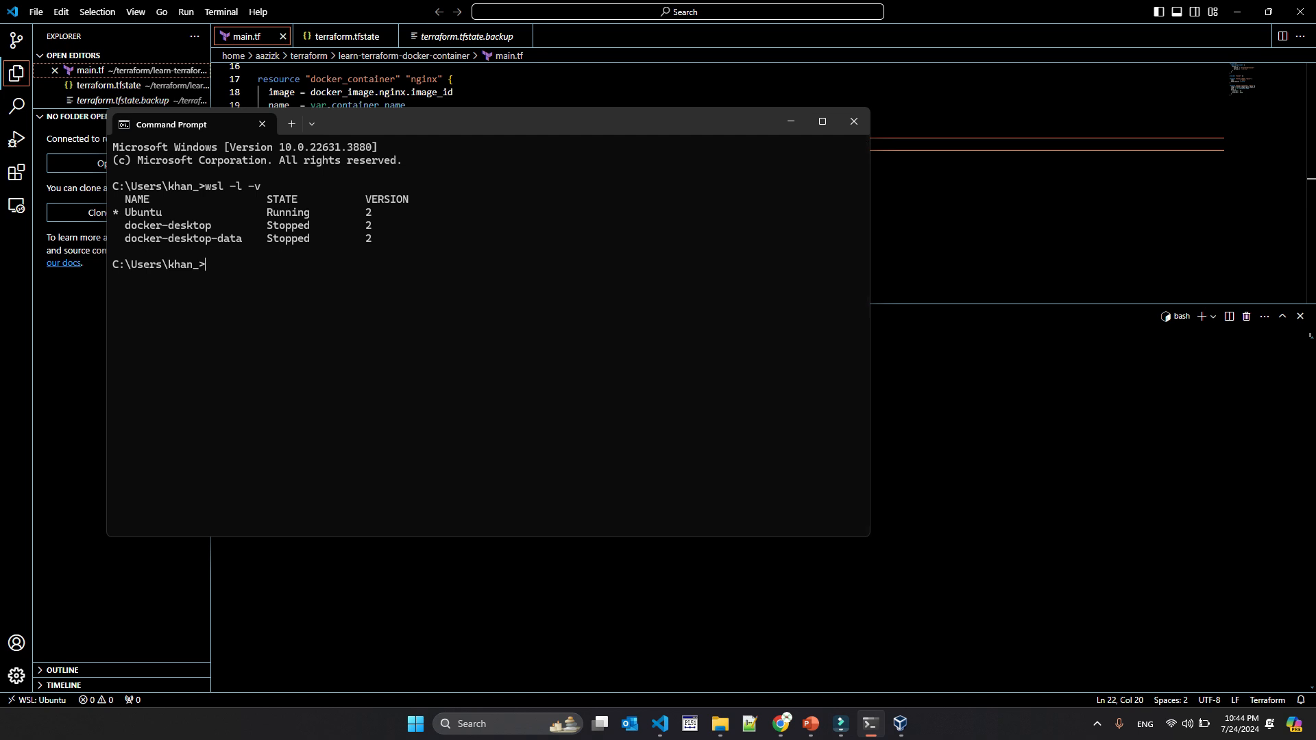
click(853, 122)
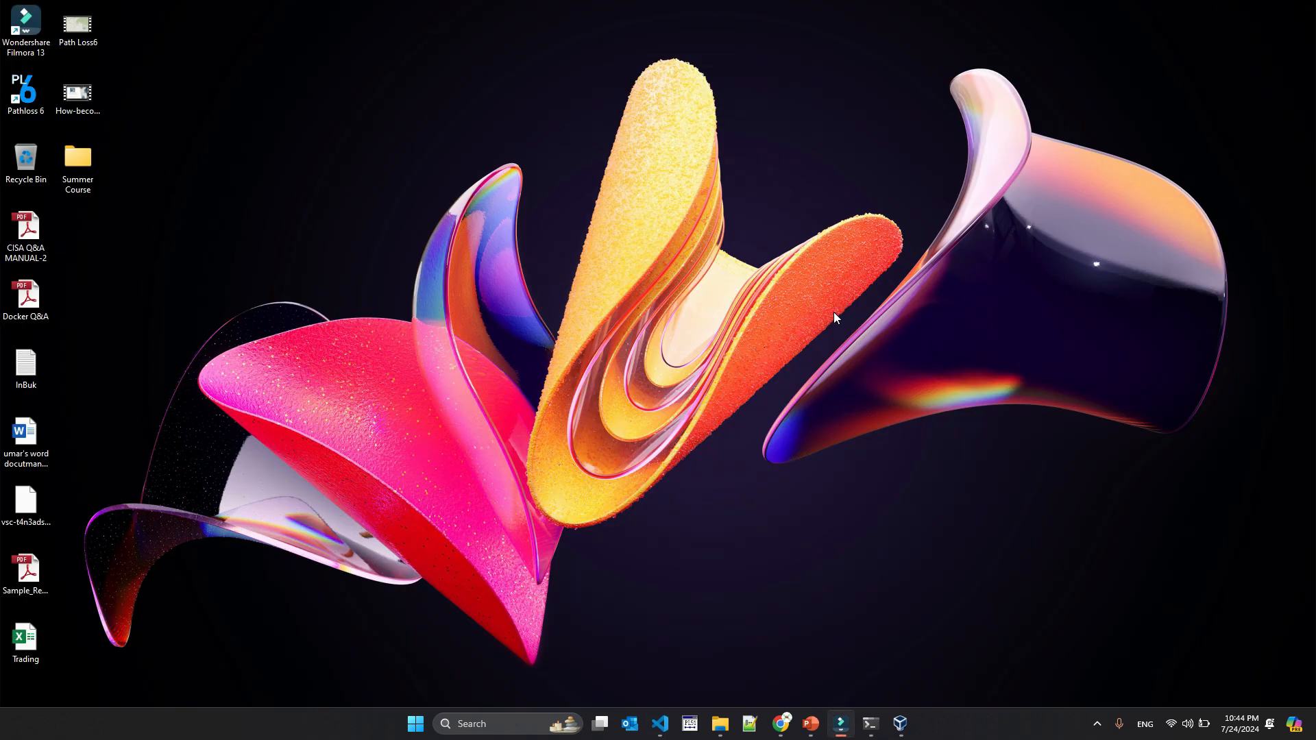
mouse_move(546, 654)
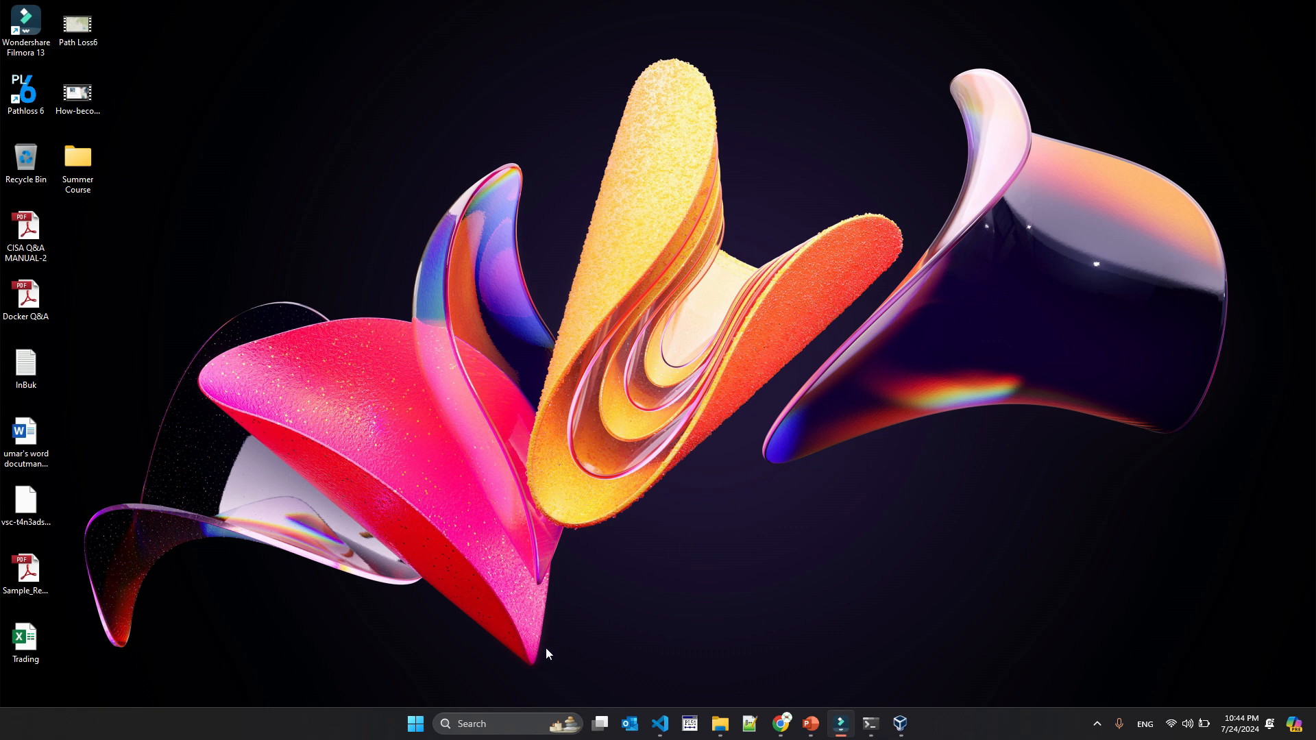
- Search the Start menu for 'restart' to find restart-related apps and settings
click(415, 723)
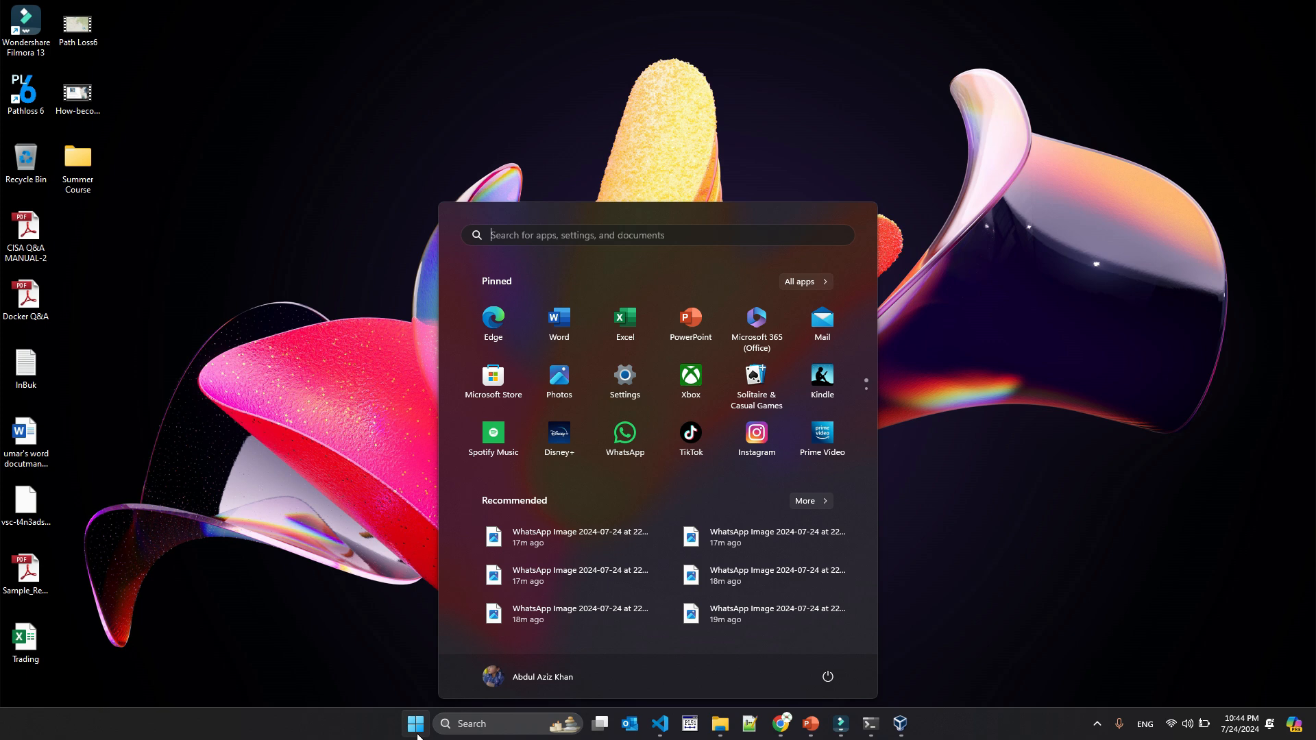
text(word)
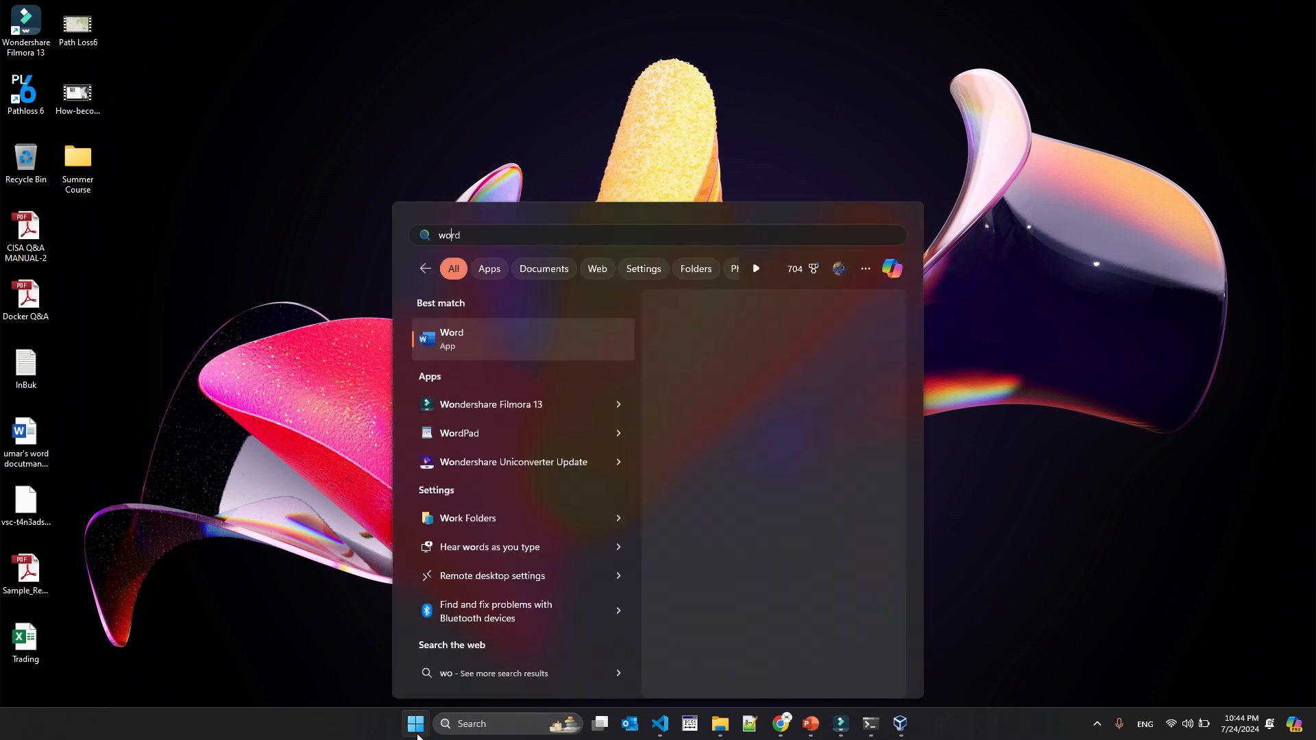
text(restart)
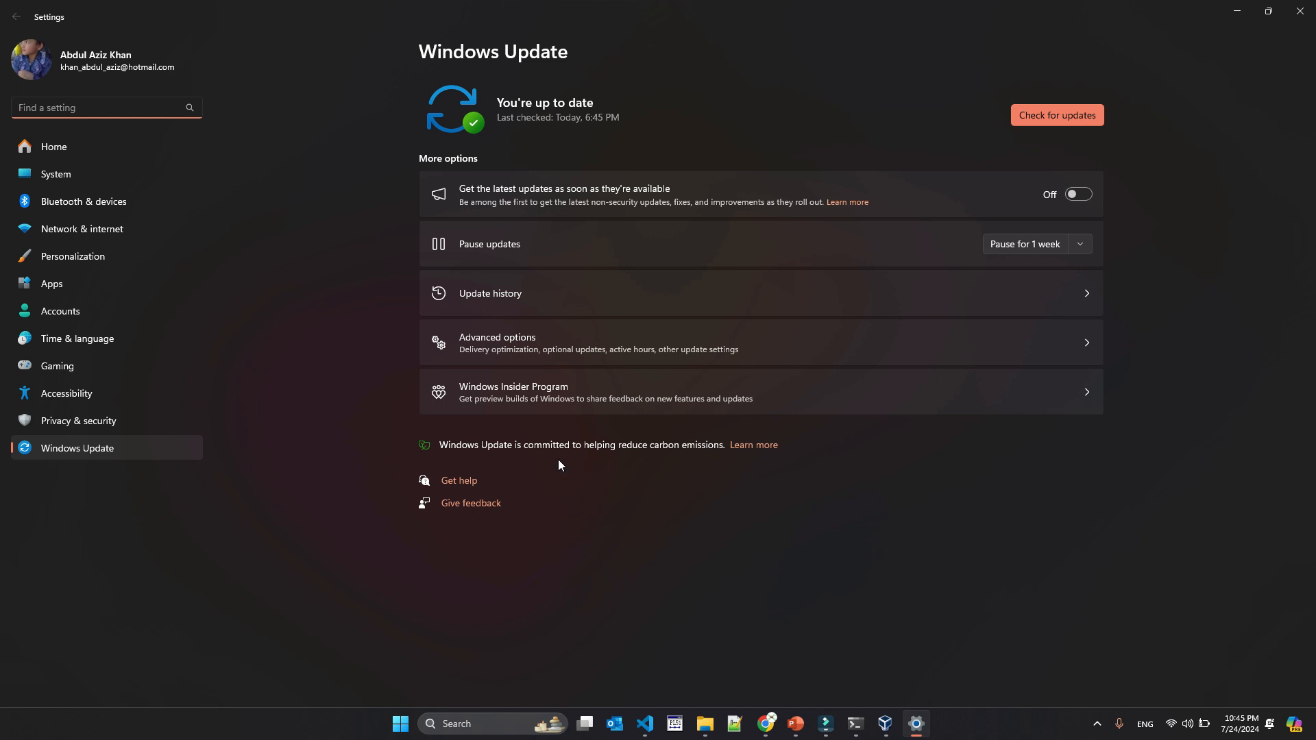
mouse_move(498, 343)
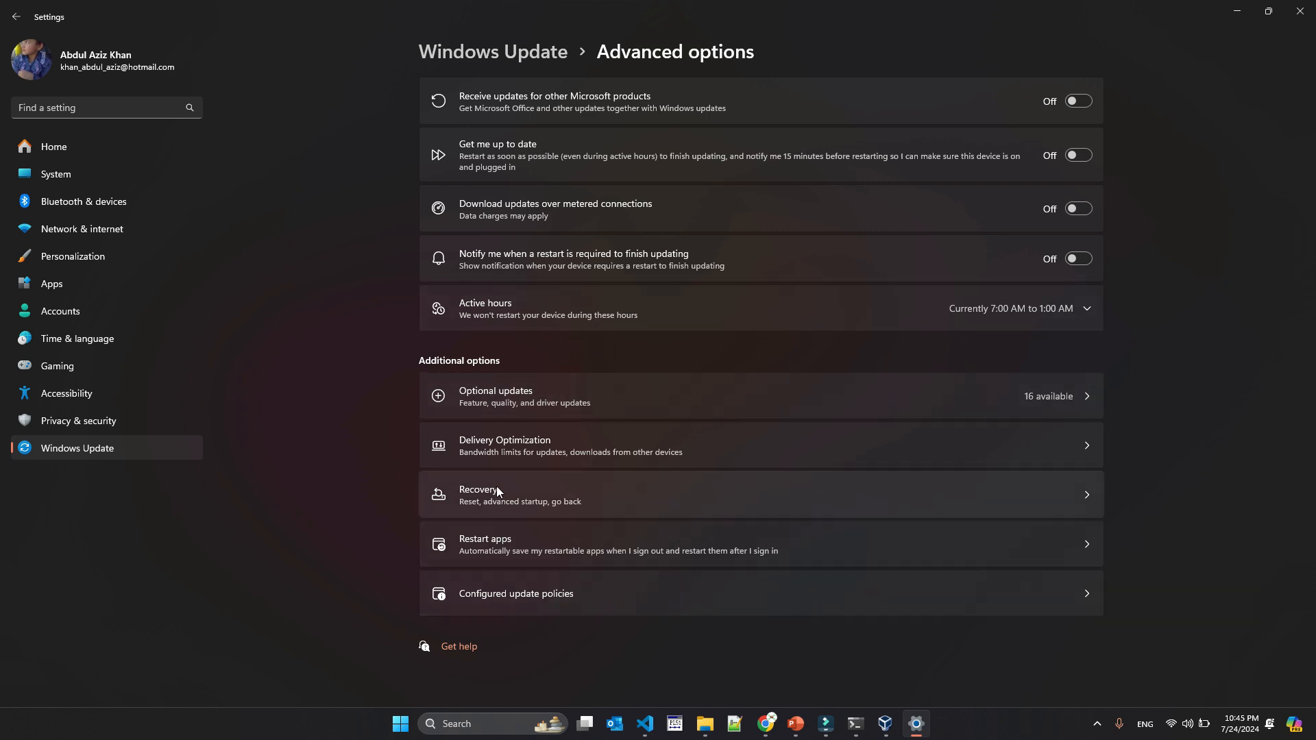
mouse_move(451, 501)
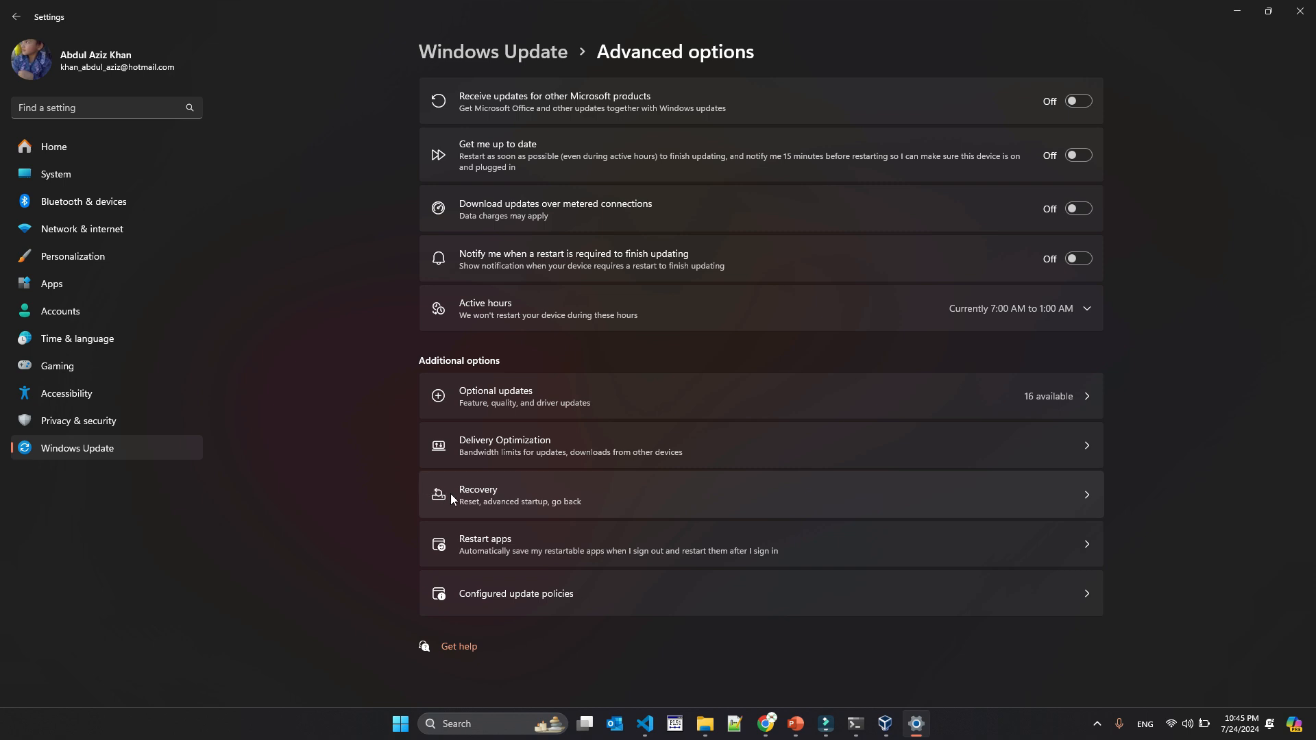
mouse_move(554, 512)
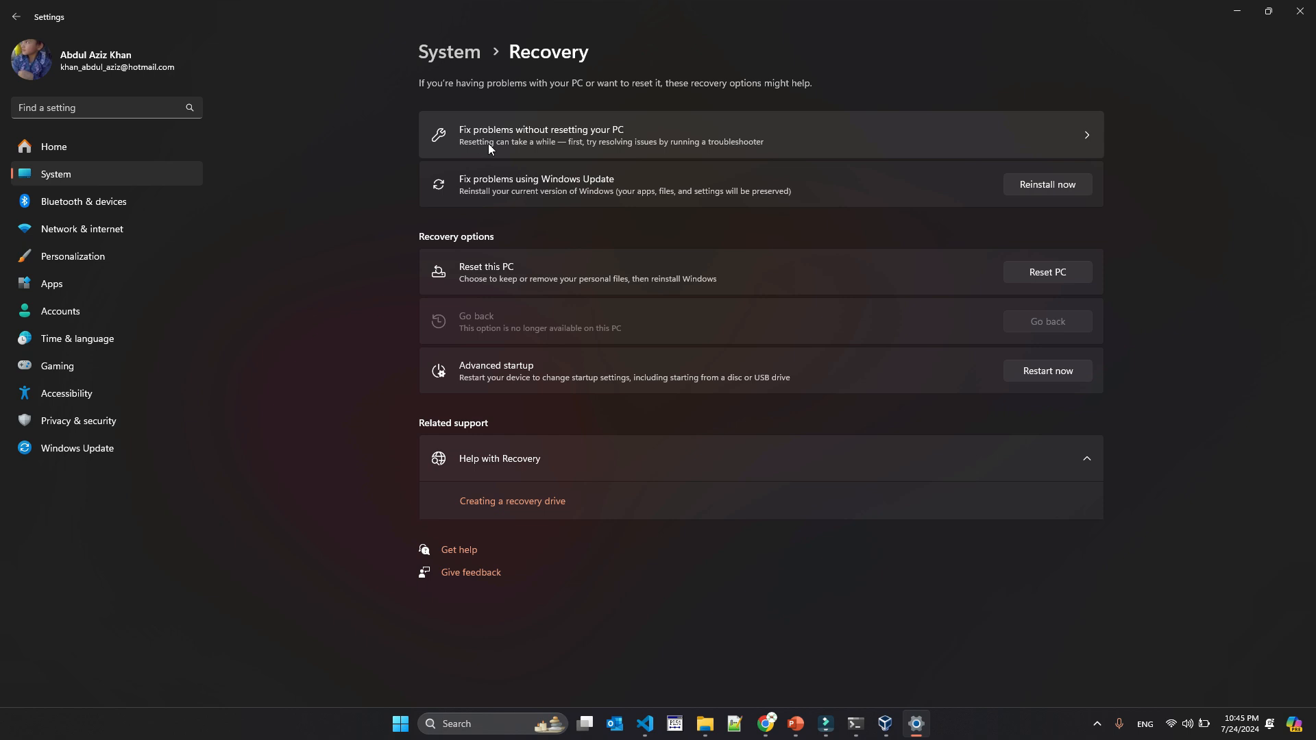
mouse_move(506, 193)
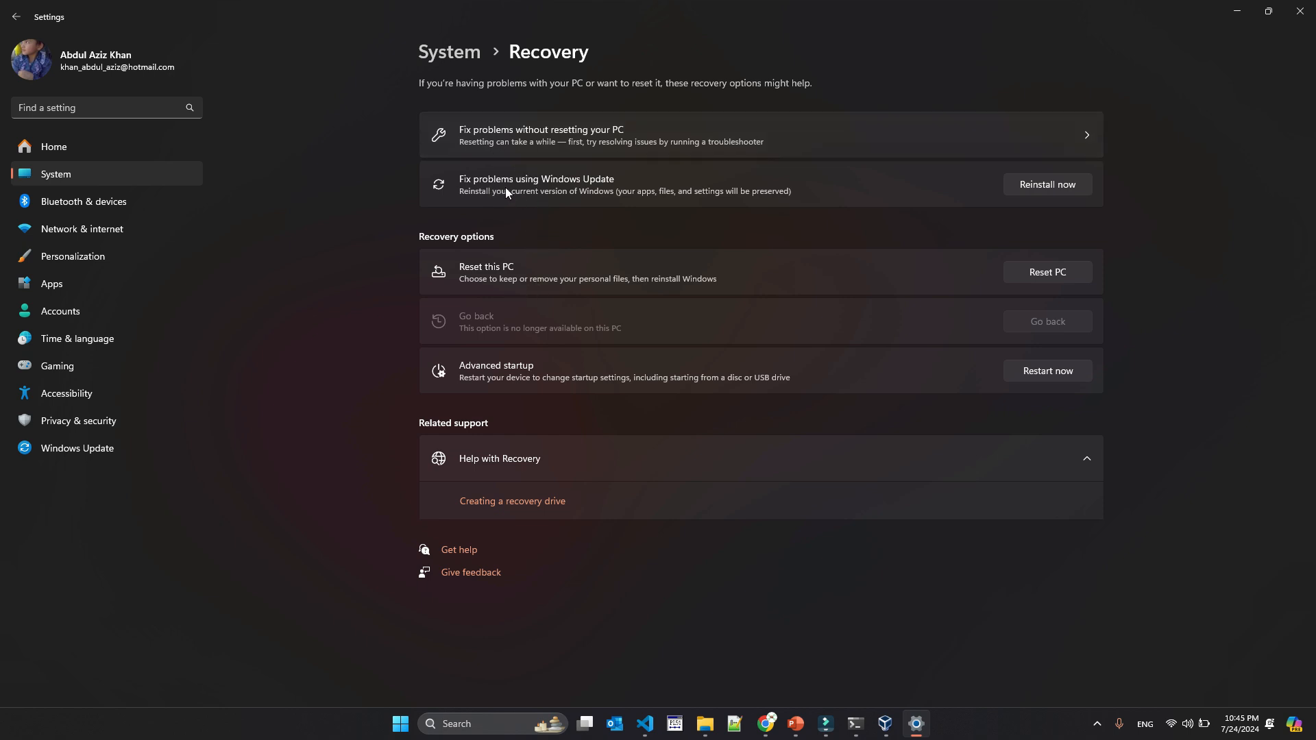
mouse_move(463, 382)
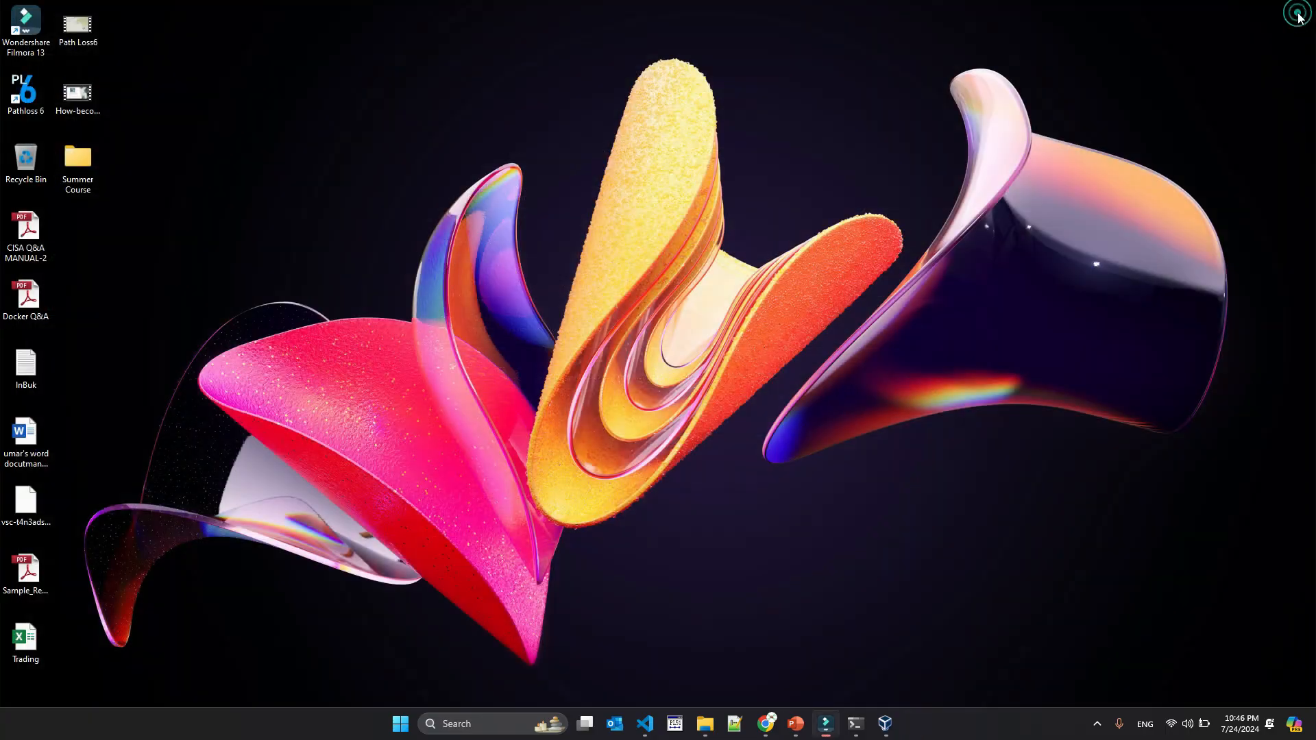
mouse_move(812, 724)
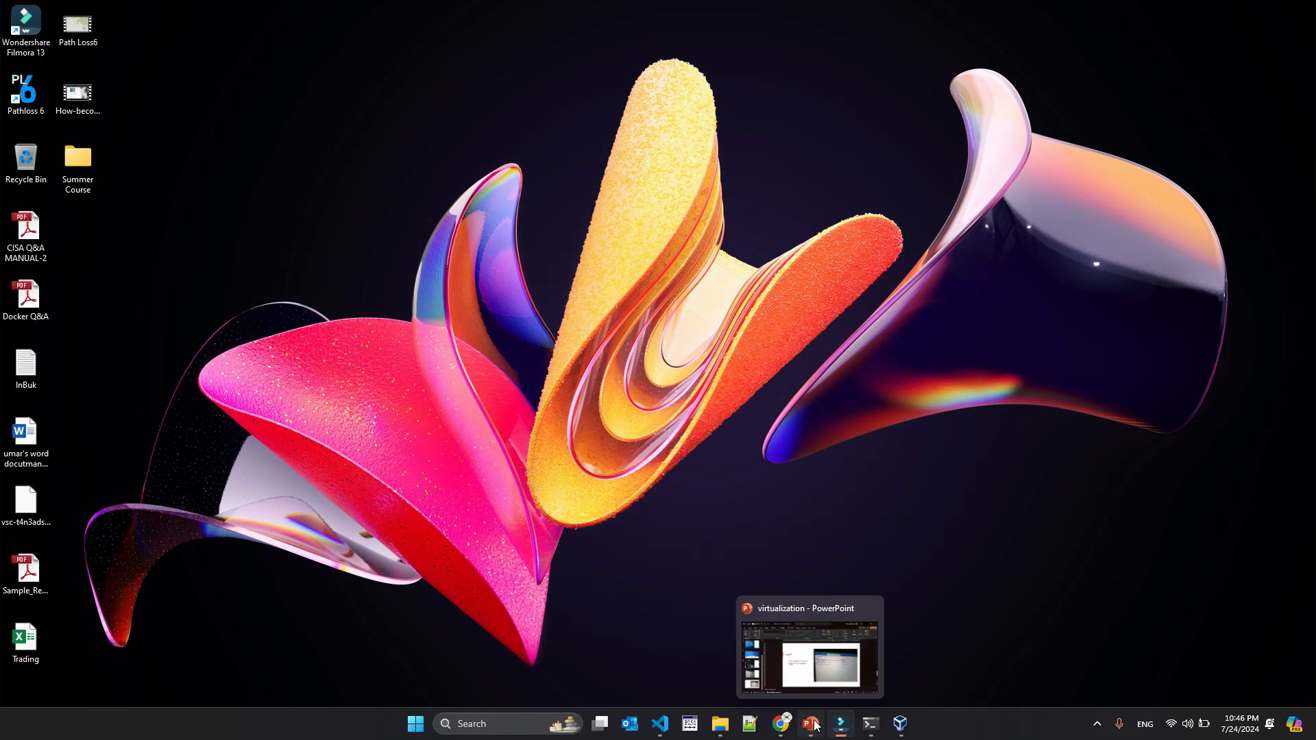
- Bring the virtualization PowerPoint deck to the front on the Step-7 slide
click(808, 646)
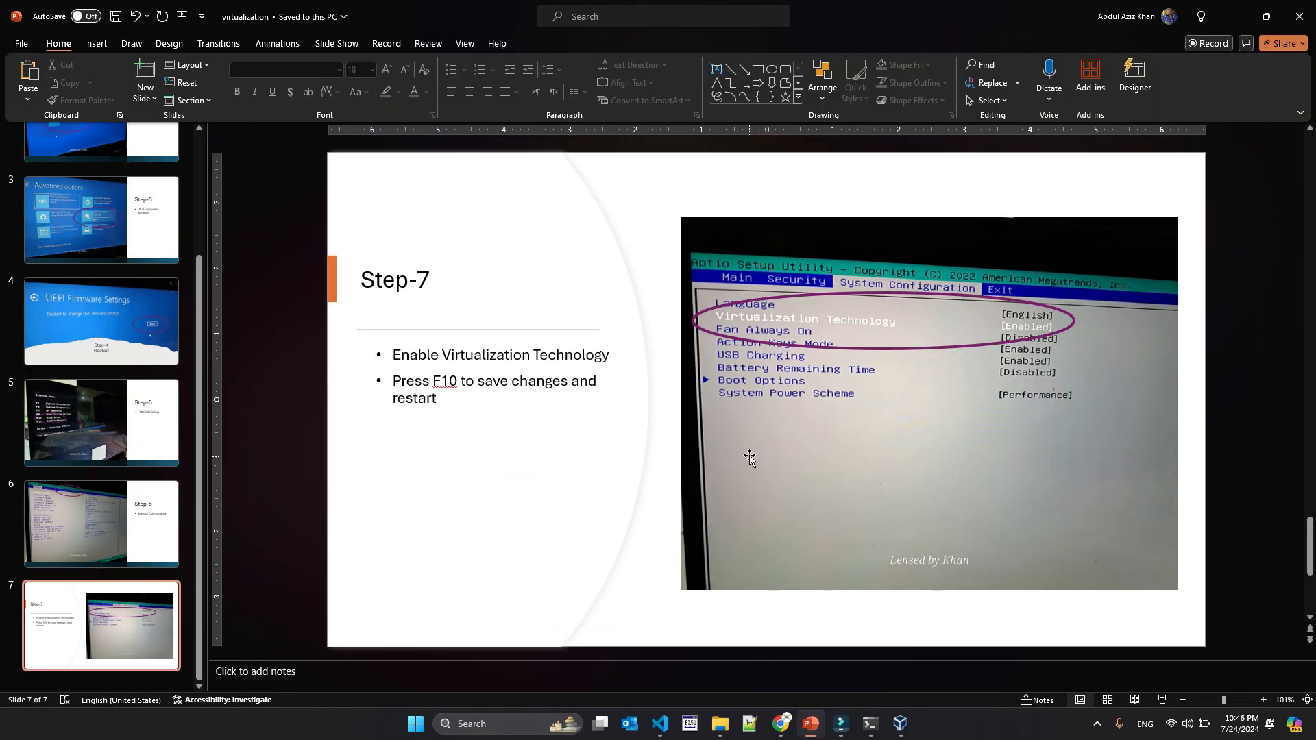
- Show the Step-1 Troubleshoot slide, briefly search 'rest' in Start, then move to Step-2 Advanced Options
click(100, 177)
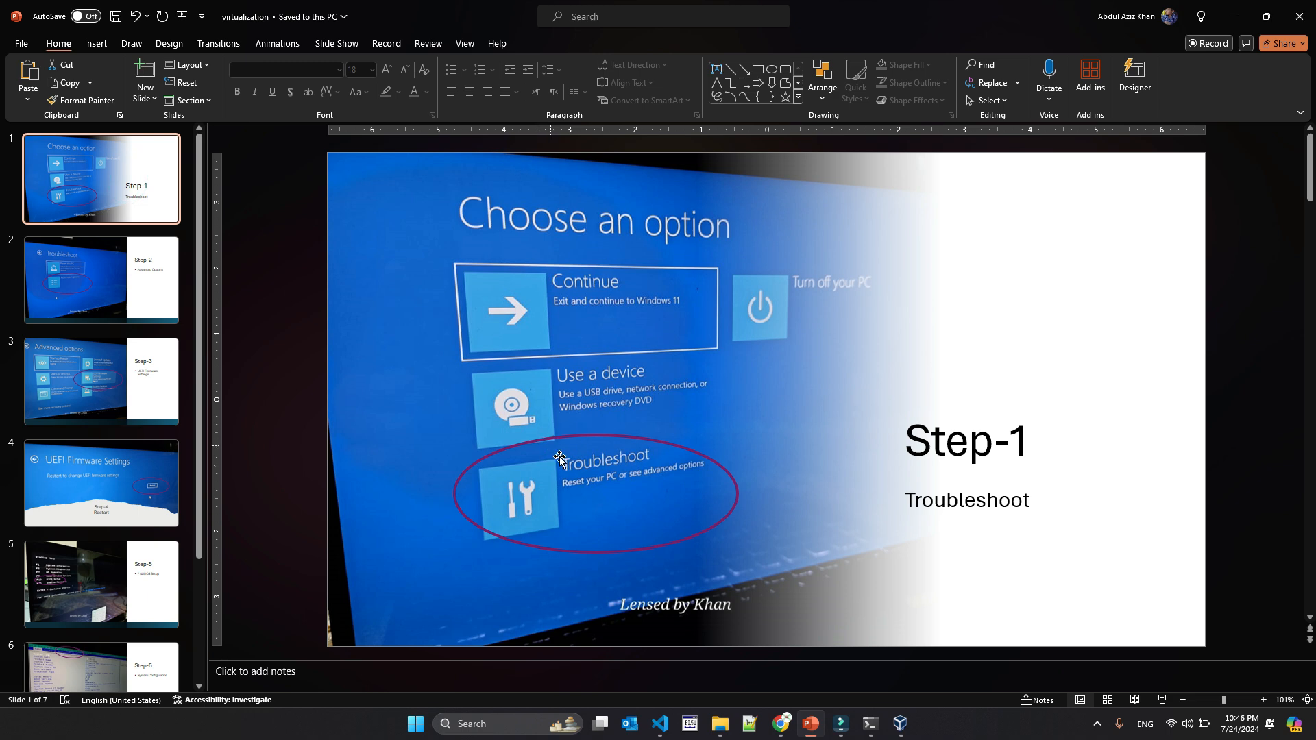
mouse_move(580, 361)
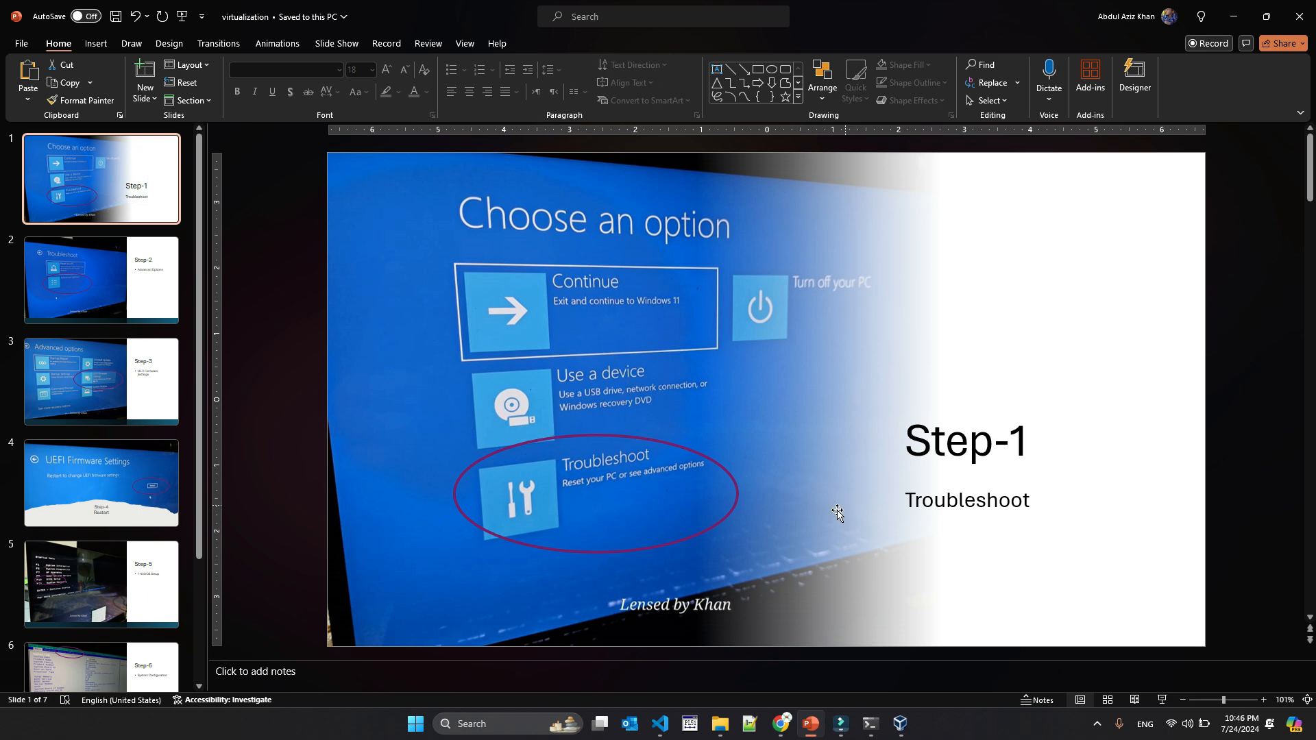
mouse_move(785, 536)
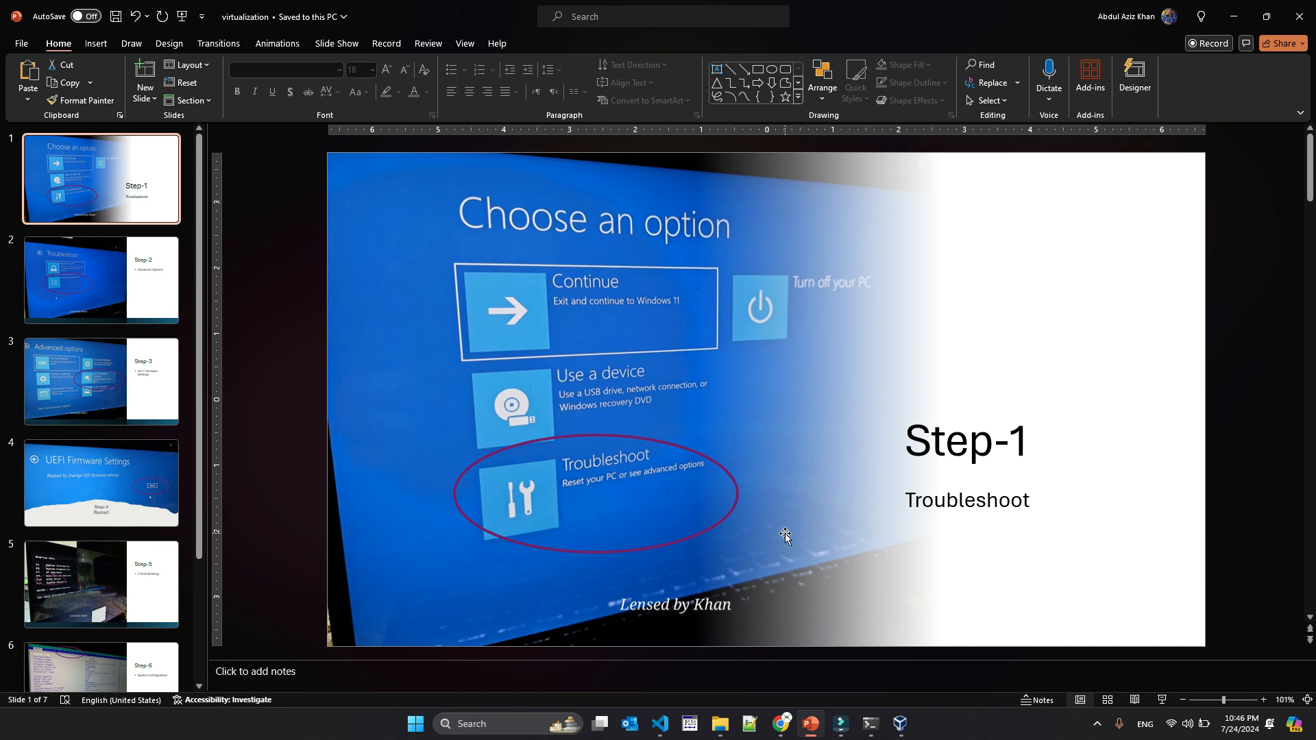
mouse_move(431, 535)
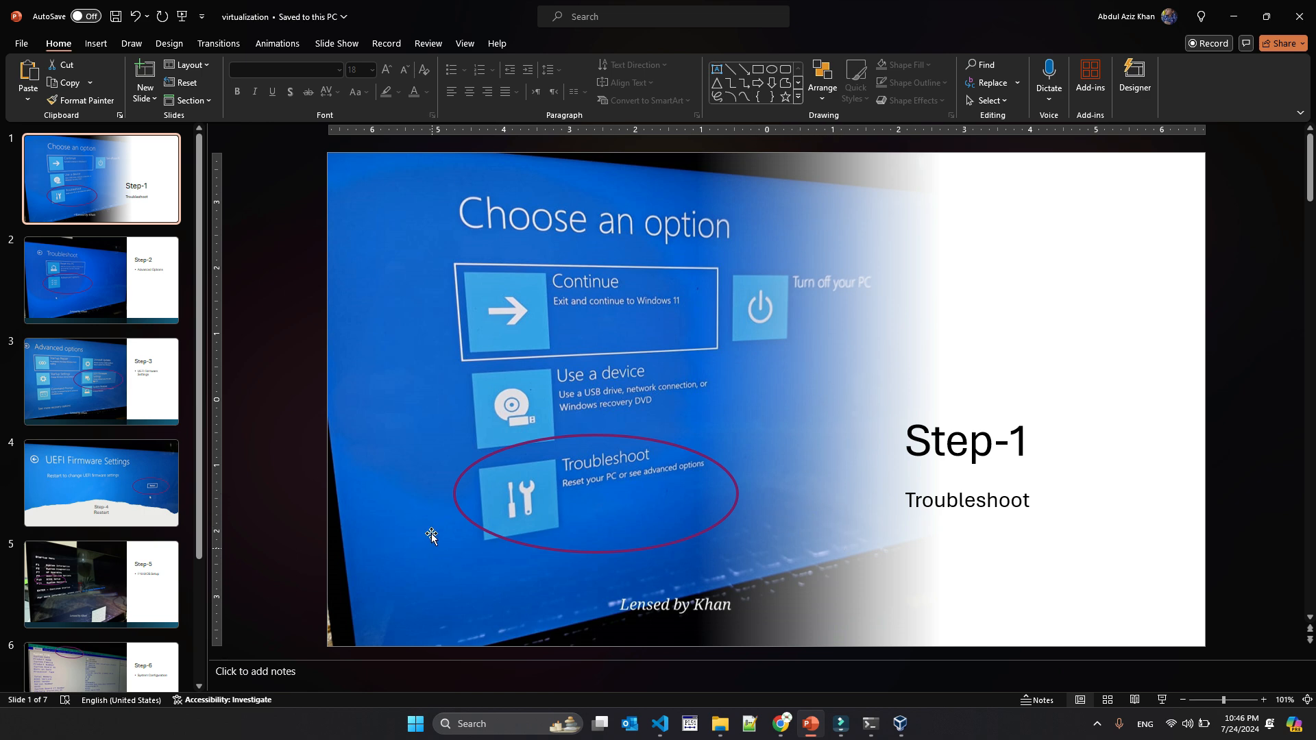
mouse_move(632, 453)
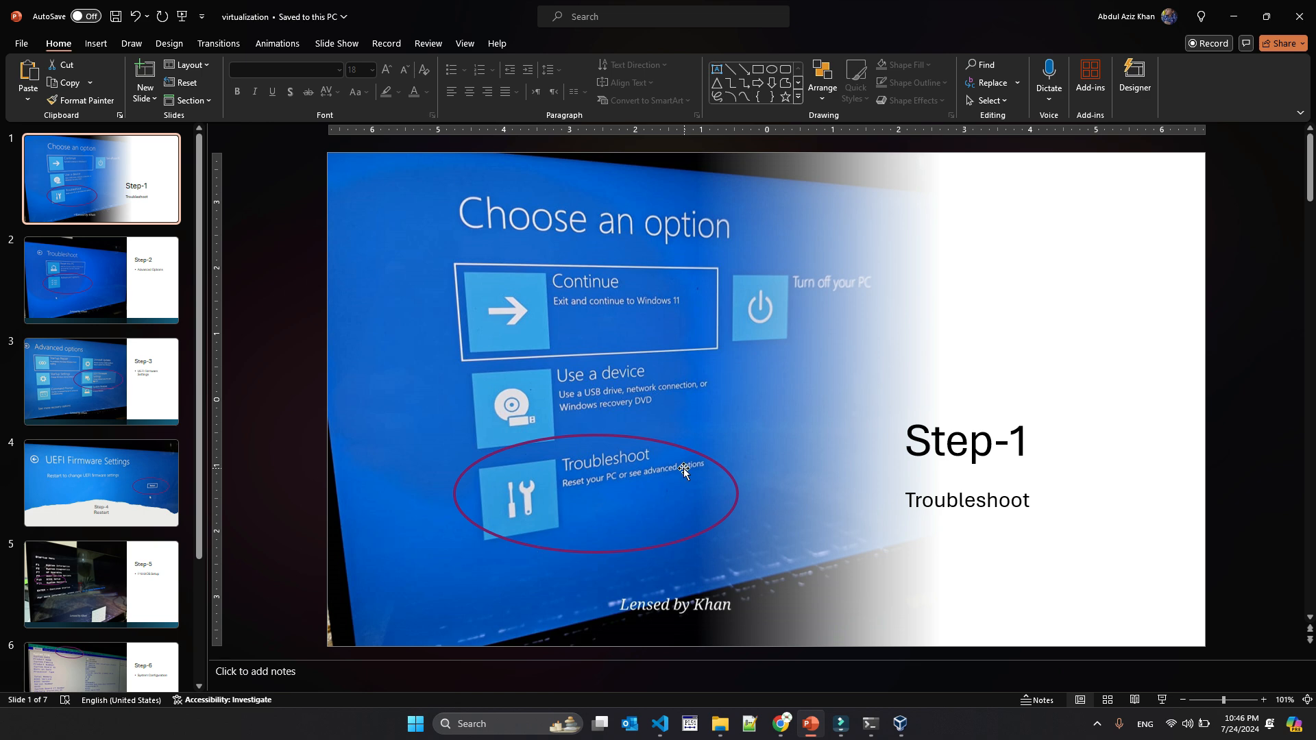
click(414, 724)
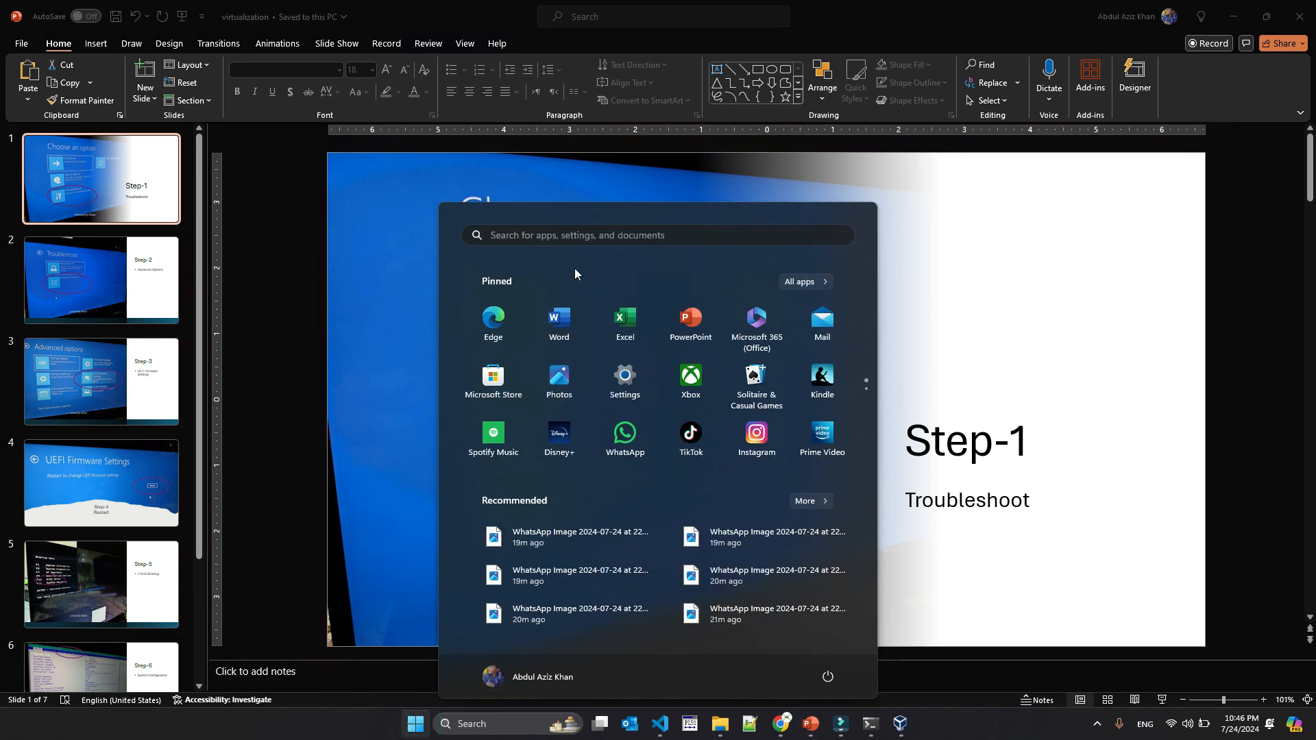
text(rest)
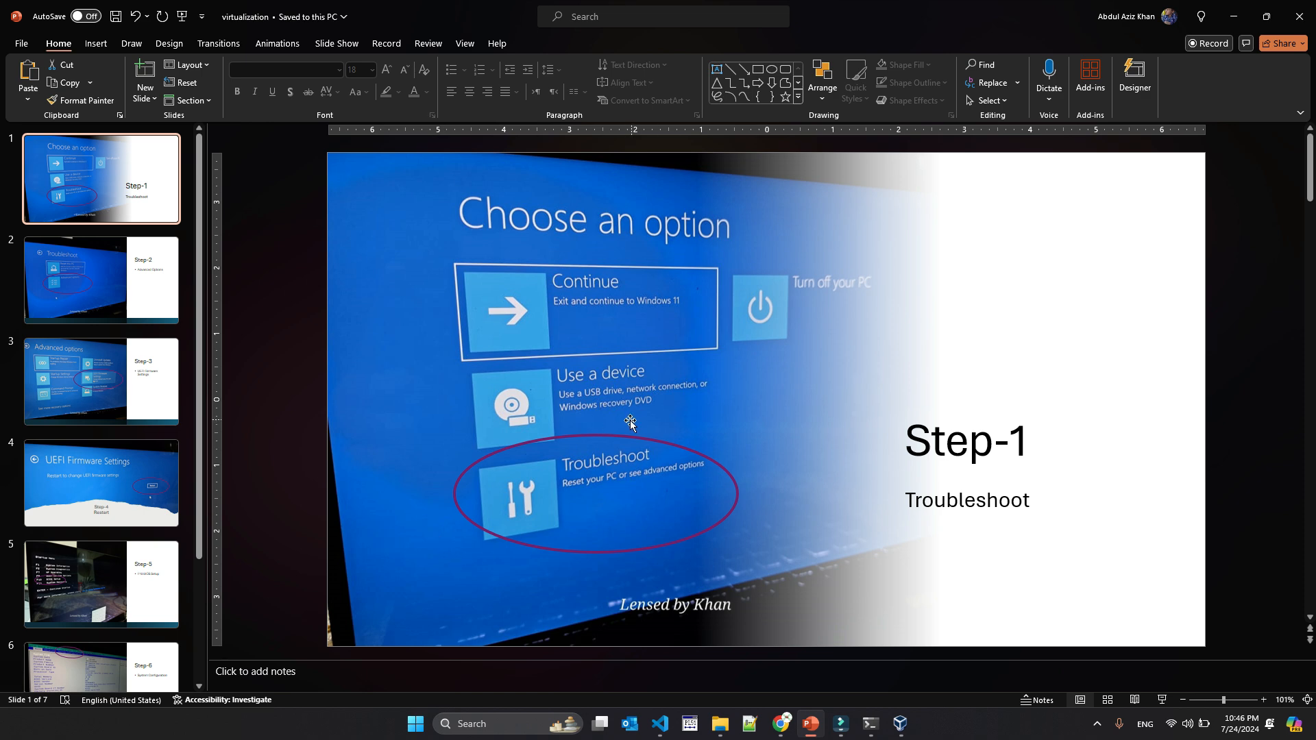
mouse_move(579, 577)
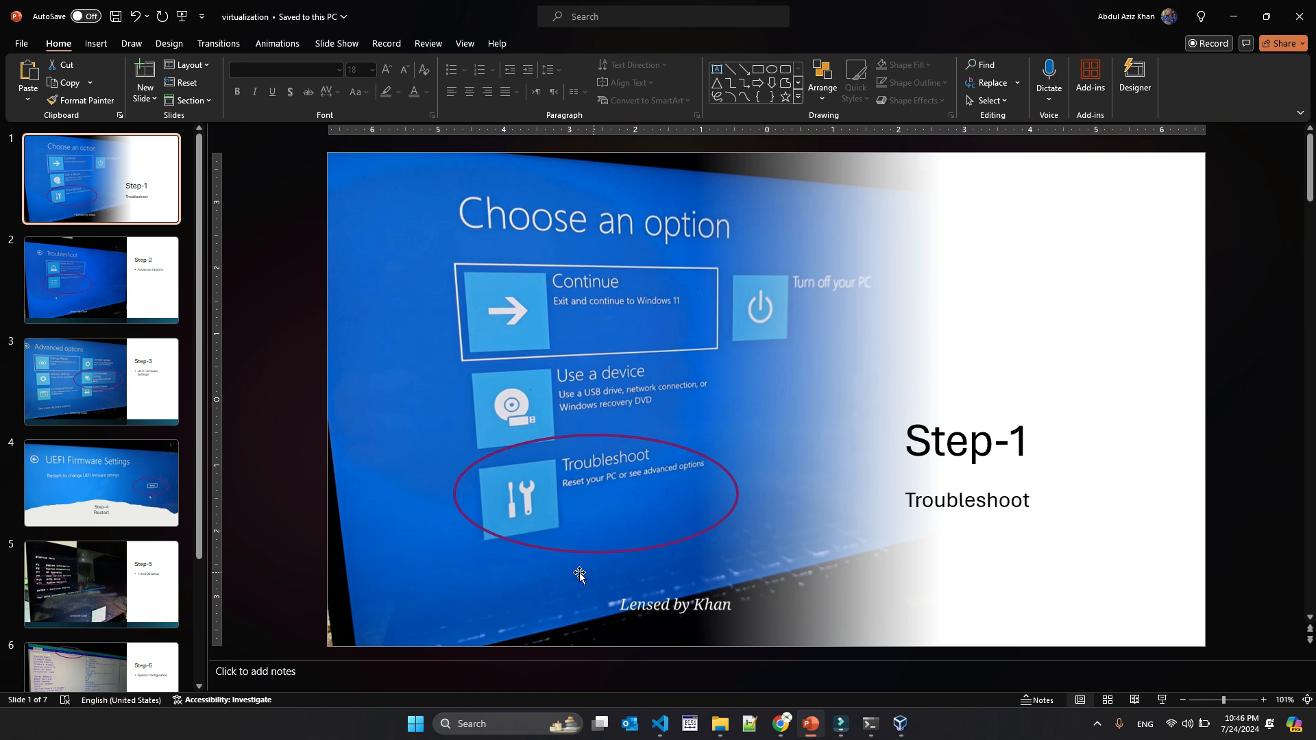
mouse_move(524, 508)
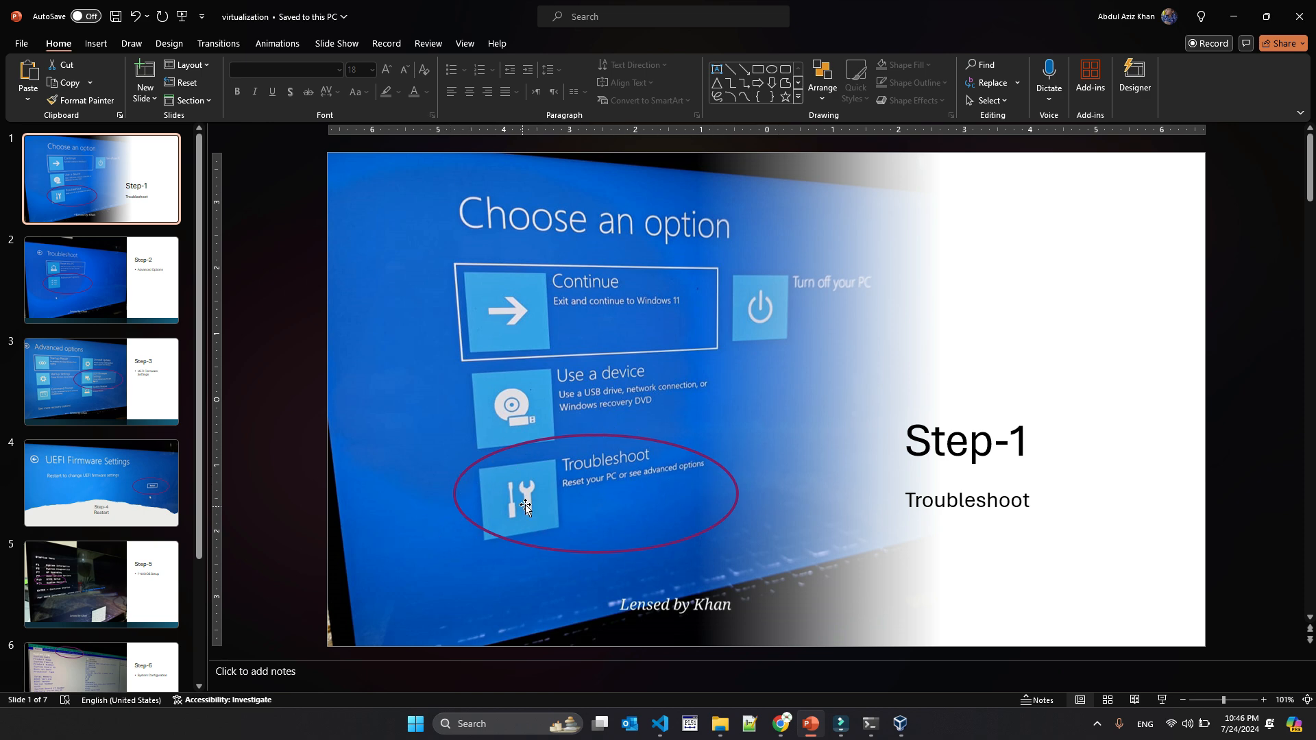
click(101, 279)
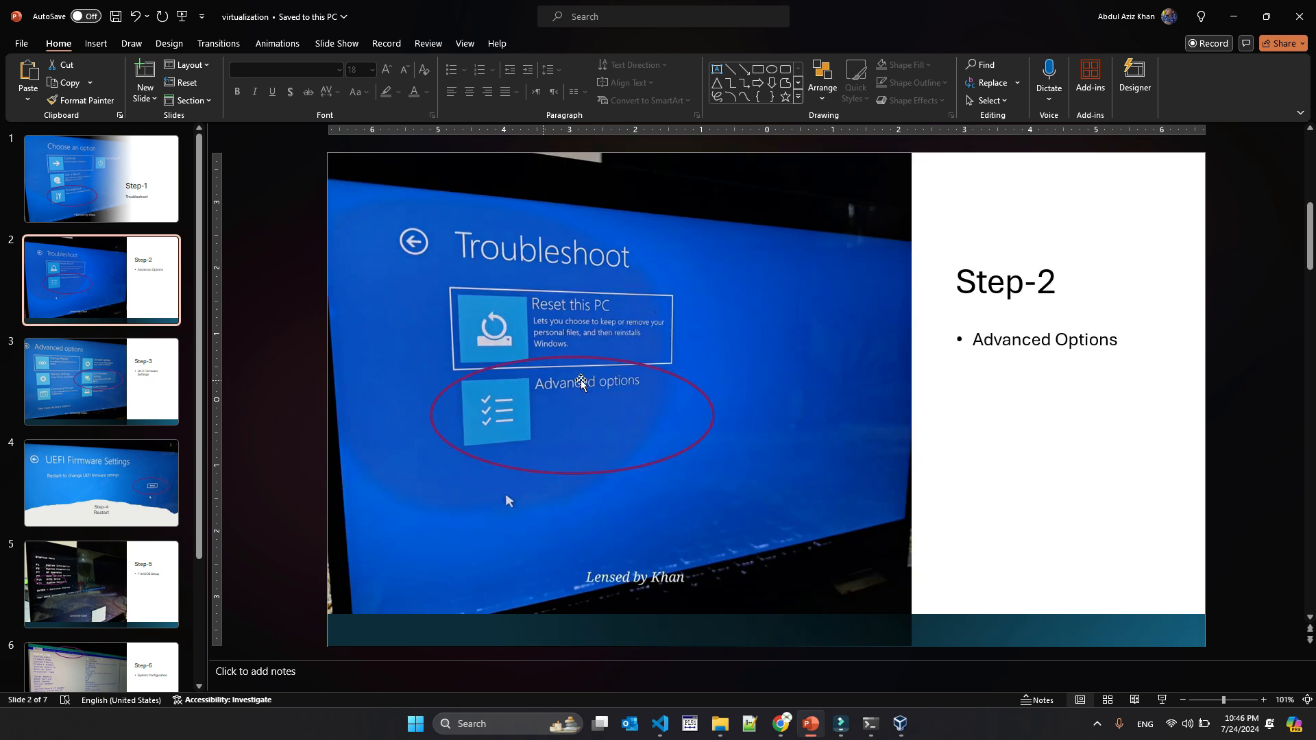
- Page through the Step-3 UEFI Firmware Settings and Step-5 F10 BIOS Setup slides toward Step-7
click(100, 381)
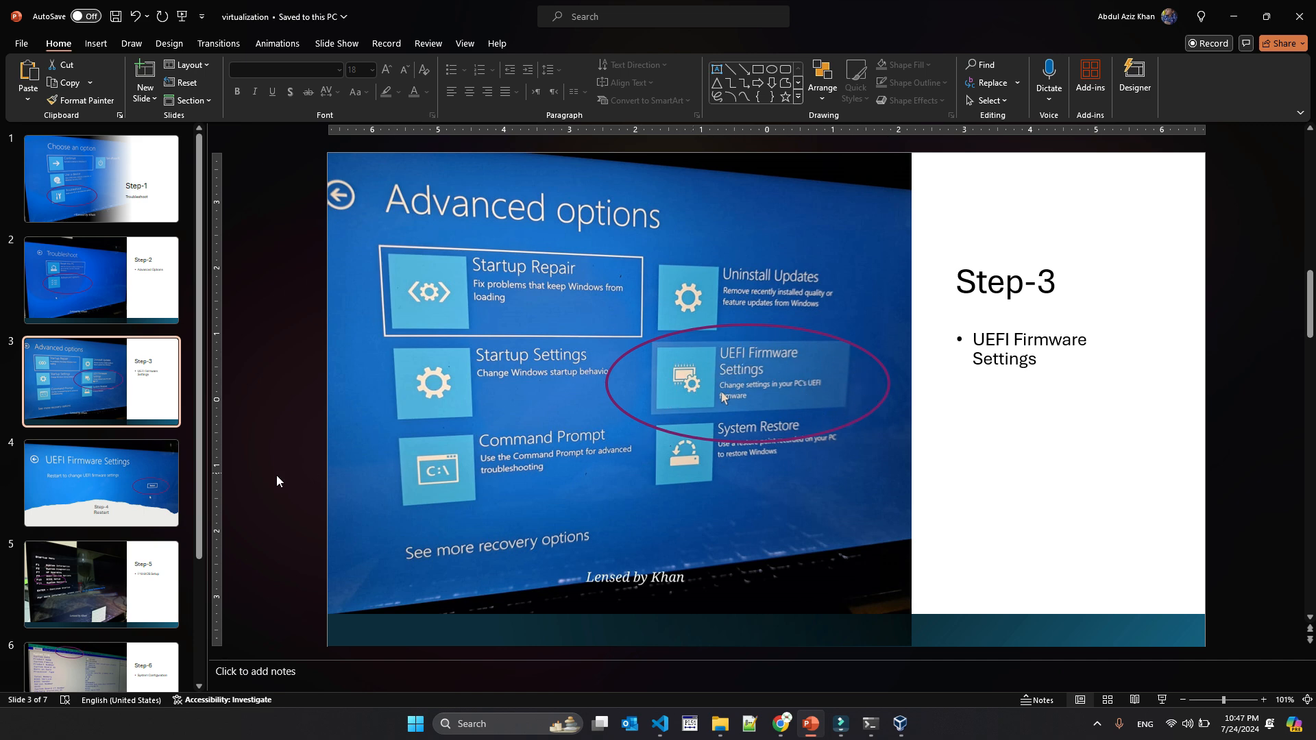
click(100, 483)
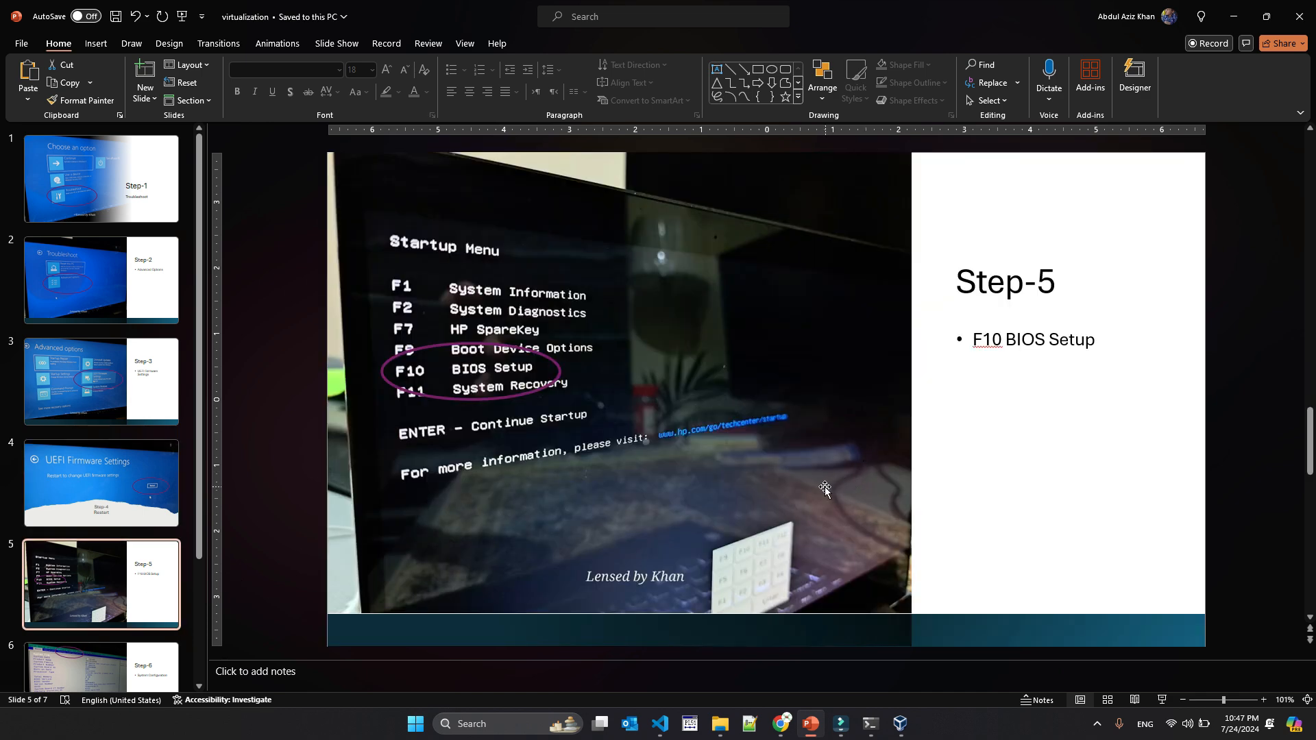
mouse_move(676, 535)
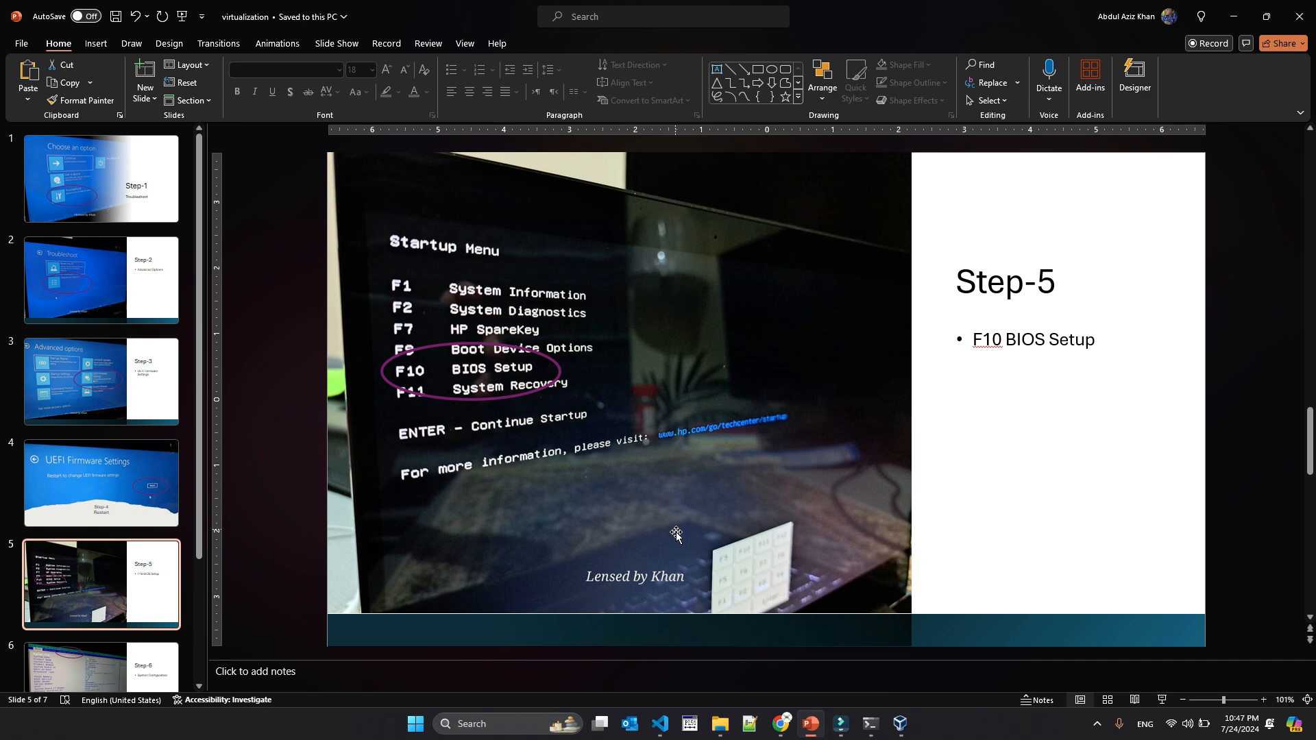
mouse_move(474, 551)
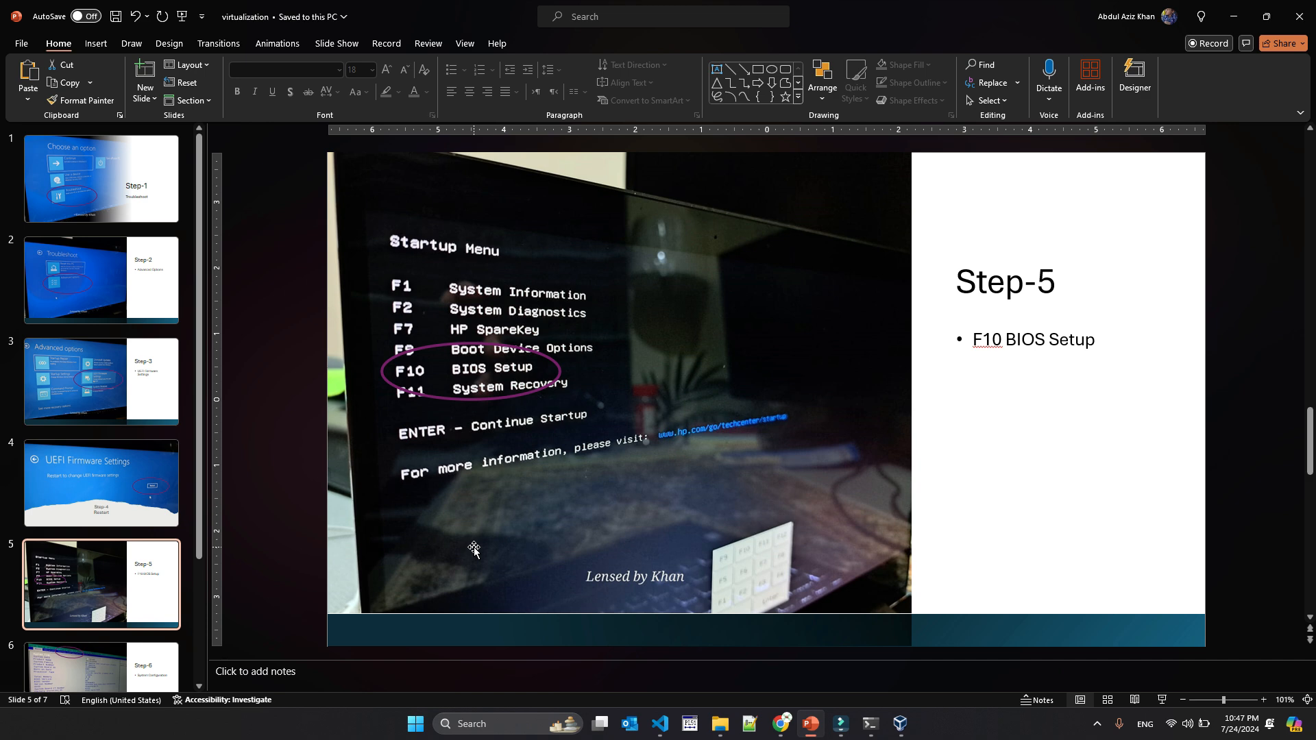
mouse_move(366, 555)
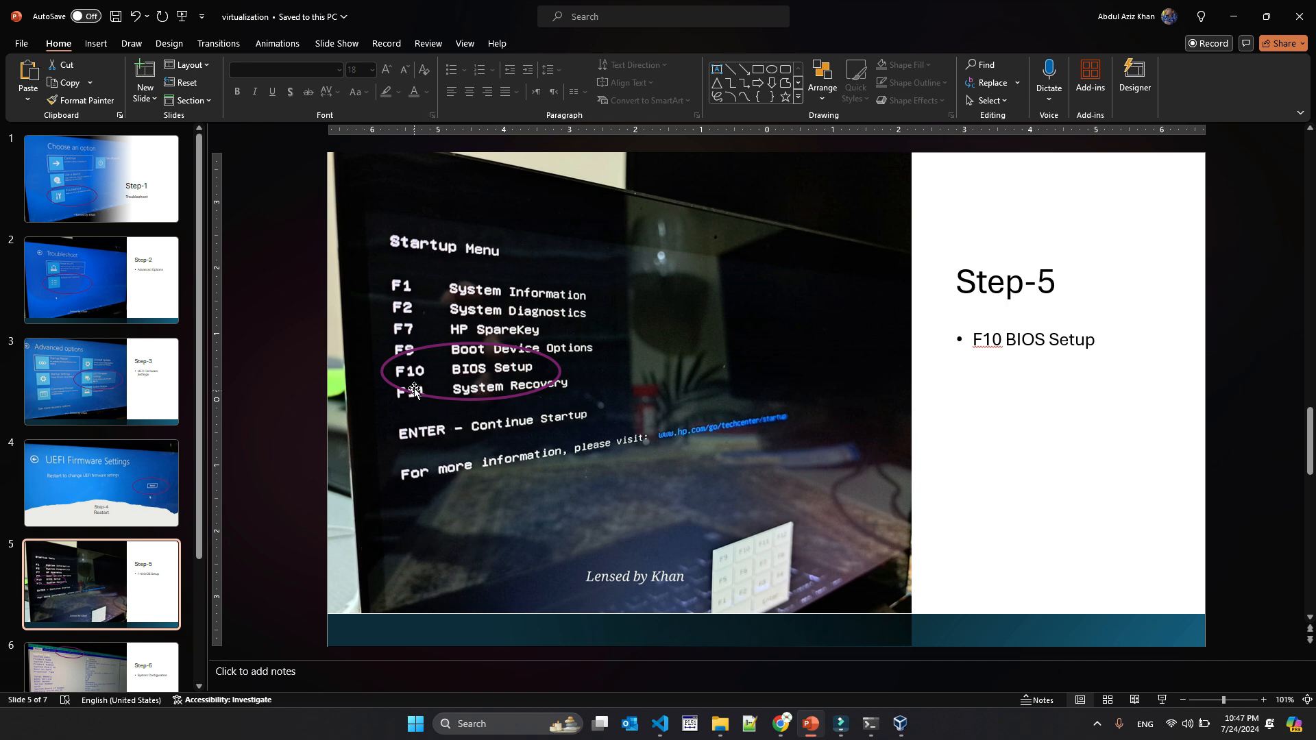
mouse_move(535, 376)
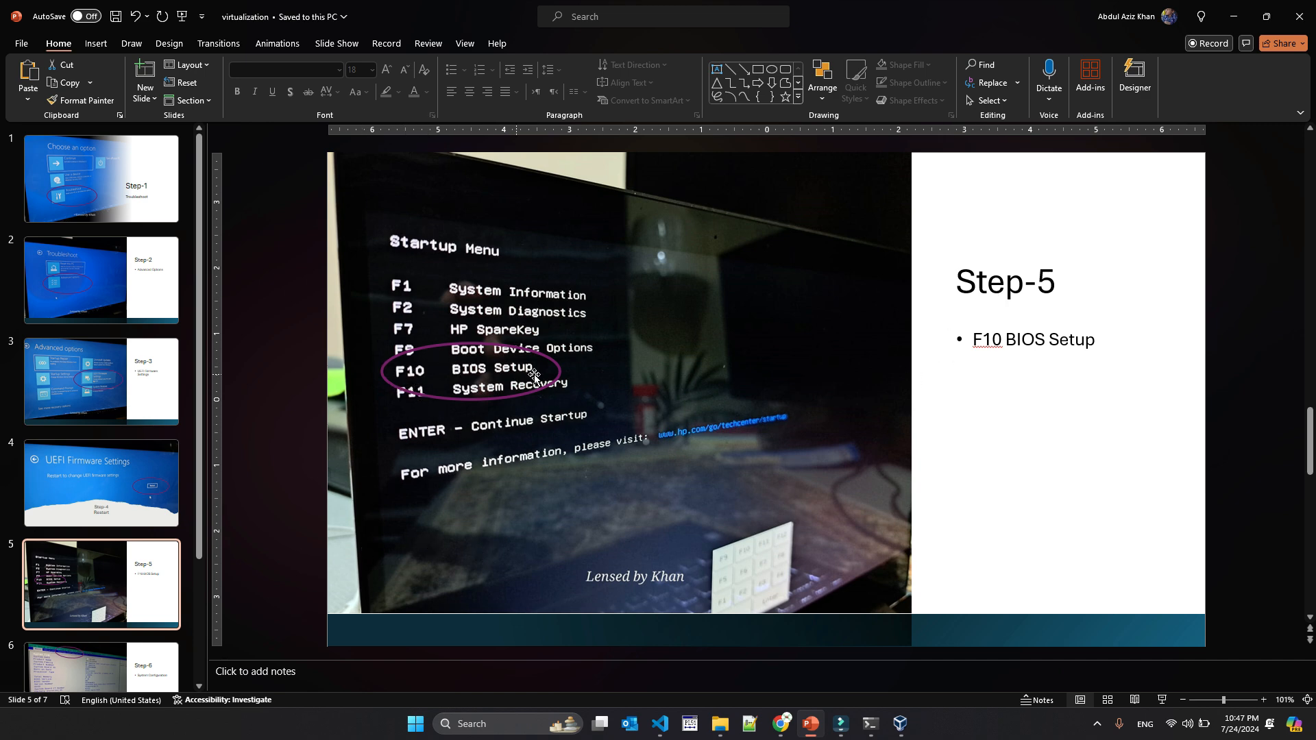
click(100, 520)
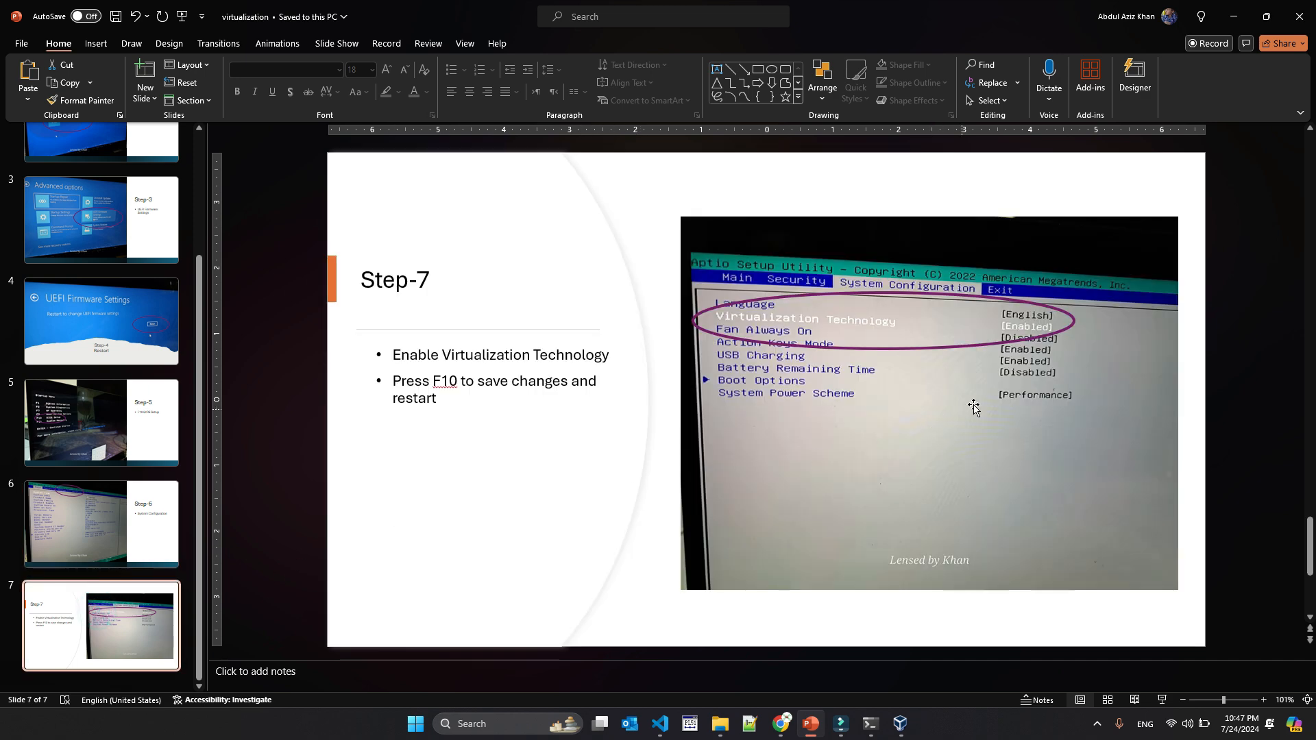
mouse_move(892, 363)
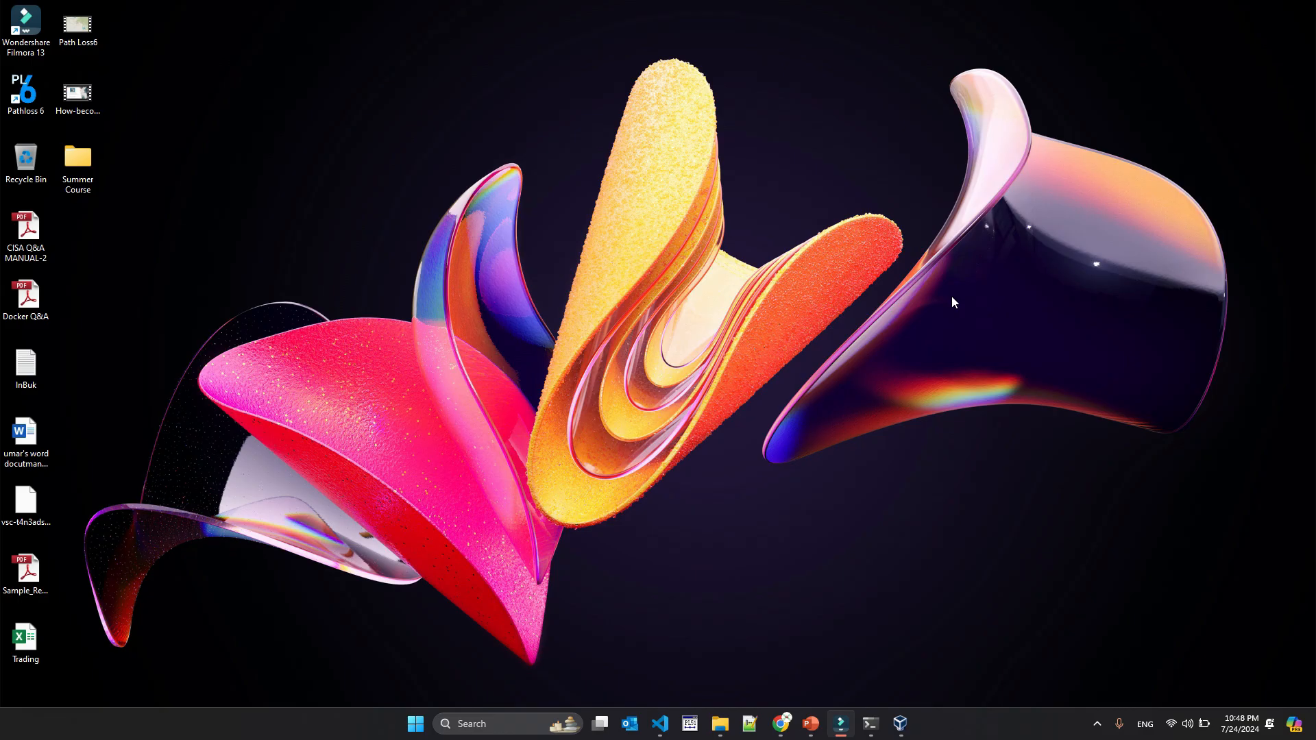
mouse_move(638, 373)
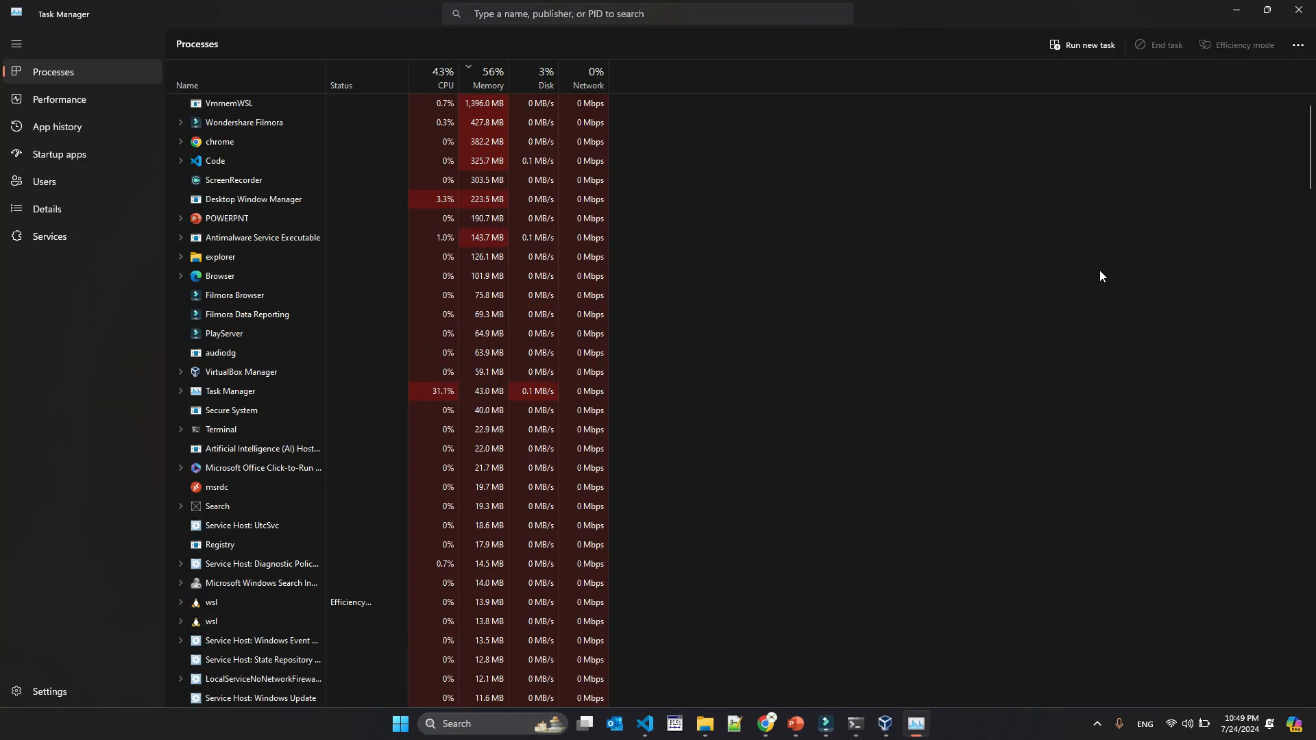
- View Task Manager's CPU performance page confirming Virtualization: Enabled, then minimize it
click(59, 98)
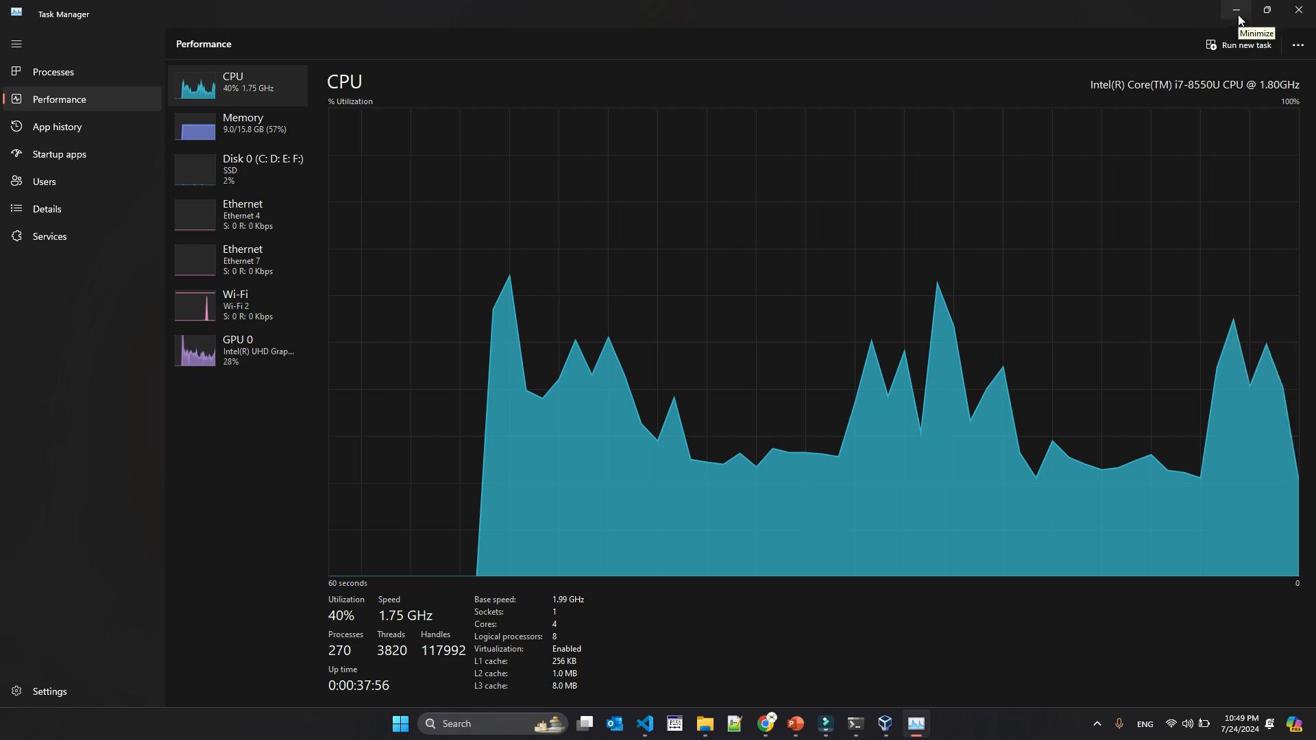
click(1235, 9)
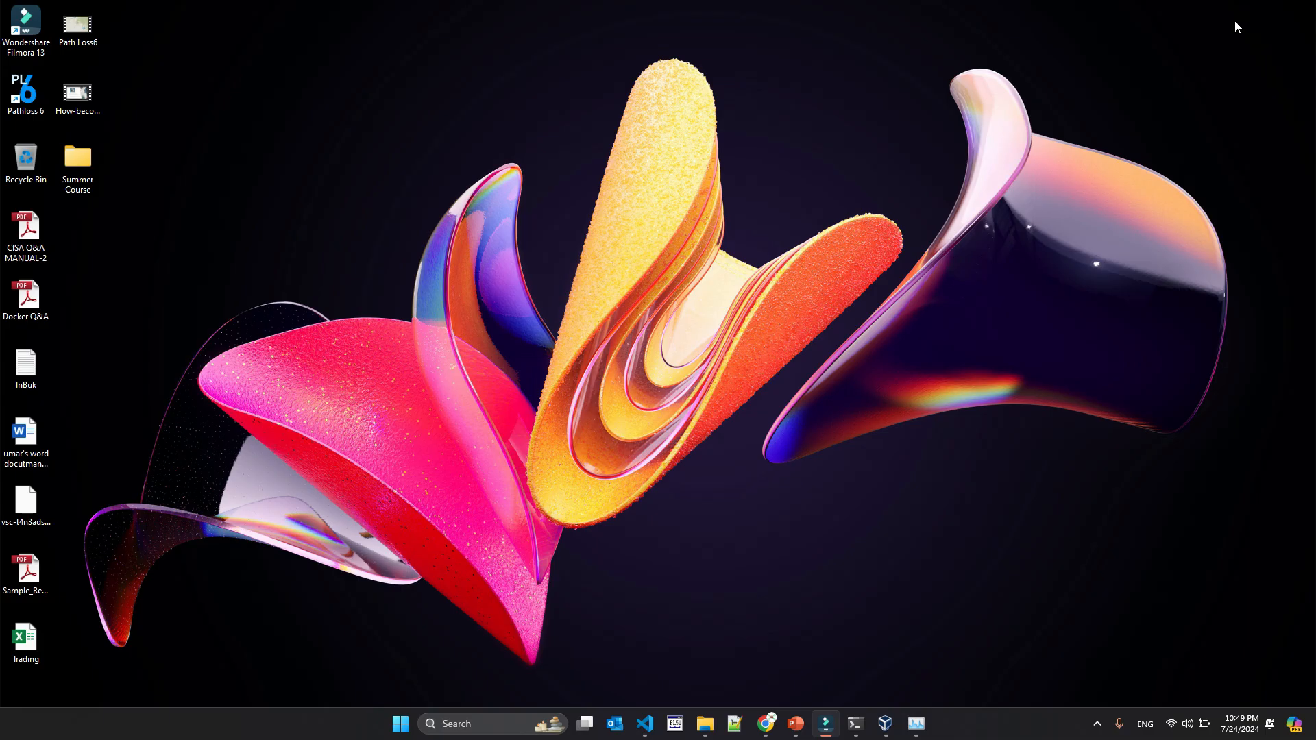
mouse_move(559, 662)
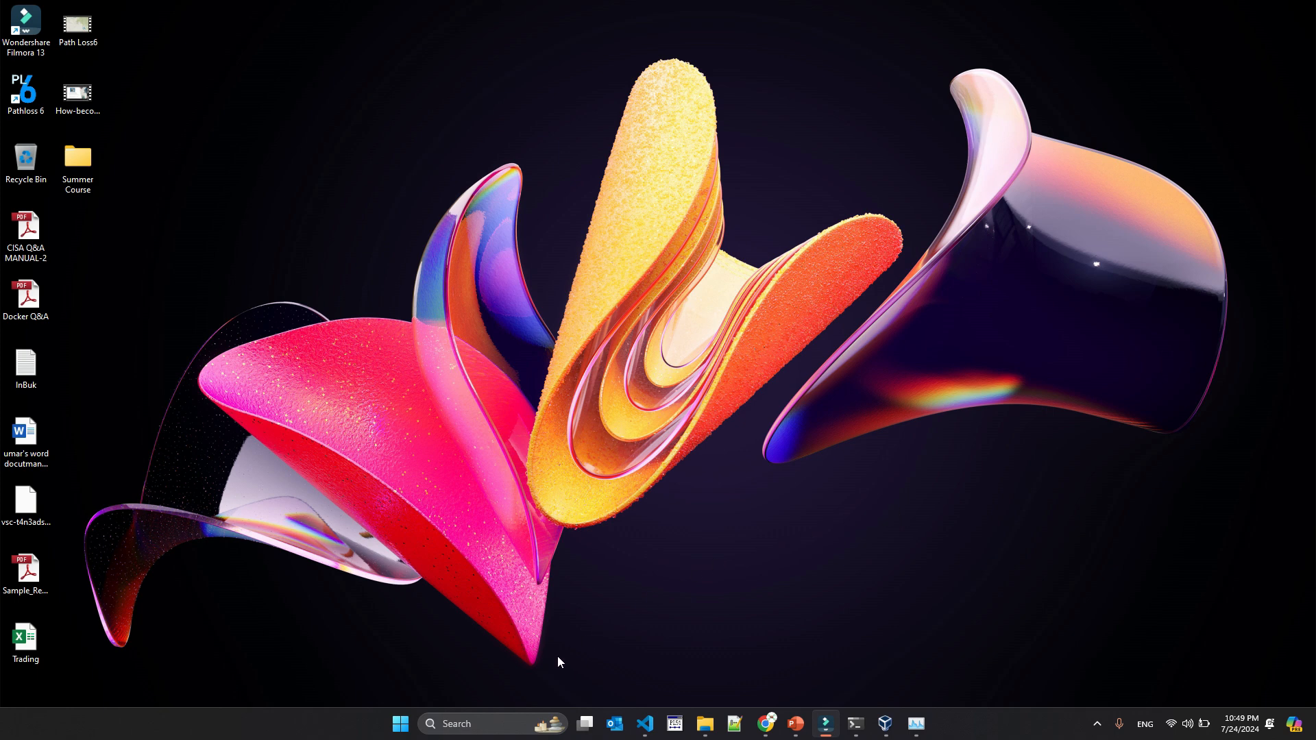
mouse_move(400, 724)
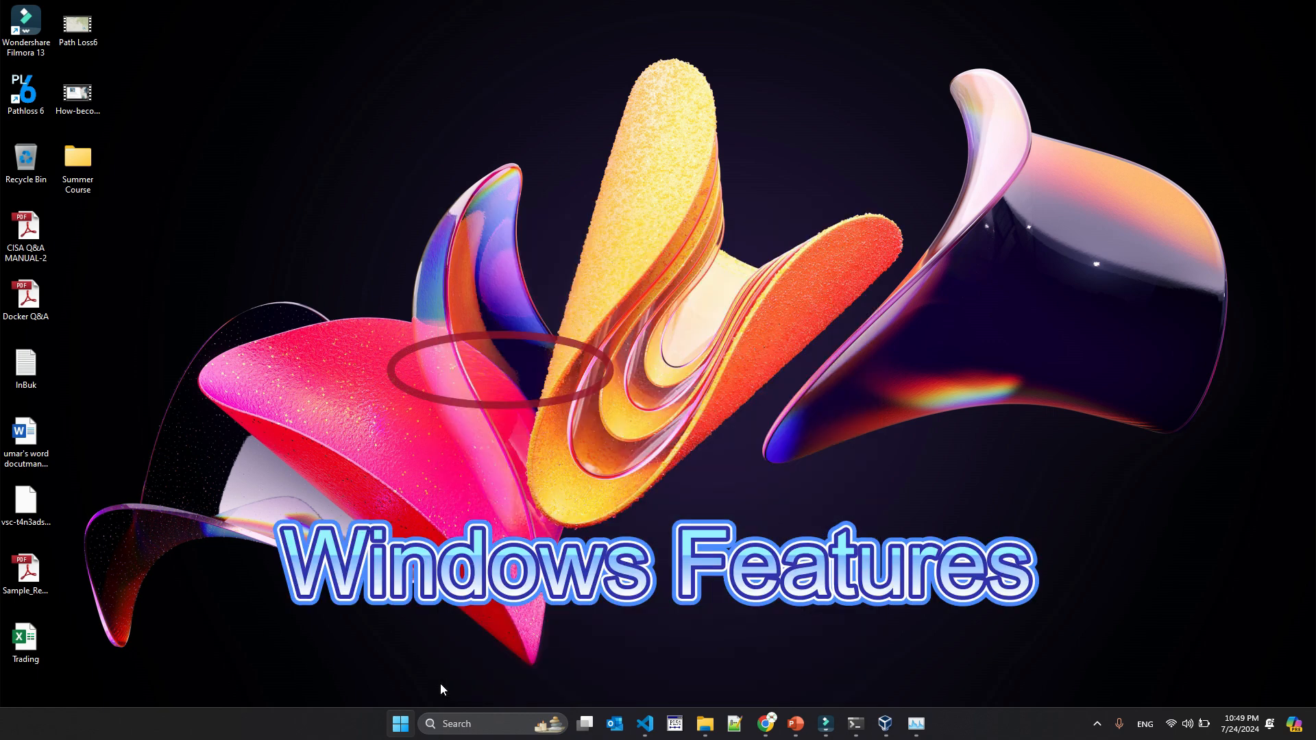
- Search 'featu', open Turn Windows features on or off and maximize the Windows Features dialog
text(featu)
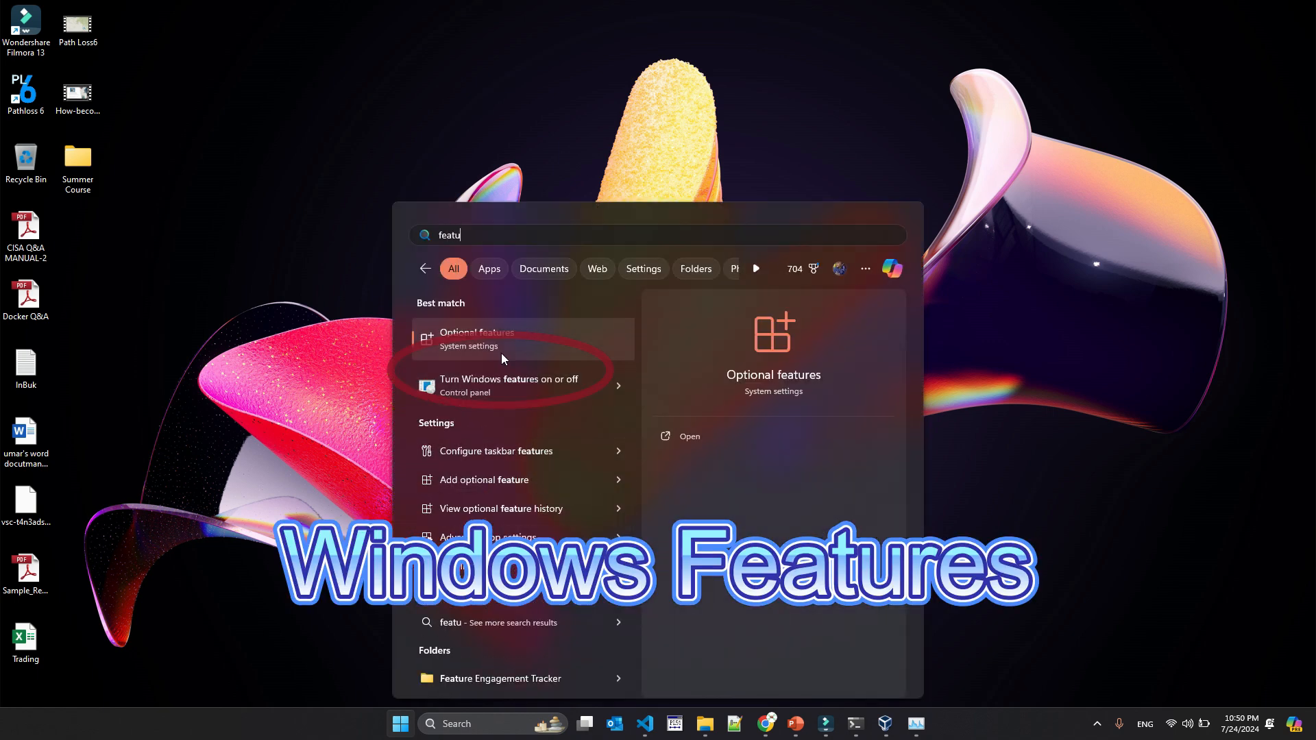
mouse_move(491, 395)
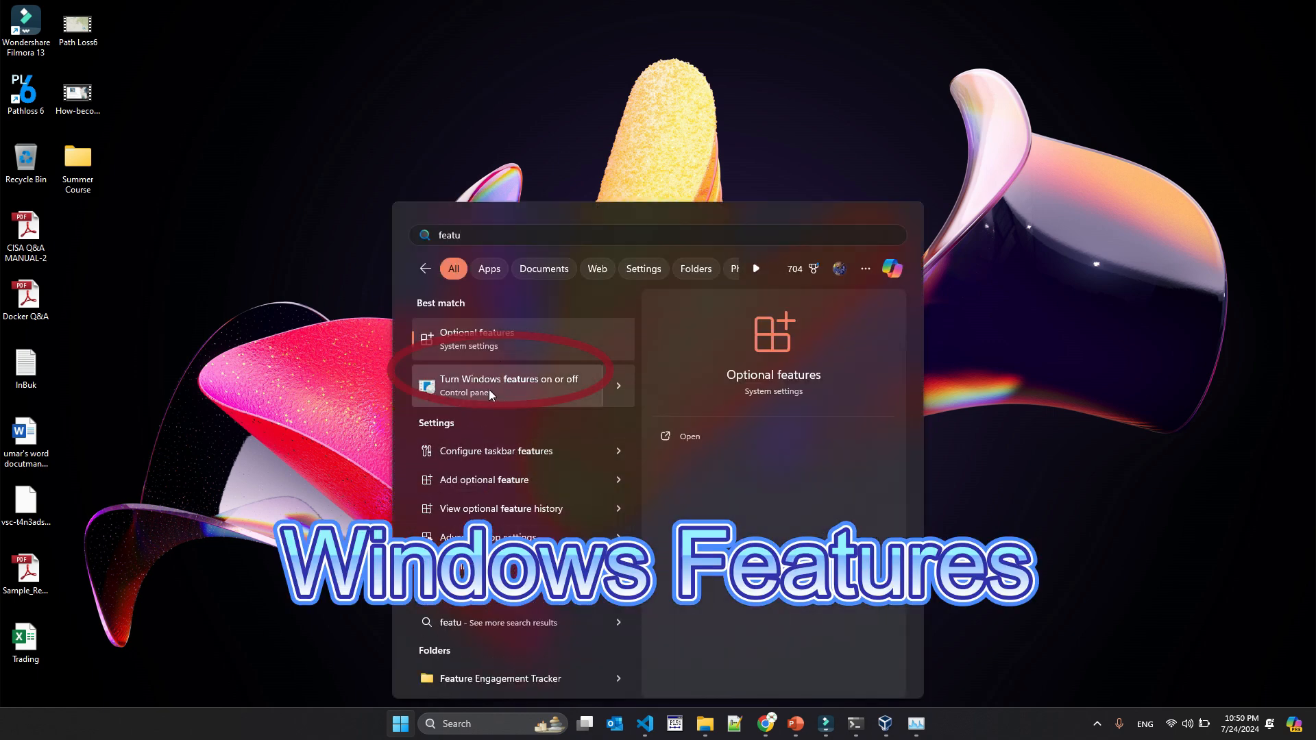
click(509, 385)
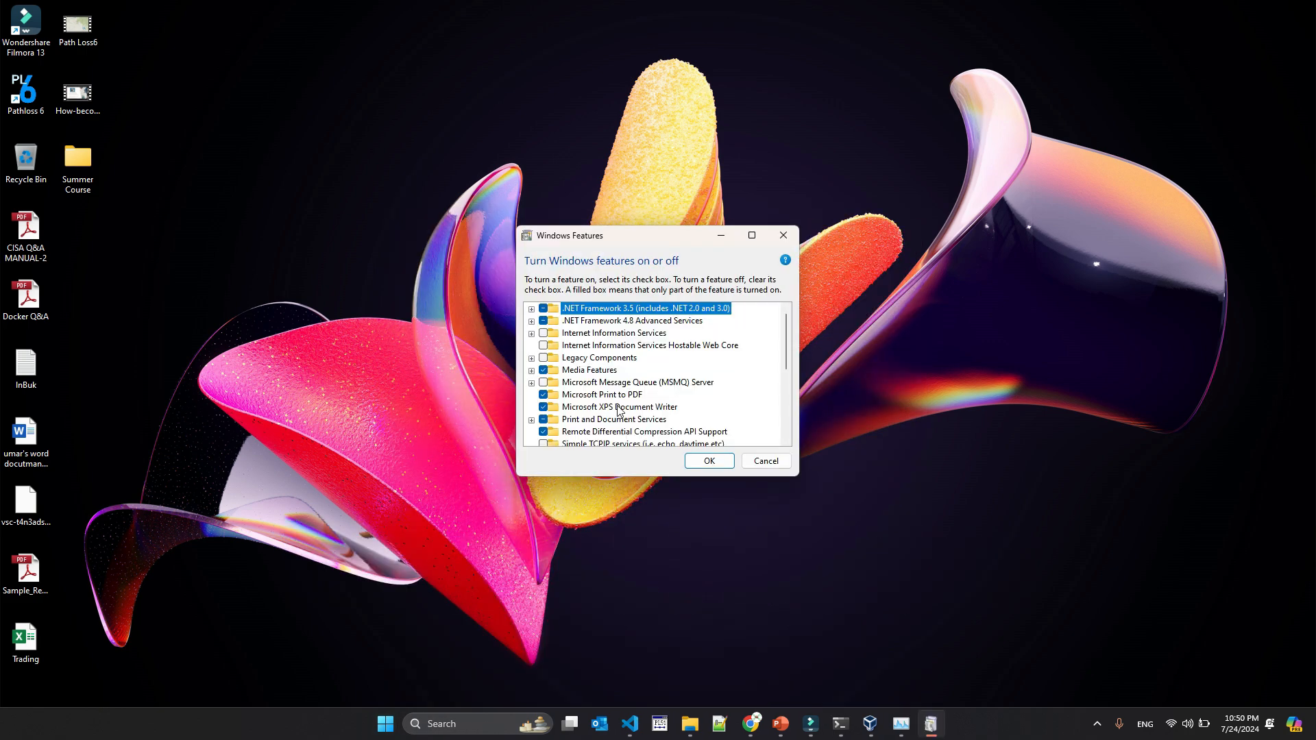
click(751, 235)
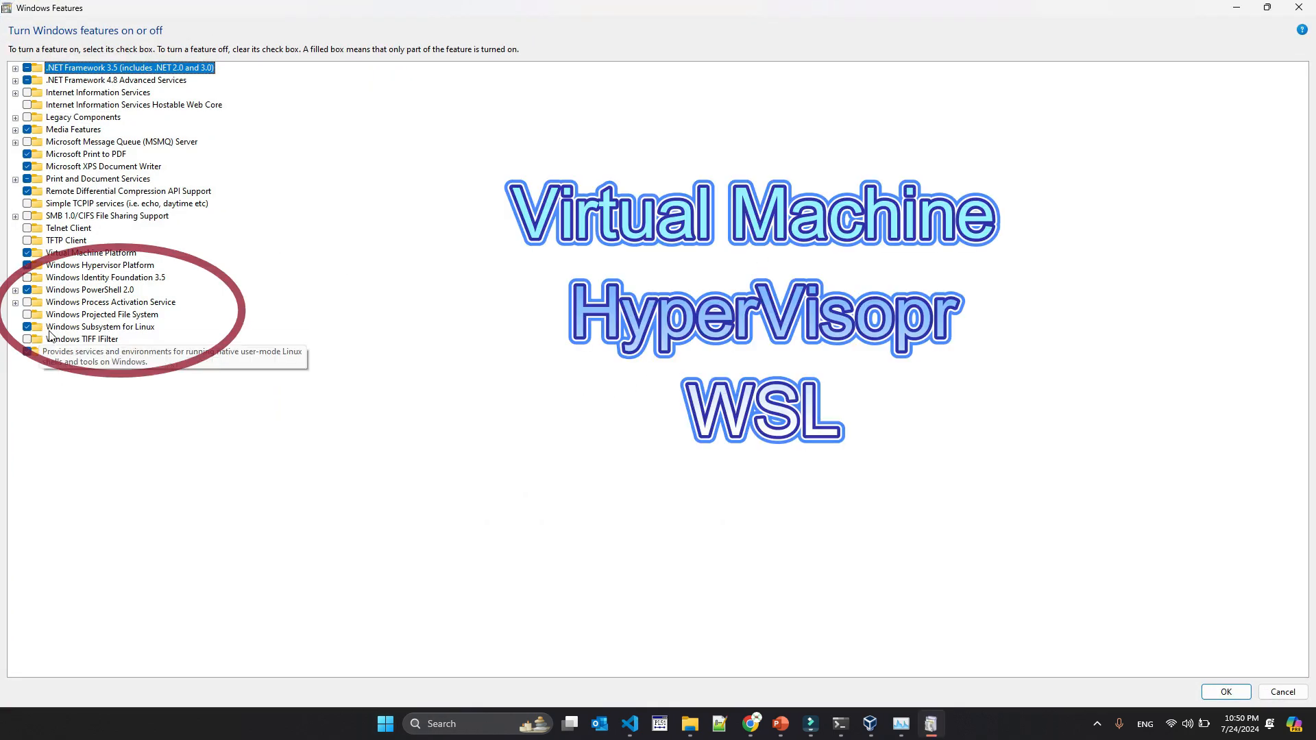
mouse_move(65, 339)
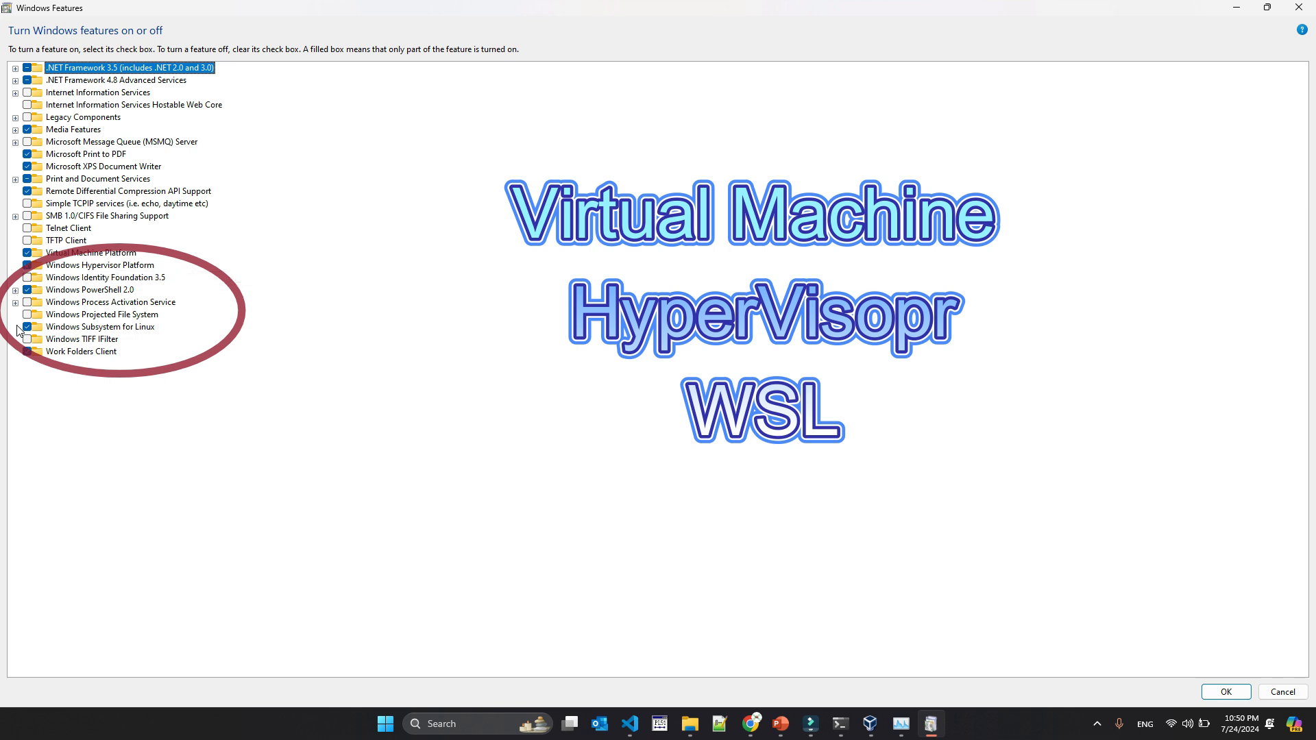
mouse_move(29, 276)
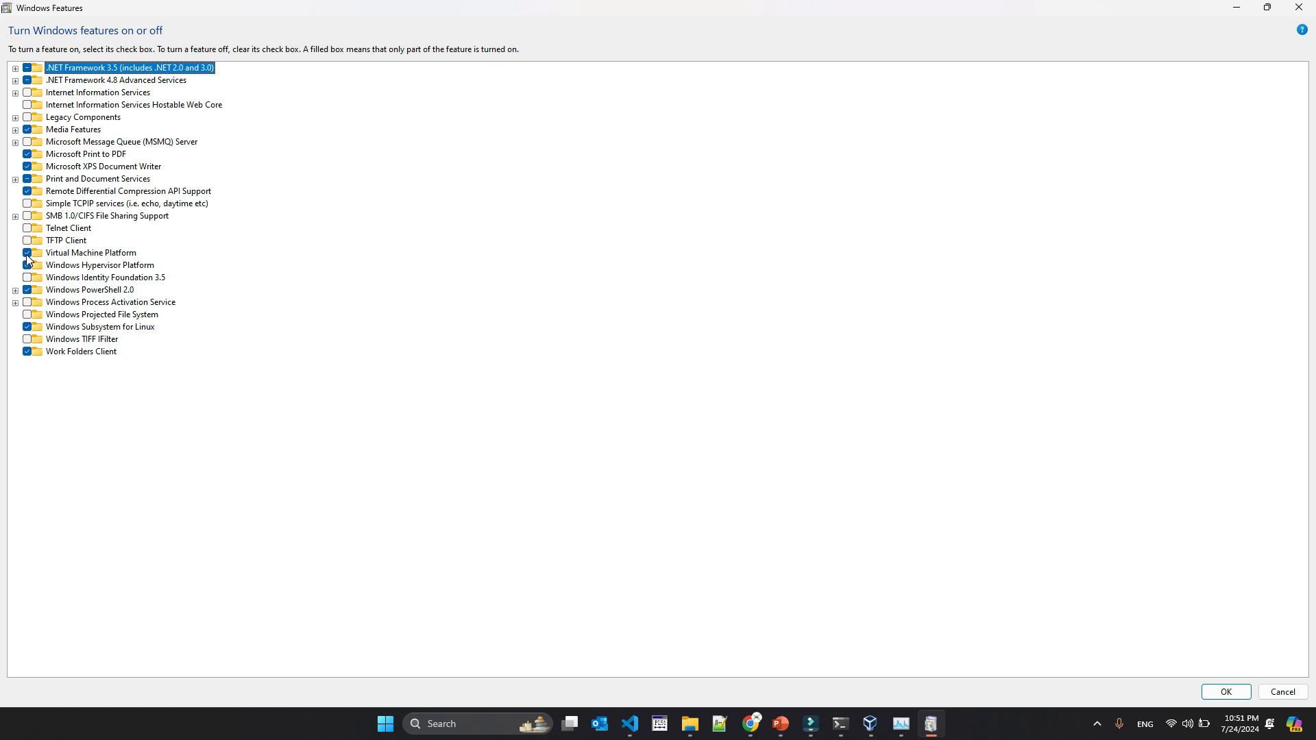
mouse_move(504, 243)
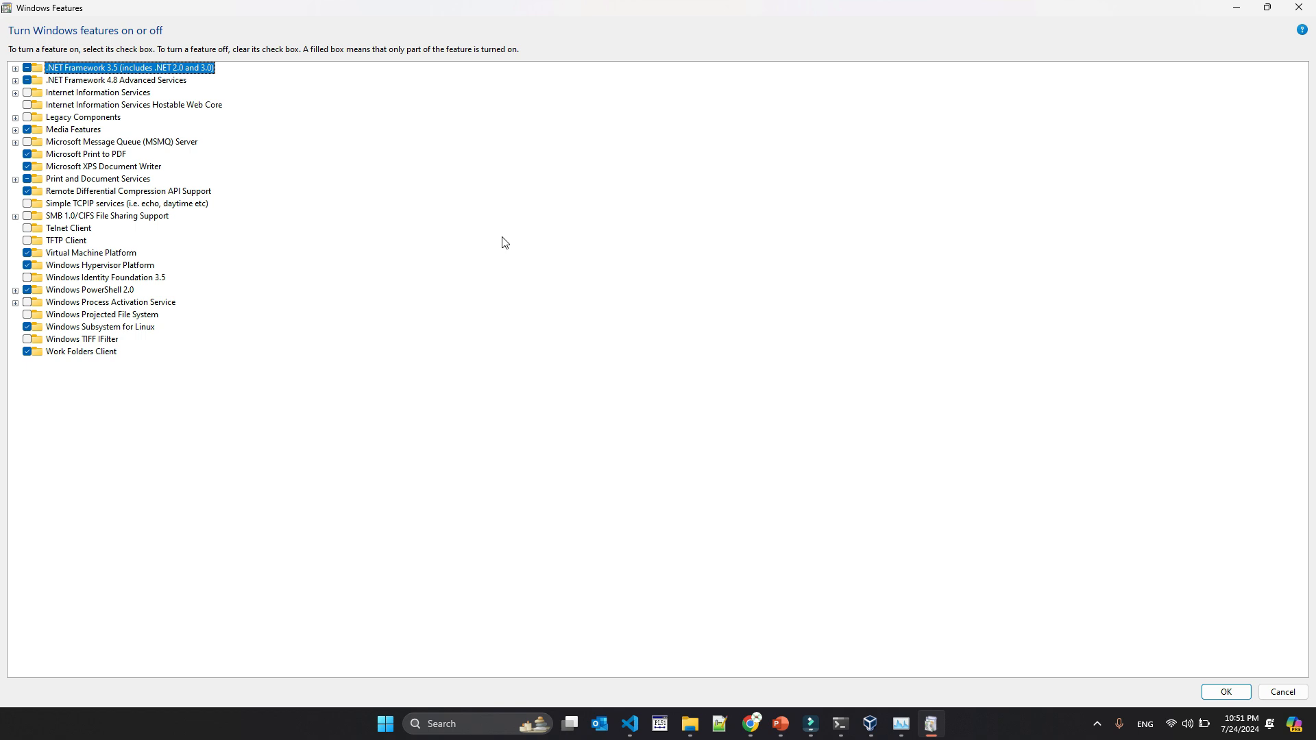
mouse_move(721, 264)
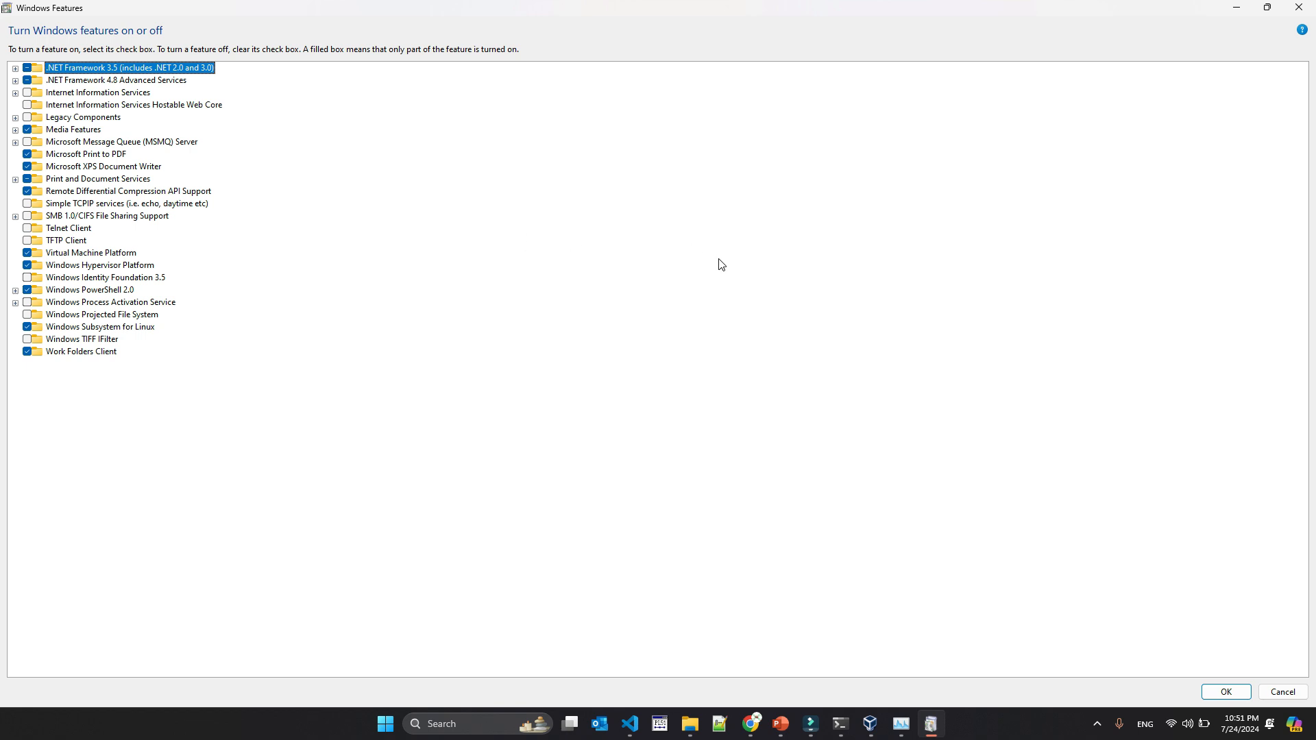
mouse_move(928, 266)
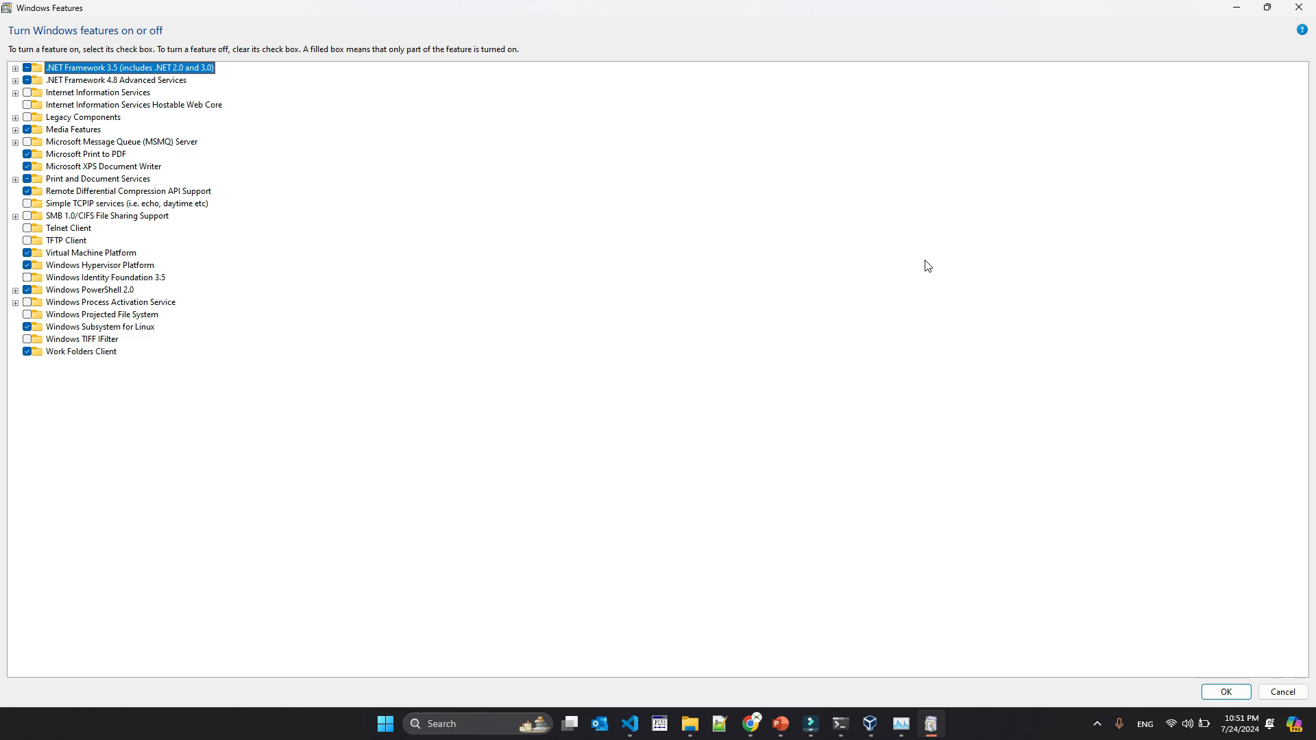
mouse_move(927, 296)
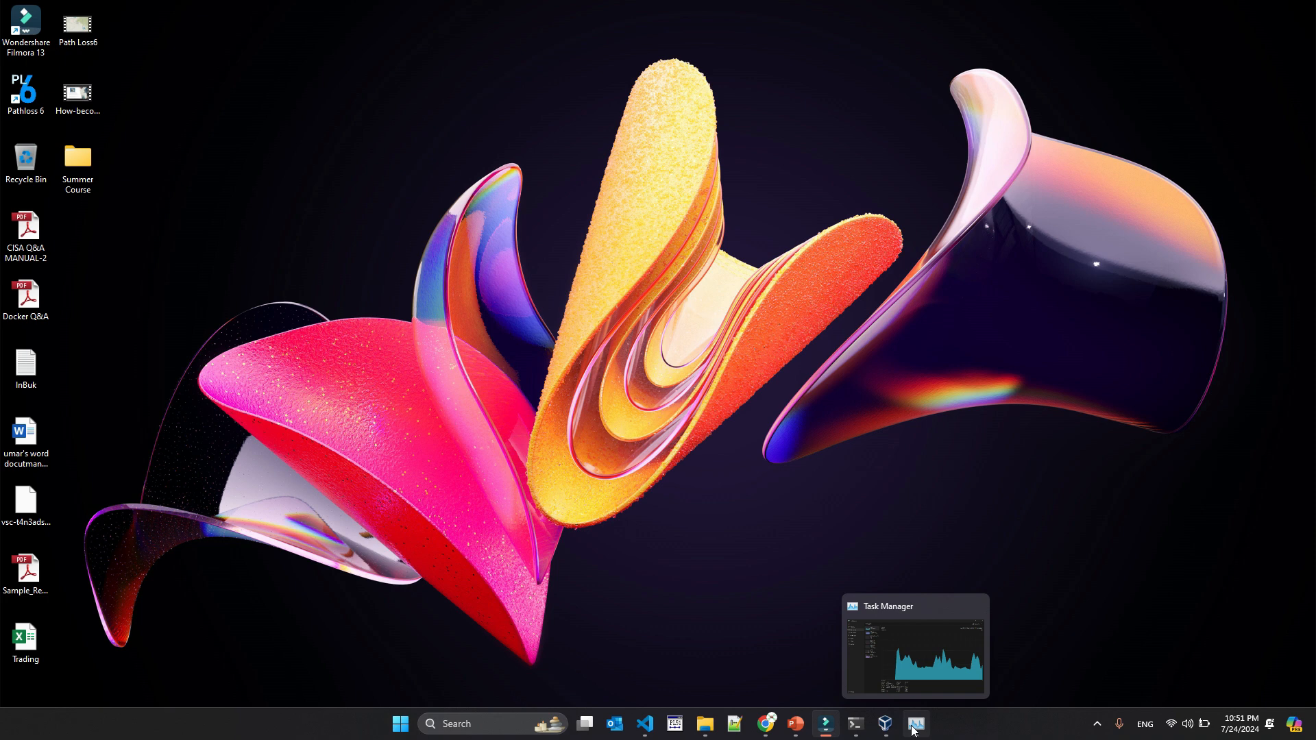
mouse_move(856, 723)
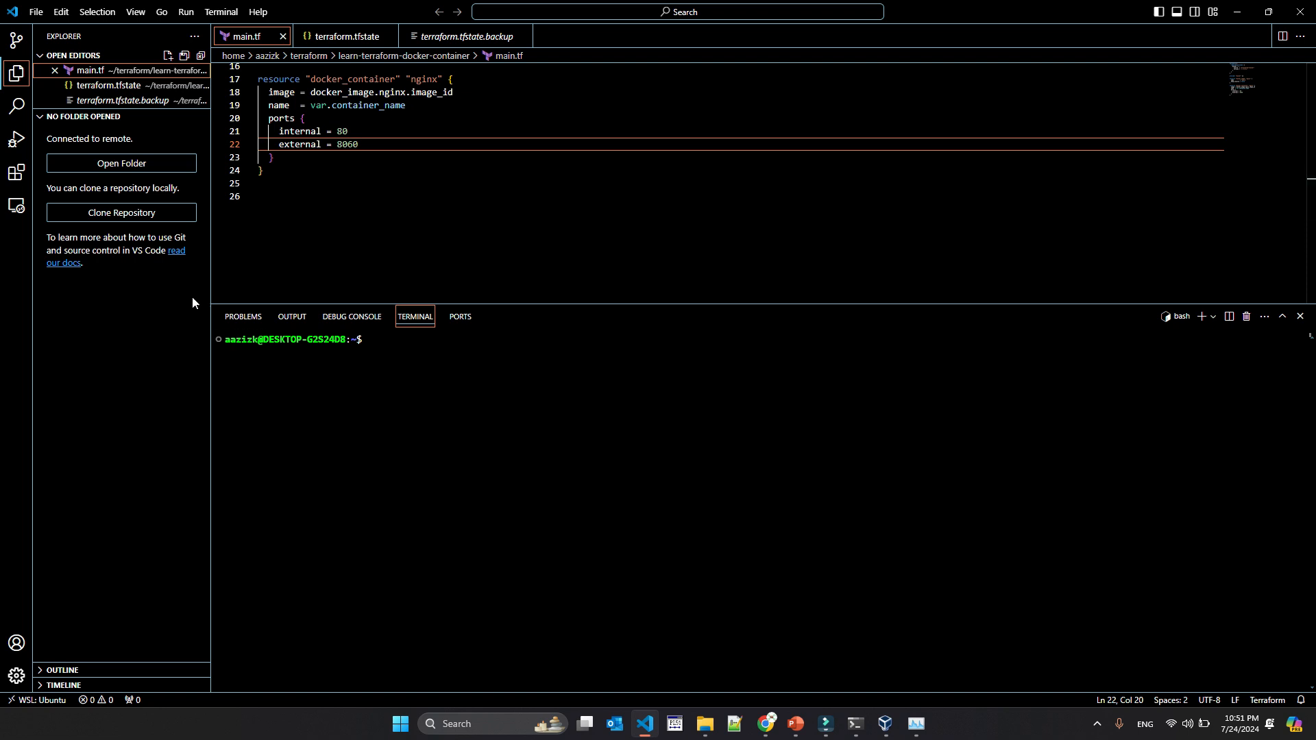
mouse_move(195, 303)
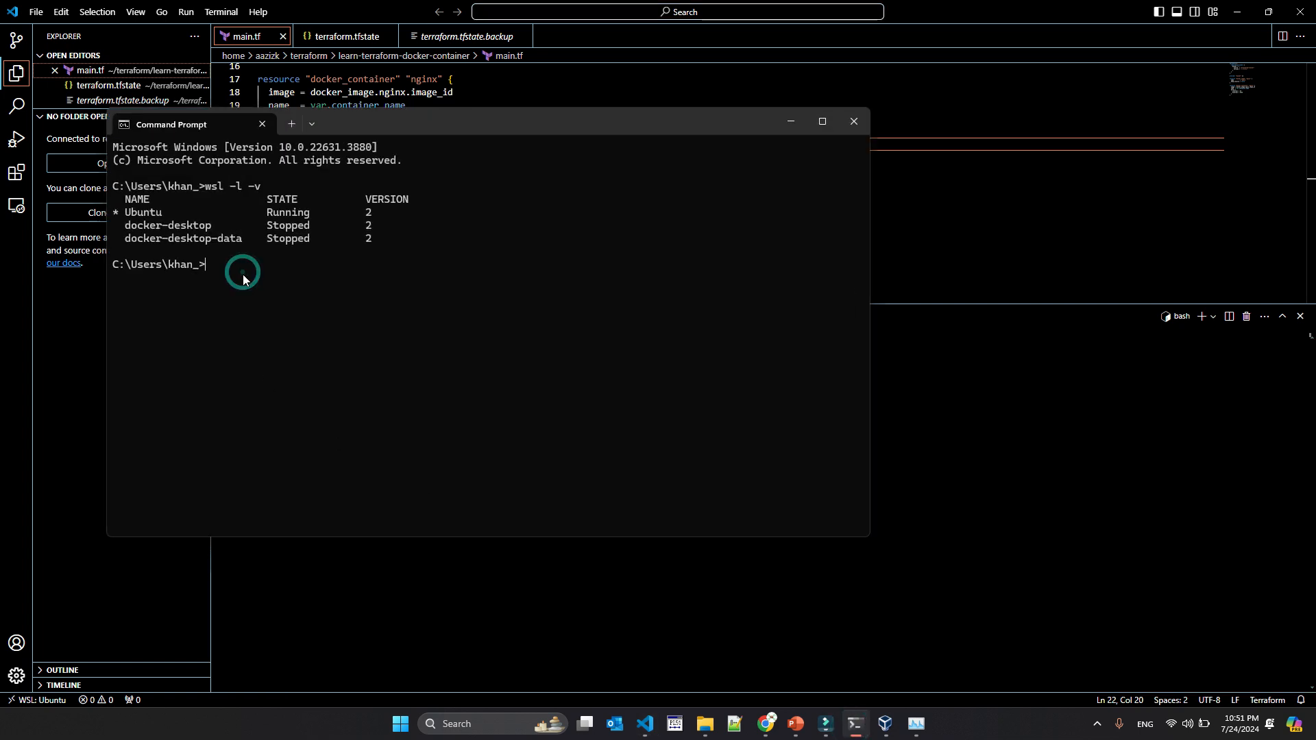
- Run dir to list the home folder, then ls to show it is not recognized
text(dir)
text(l)
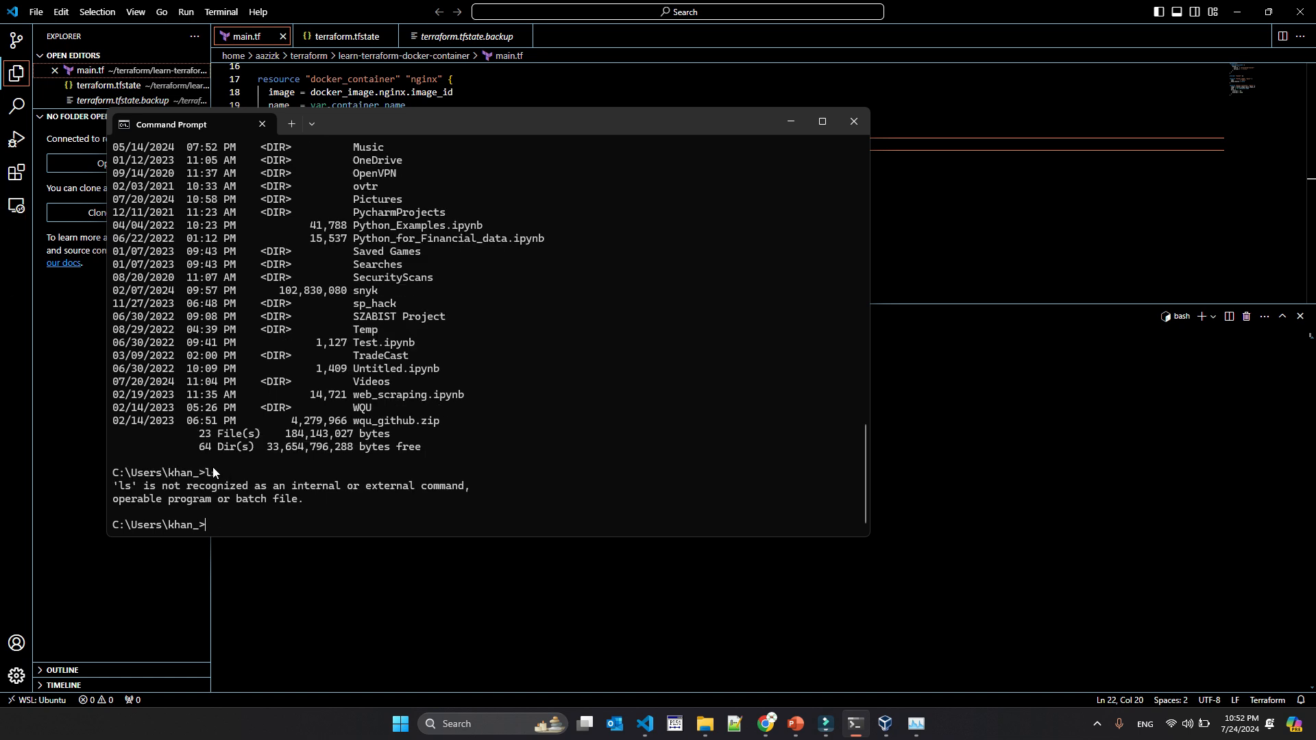
text(s)
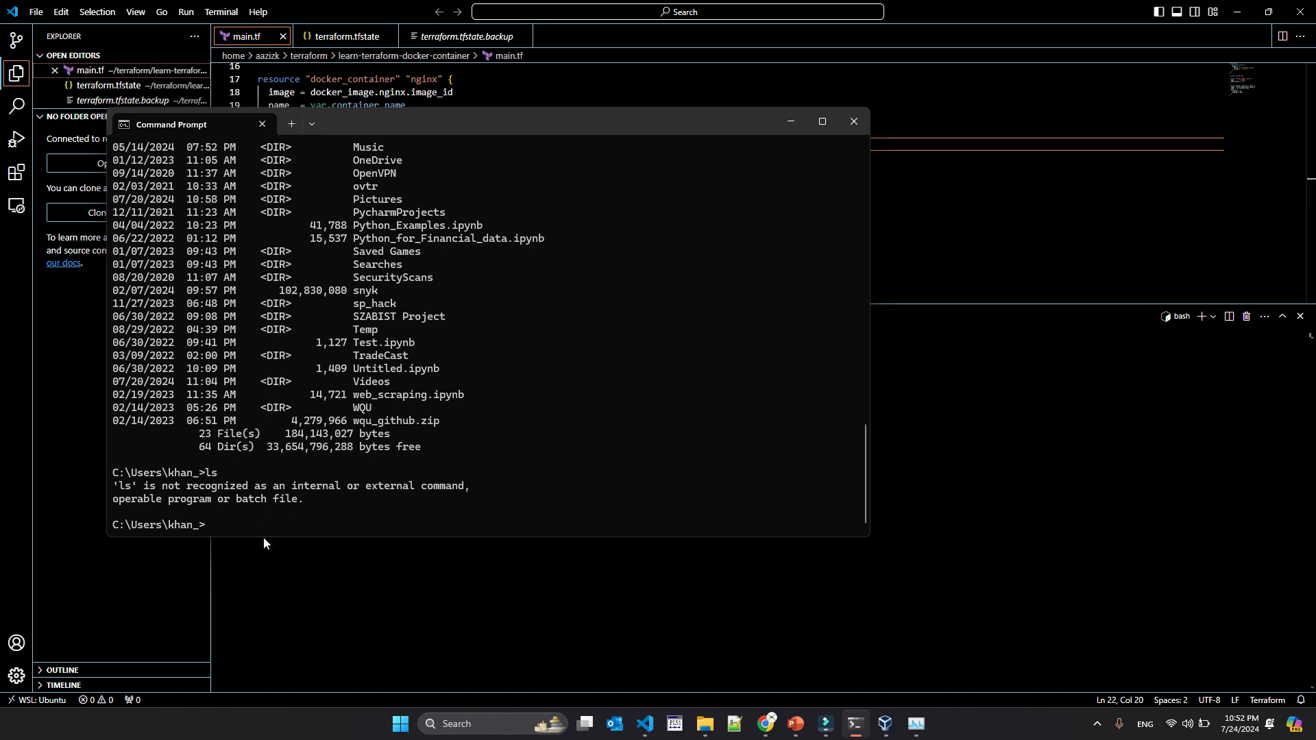
- In the Ubuntu terminal, run ls to show the terraform folder and whoami for the user
click(853, 123)
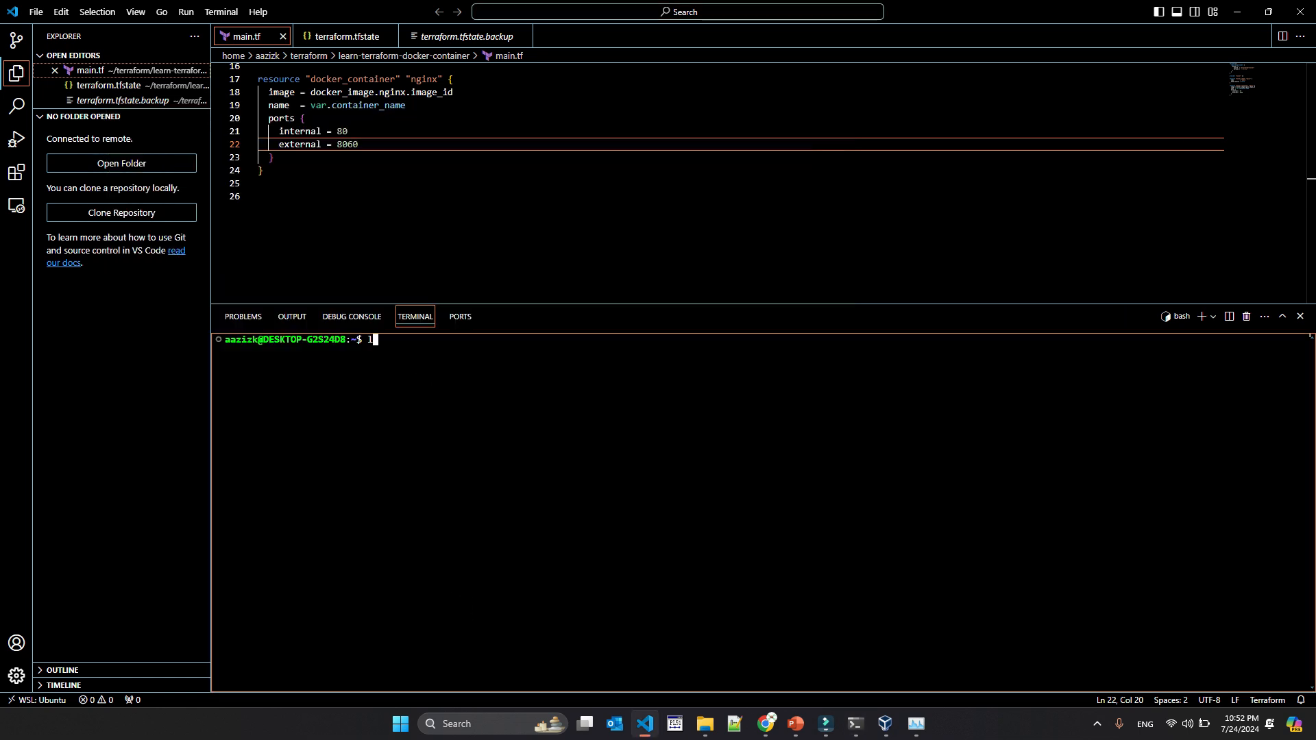
key(Return)
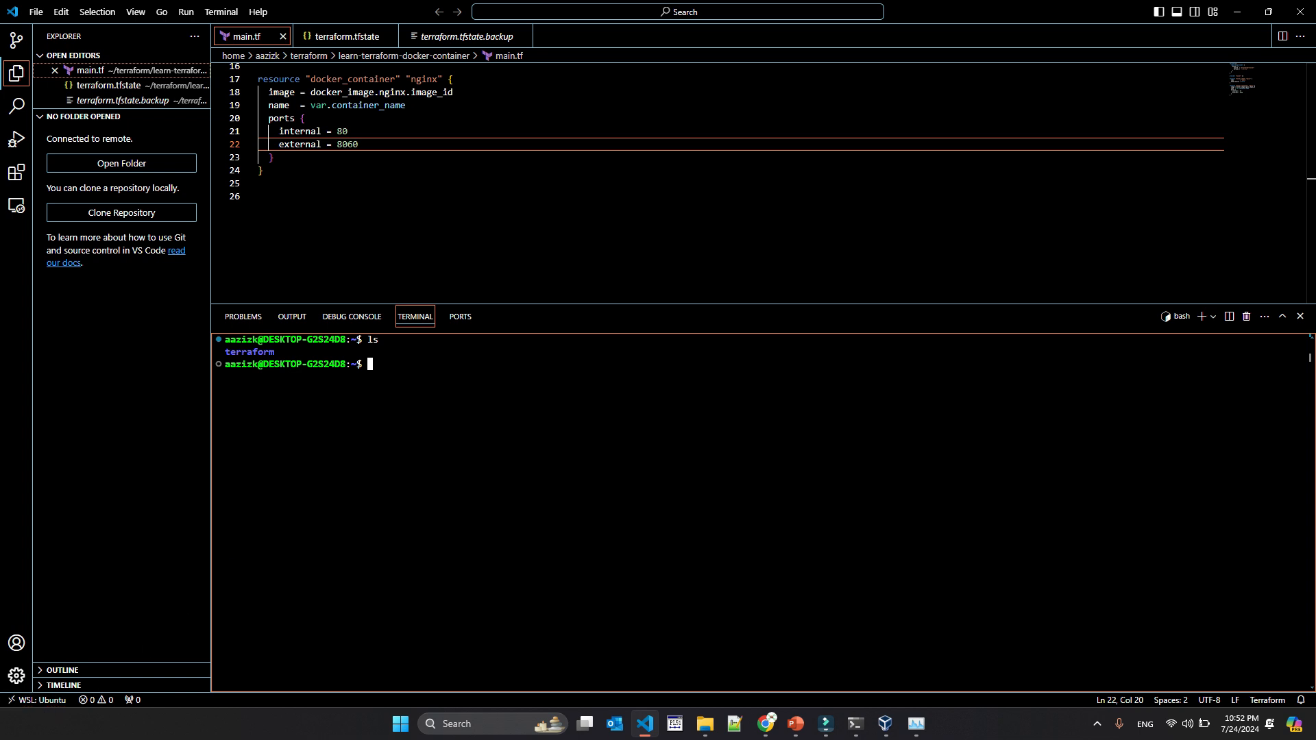
text(whoami)
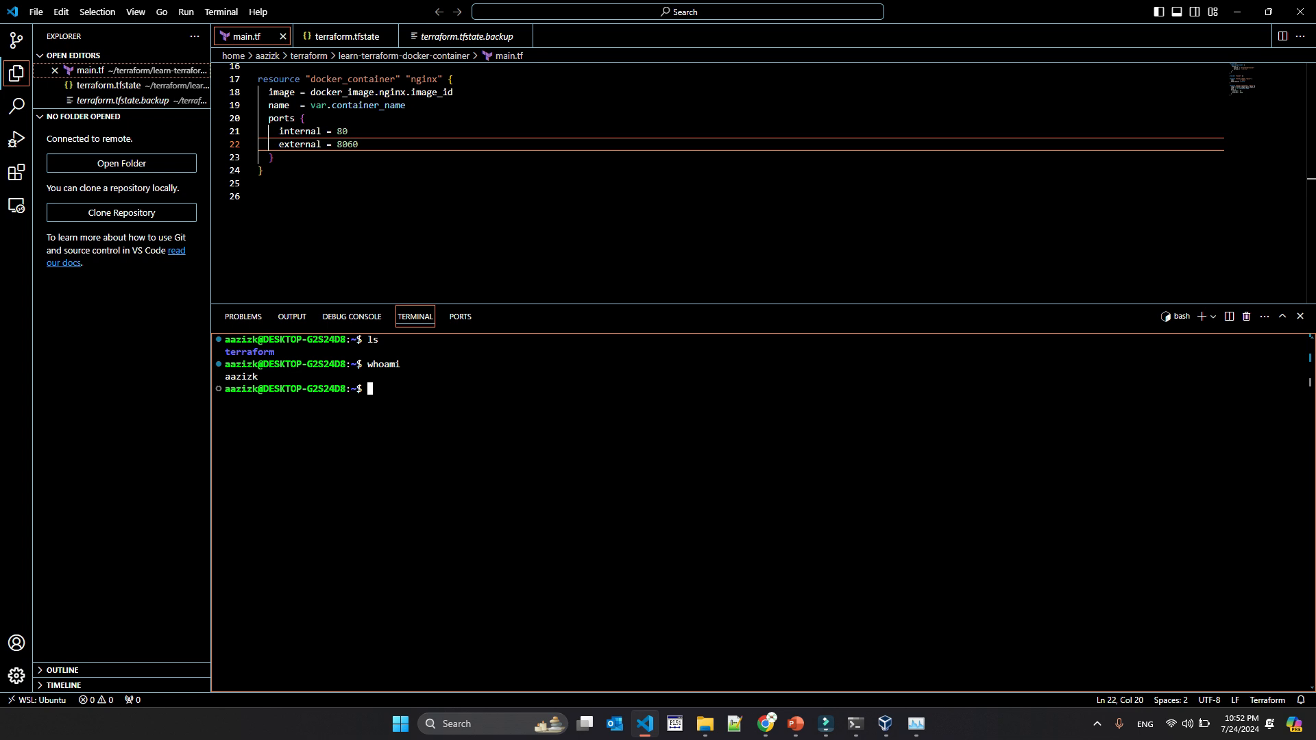